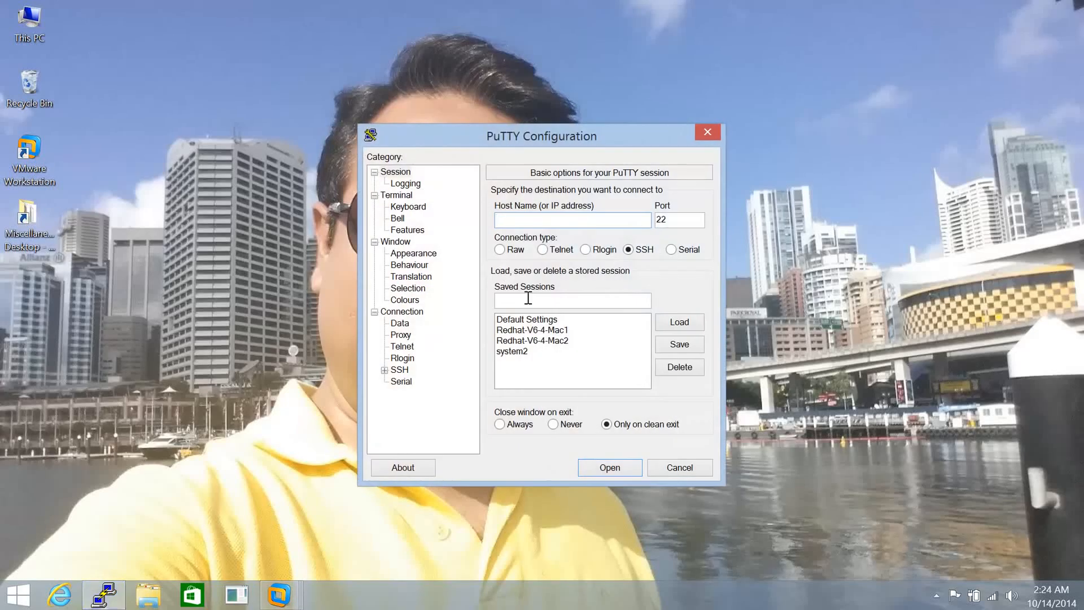
Log in as root to the saved Redhat-V6-4-Mac2 SSH session
{"action": "double_click", "coordinate": [532, 340]}
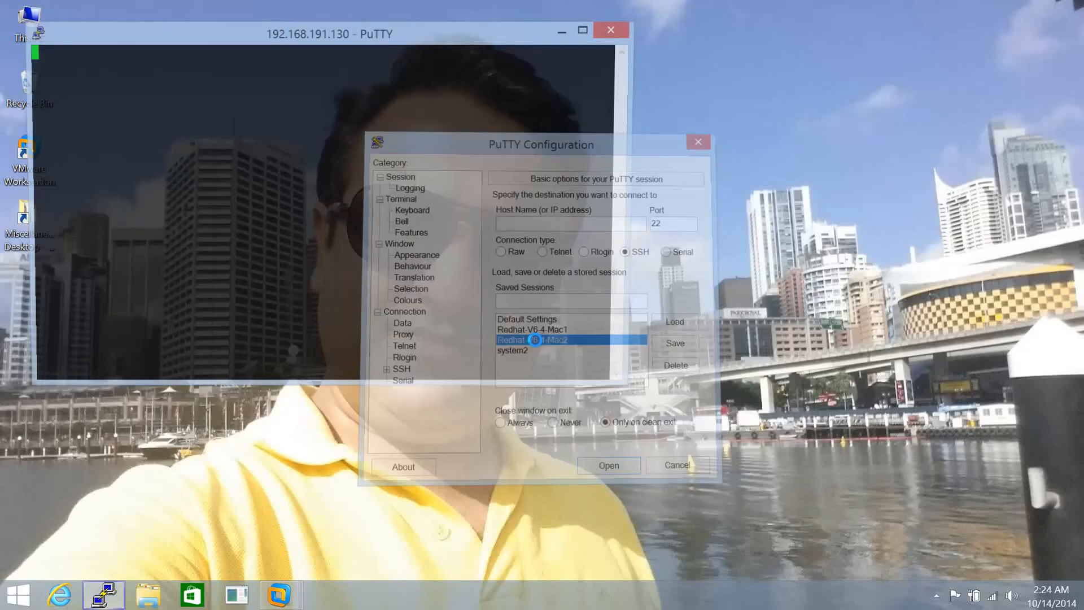
{"action": "left_click", "coordinate": [608, 464]}
{"action": "type", "text": "root"}
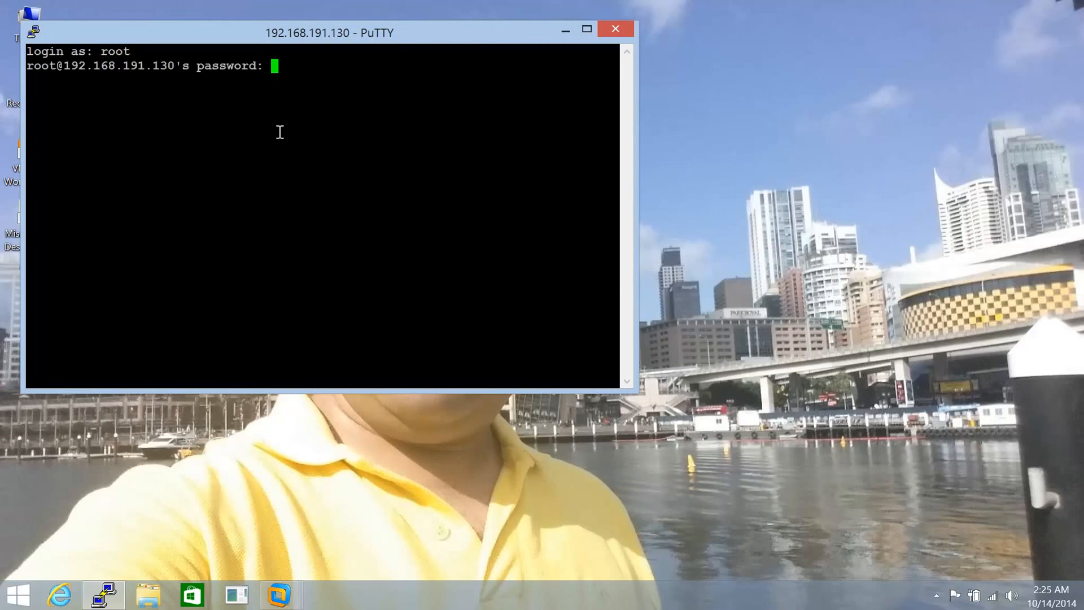
{"action": "key", "text": "Return"}
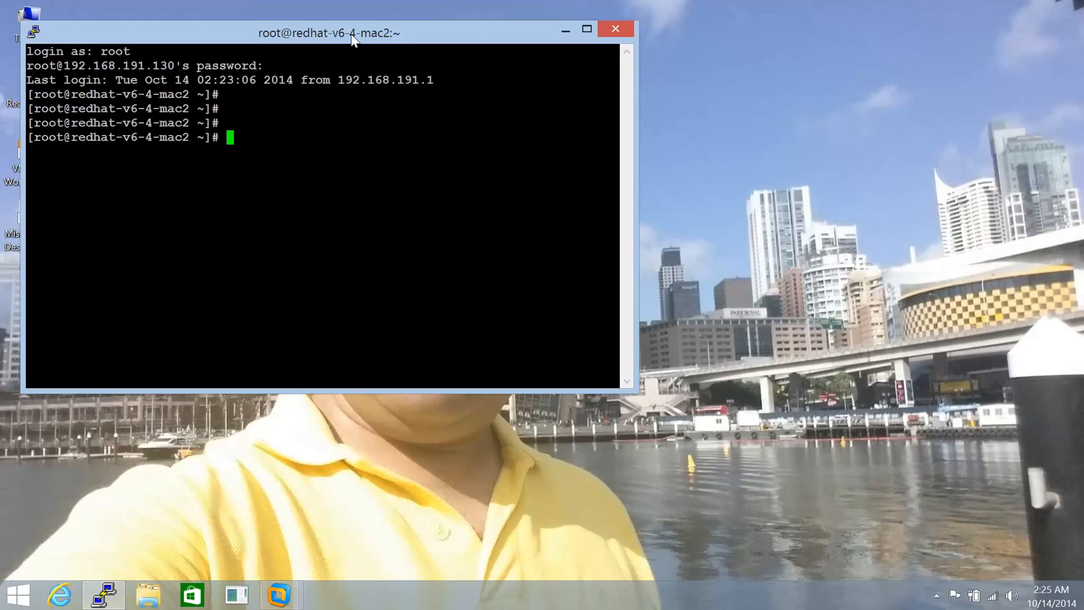
Maximize the terminal and display /etc/resolv.conf with cat, then copy its file path
{"action": "left_click", "coordinate": [587, 28]}
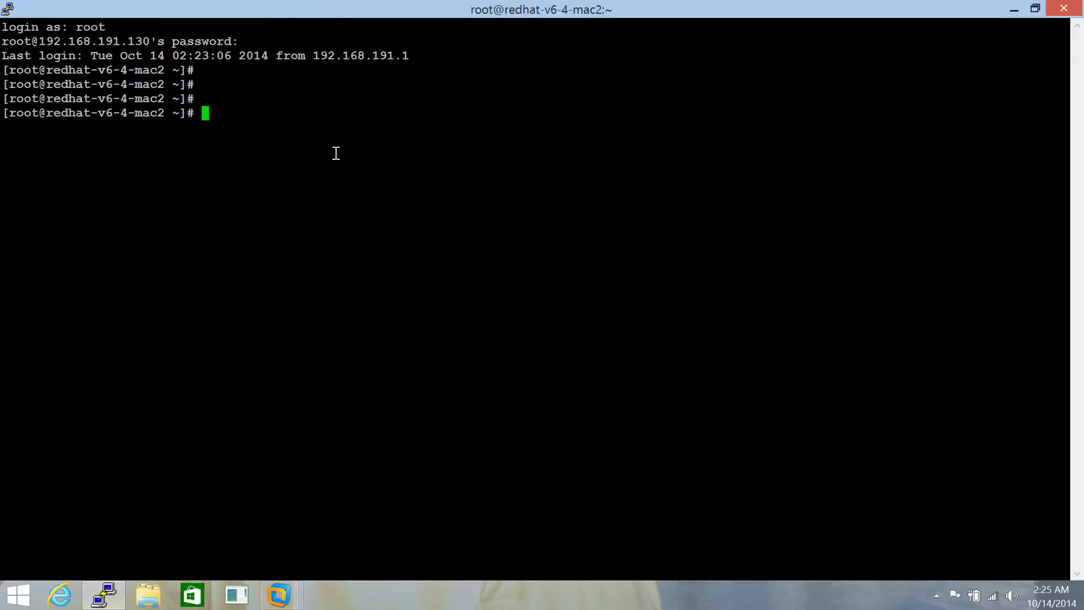
{"action": "type", "text": "cat"}
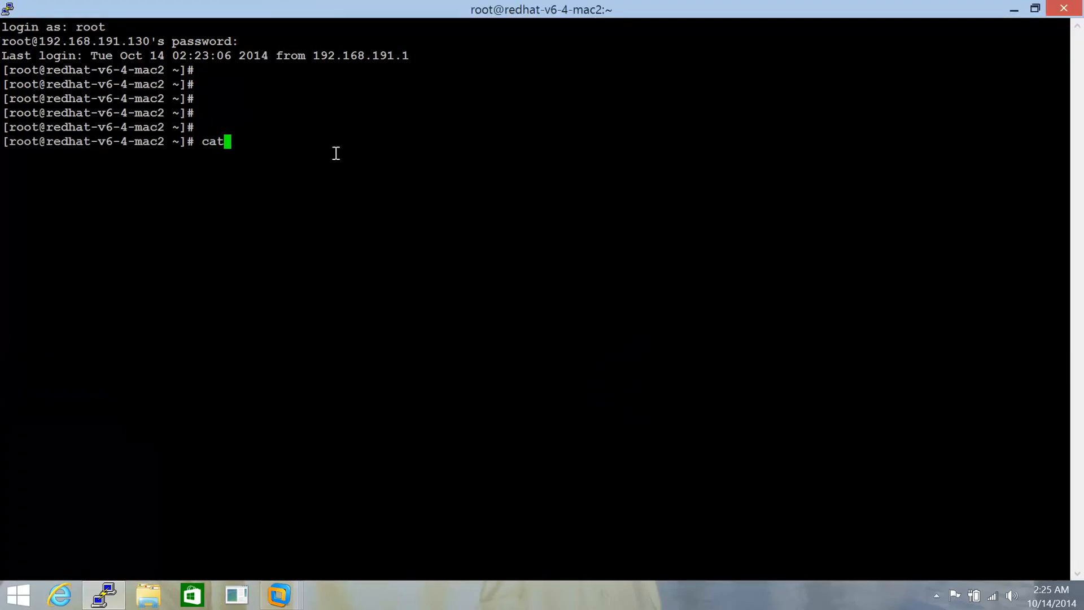
{"action": "type", "text": "/etc/r"}
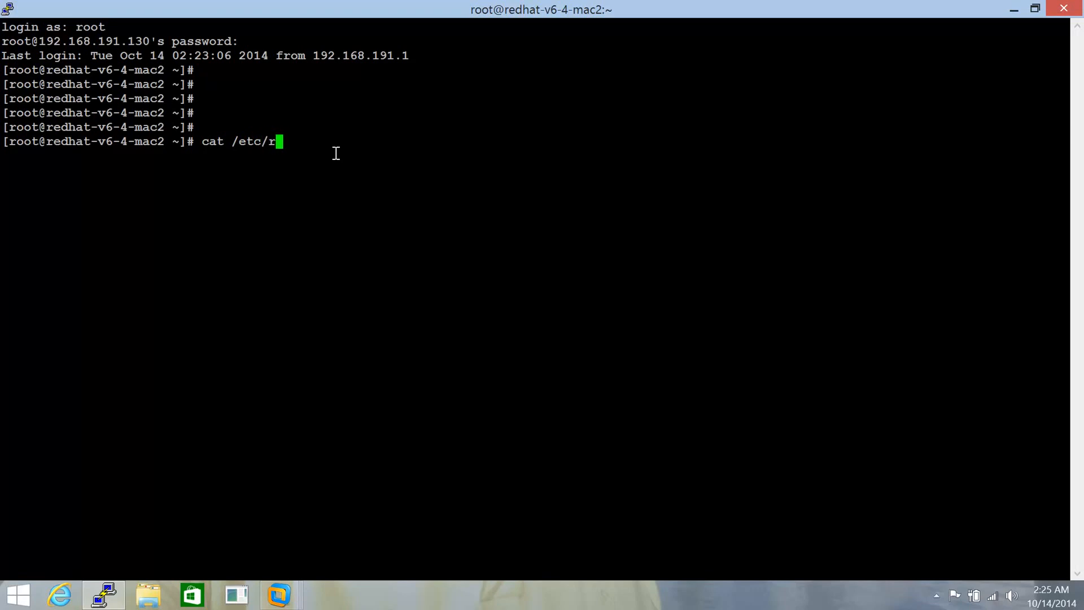
{"action": "type", "text": "esolv.co"}
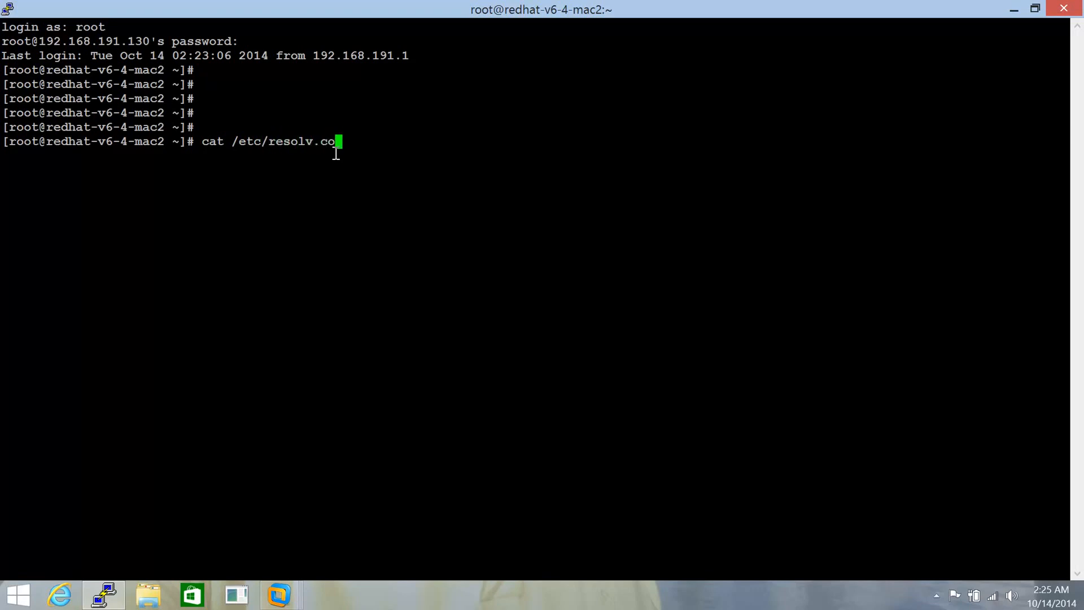
{"action": "key", "text": "Return"}
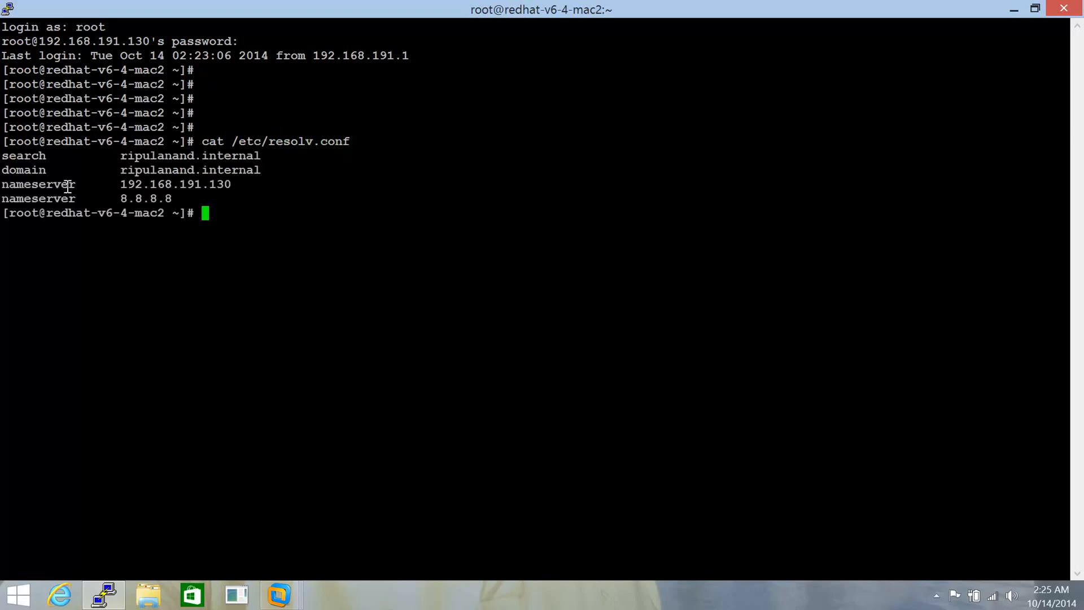
{"action": "mouse_move", "coordinate": [130, 170]}
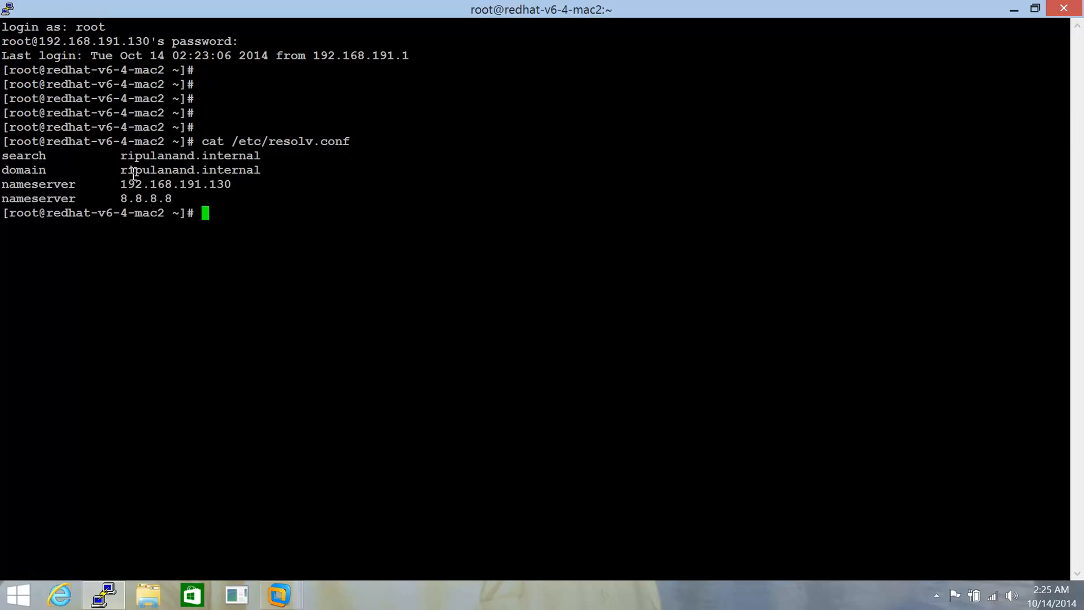
{"action": "mouse_move", "coordinate": [257, 193]}
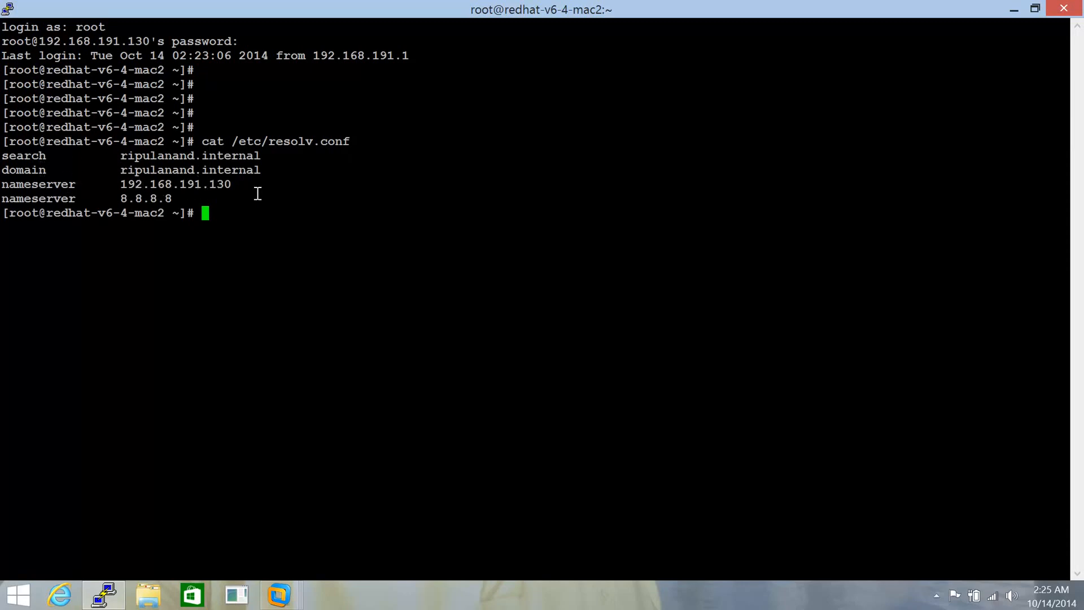
{"action": "mouse_move", "coordinate": [257, 203]}
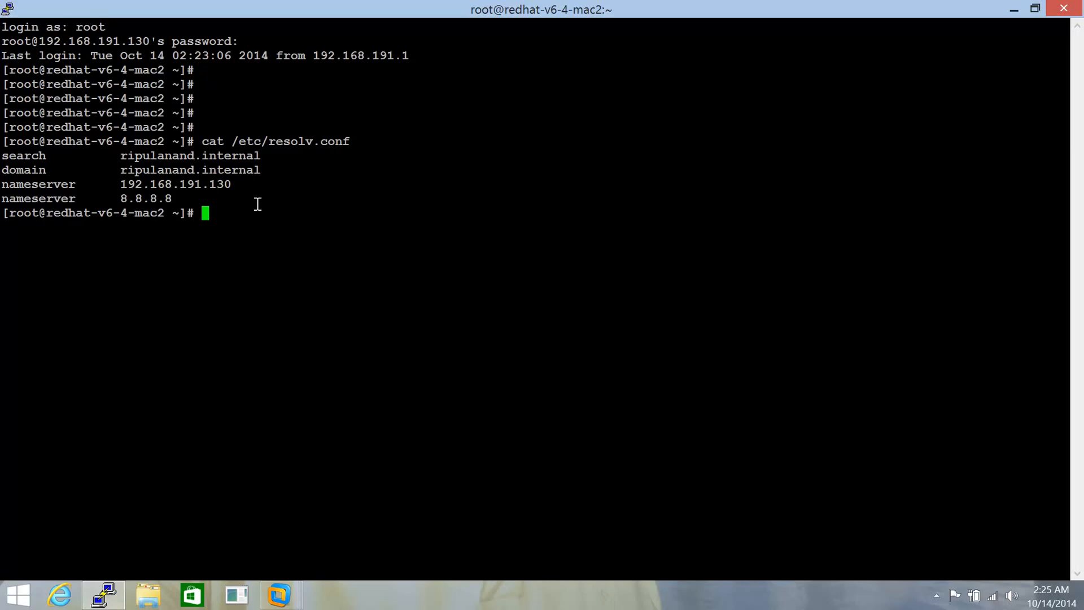
{"action": "mouse_move", "coordinate": [218, 189]}
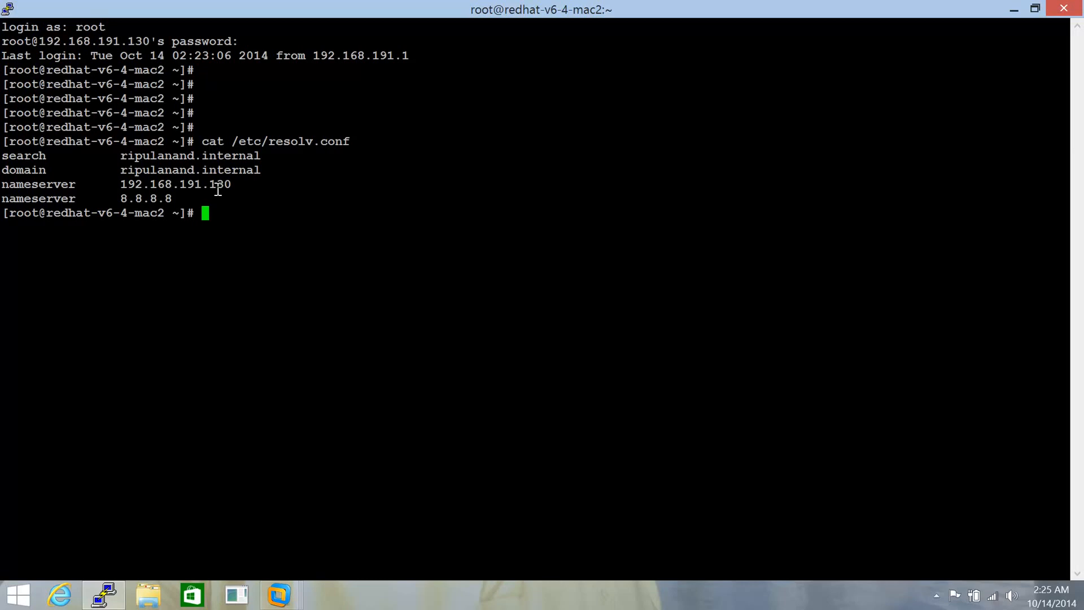
{"action": "mouse_move", "coordinate": [359, 160]}
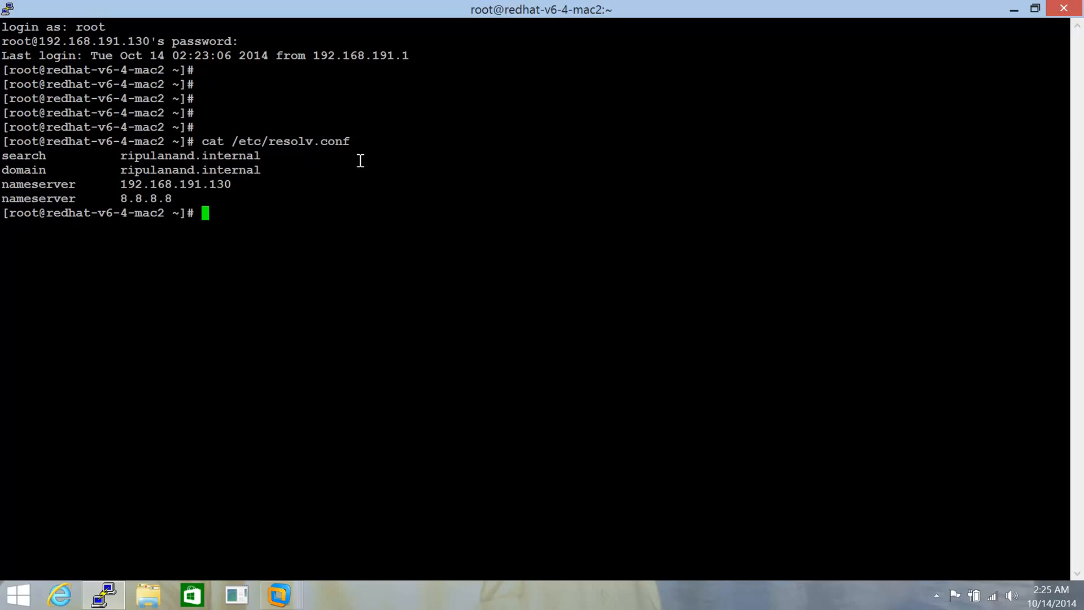
{"action": "mouse_move", "coordinate": [282, 147]}
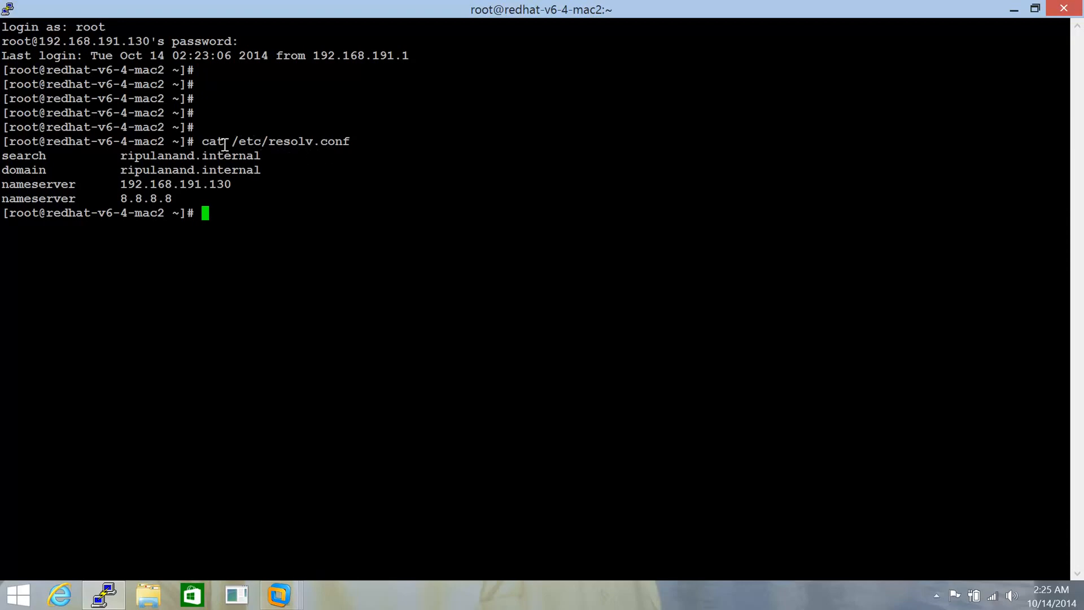
{"action": "mouse_move", "coordinate": [208, 191]}
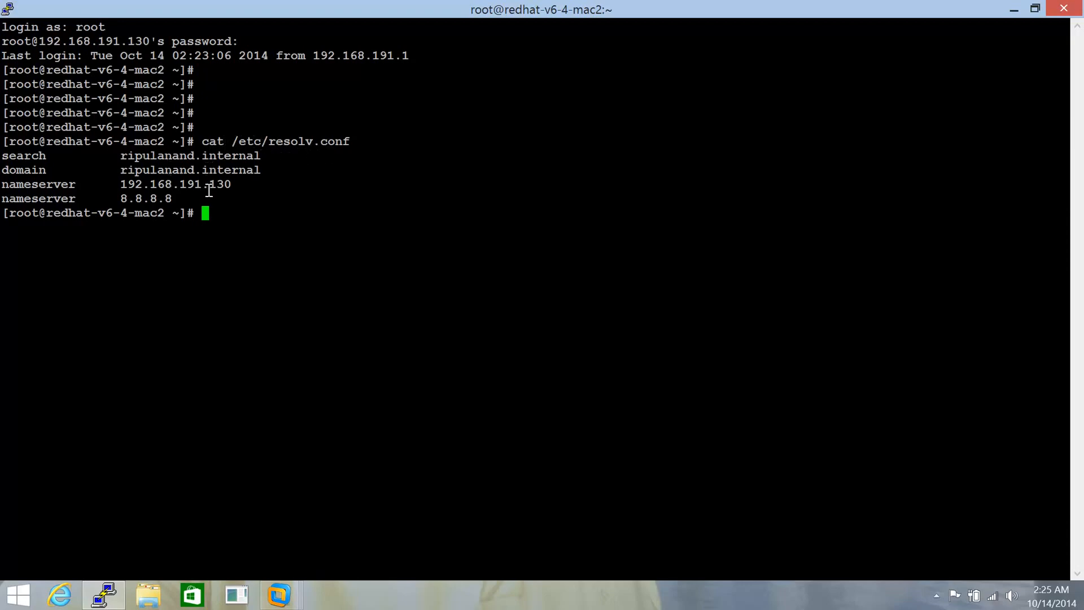
{"action": "mouse_move", "coordinate": [247, 183]}
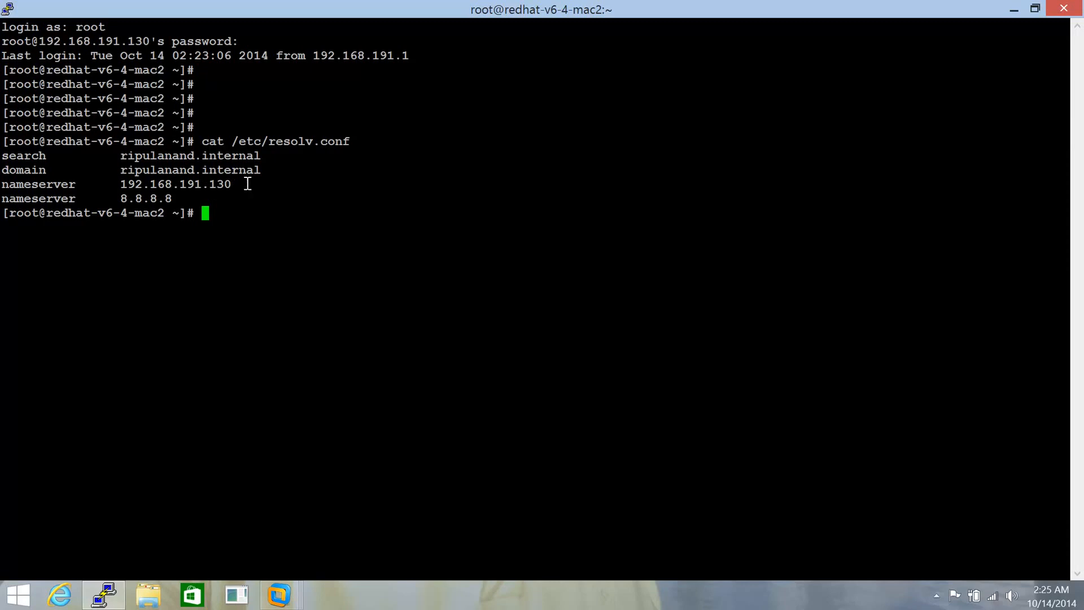
{"action": "mouse_move", "coordinate": [311, 189]}
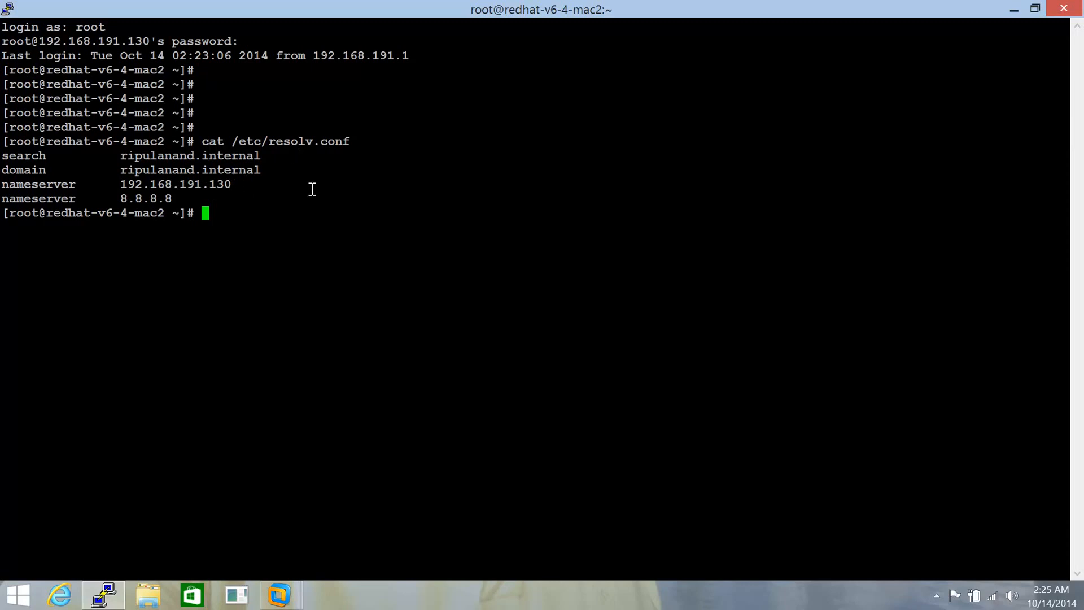
{"action": "mouse_move", "coordinate": [289, 172]}
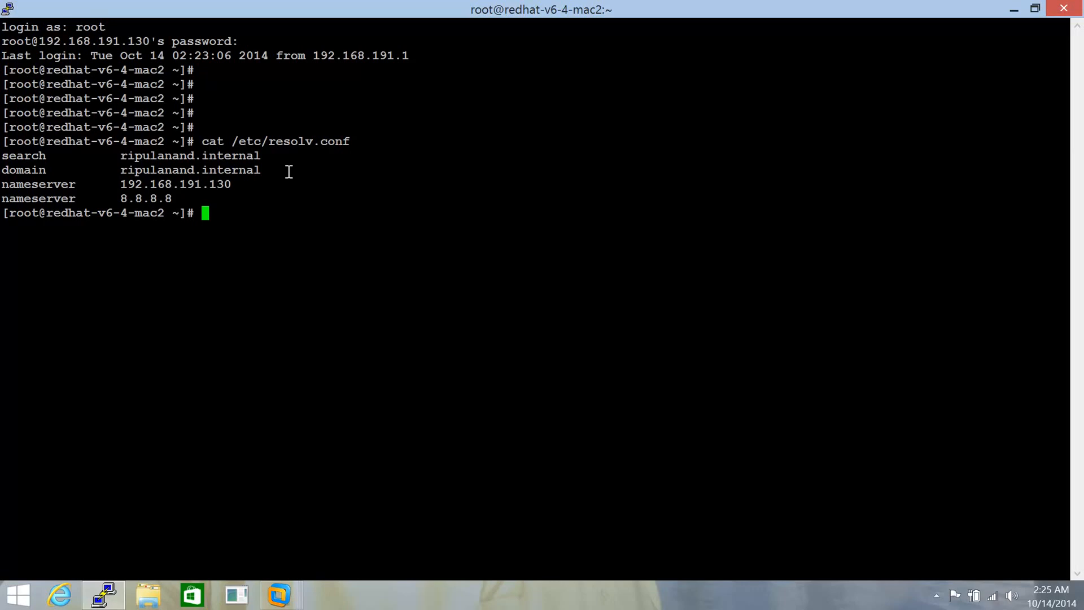
{"action": "mouse_move", "coordinate": [296, 129]}
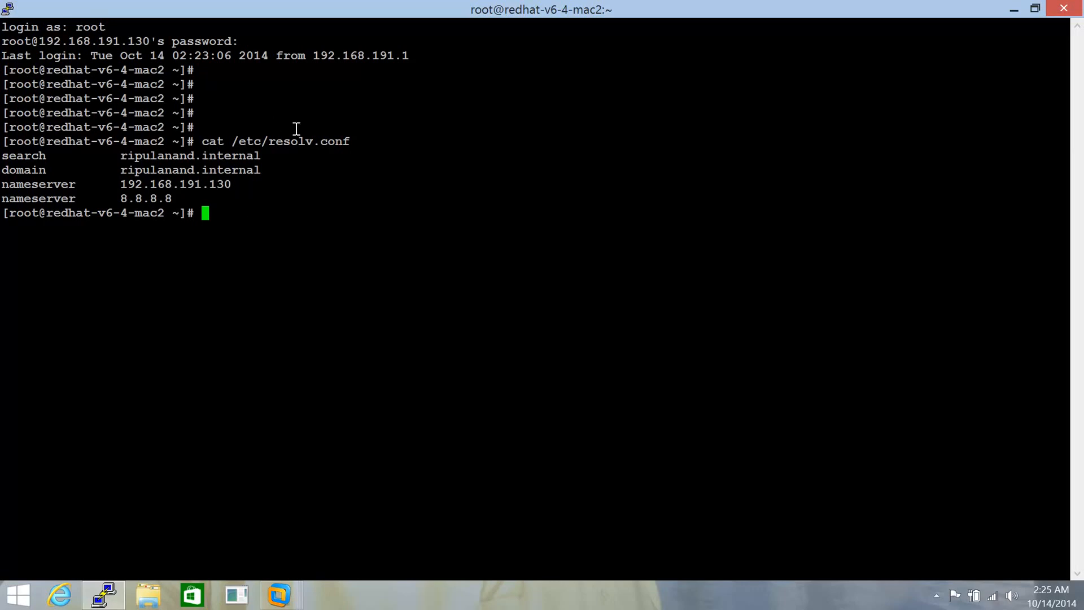
{"action": "mouse_move", "coordinate": [269, 174]}
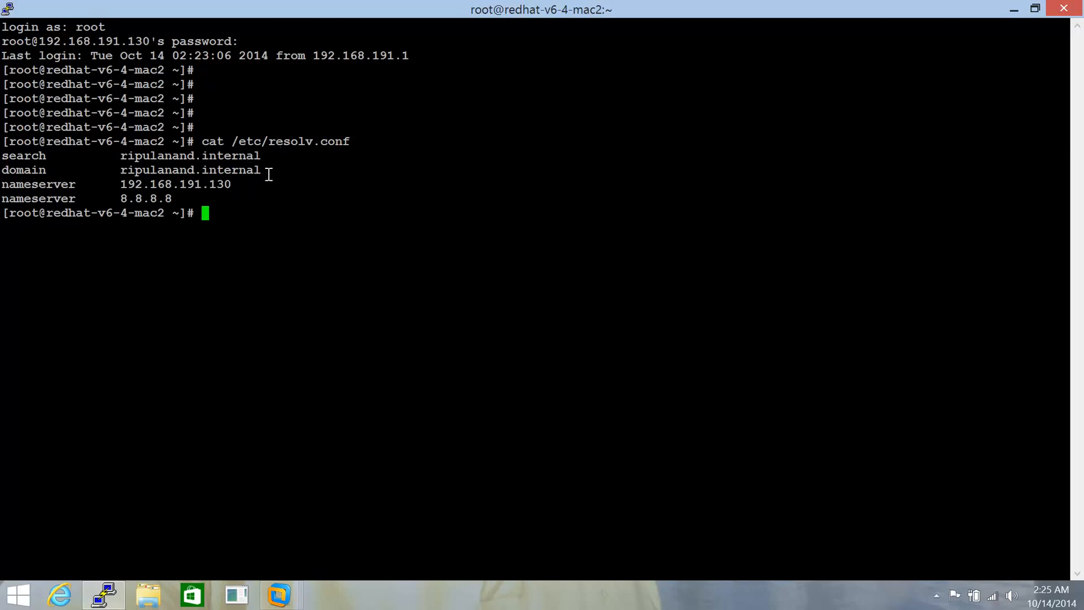
{"action": "mouse_move", "coordinate": [269, 192]}
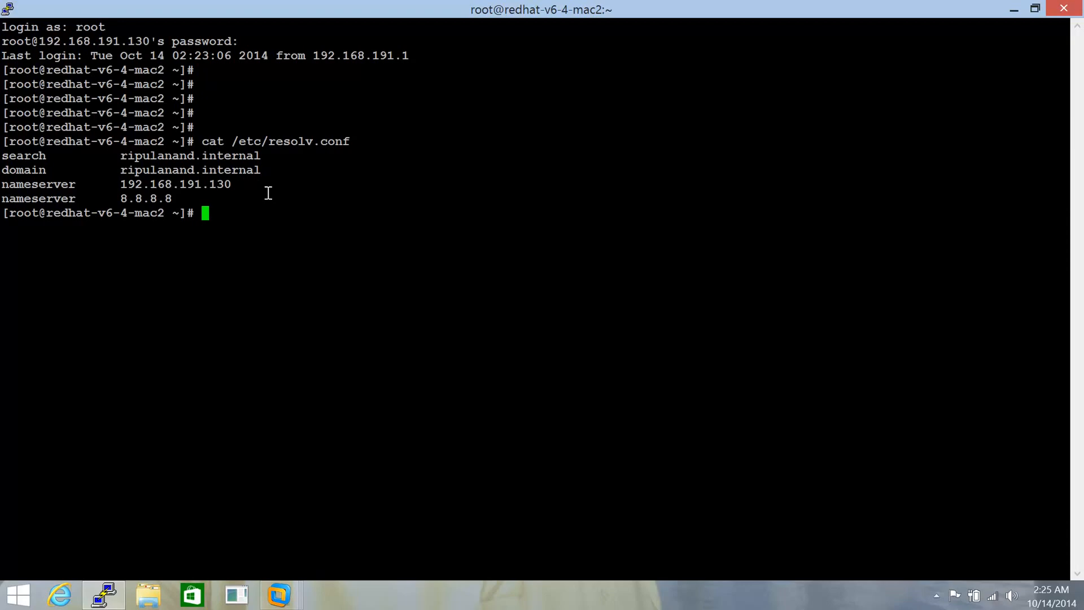
{"action": "key", "text": "Return"}
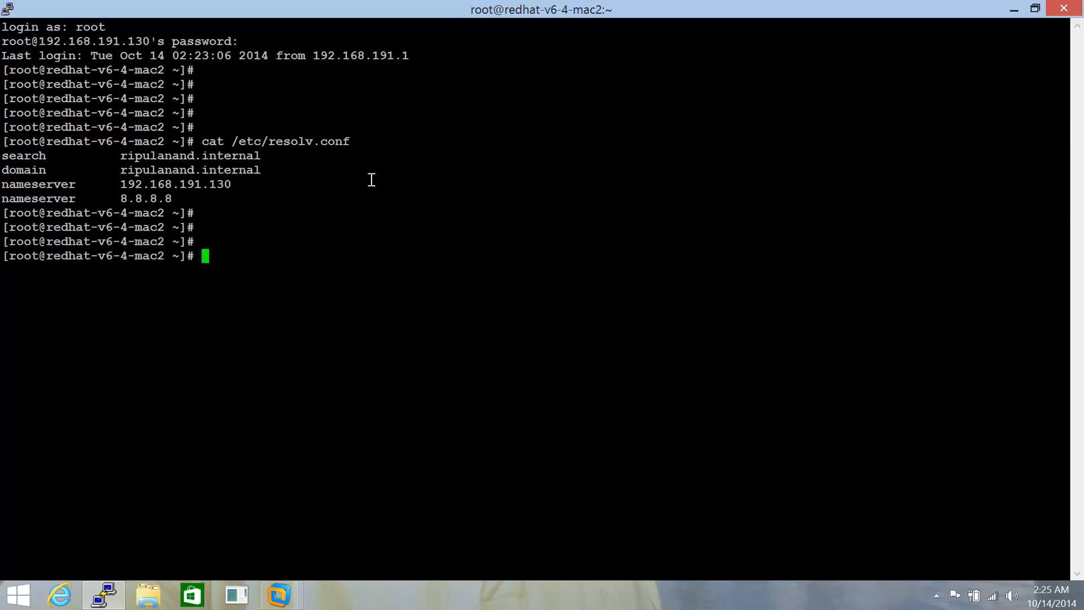
{"action": "mouse_move", "coordinate": [365, 142]}
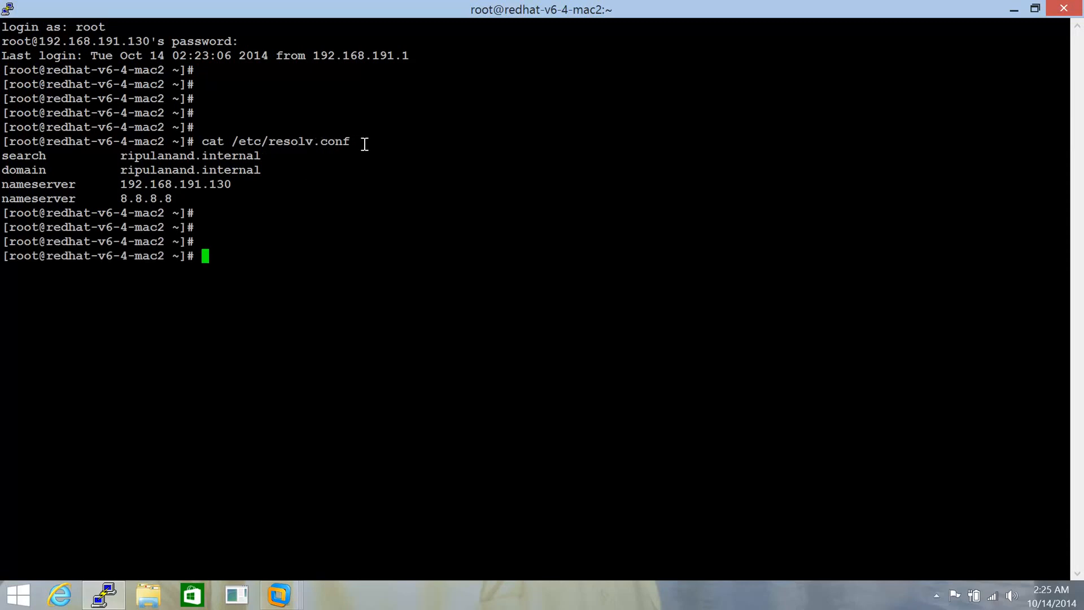
{"action": "mouse_move", "coordinate": [306, 146]}
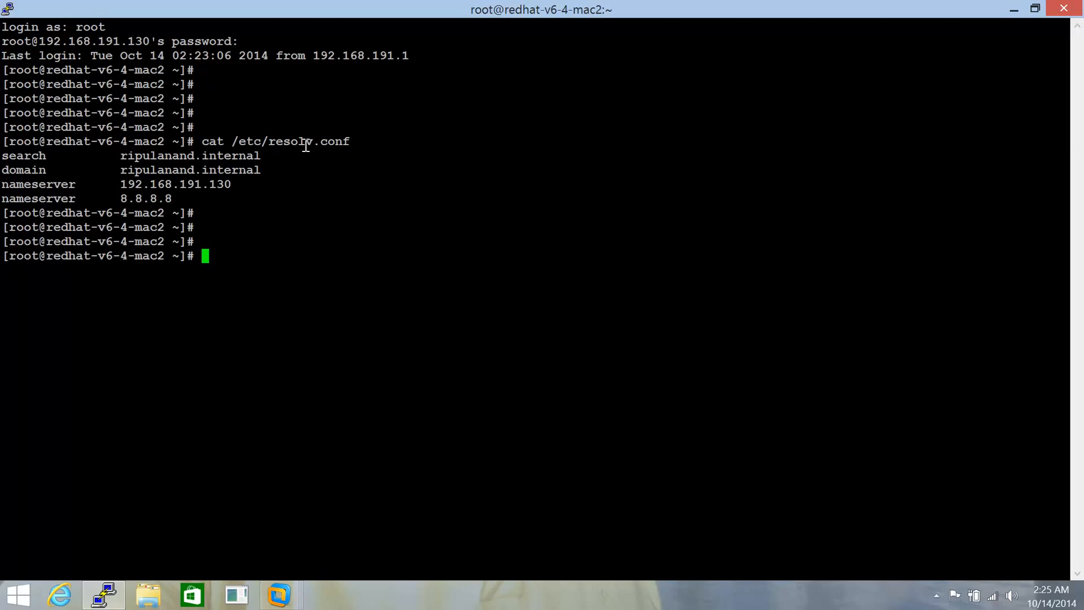
{"action": "mouse_move", "coordinate": [286, 142]}
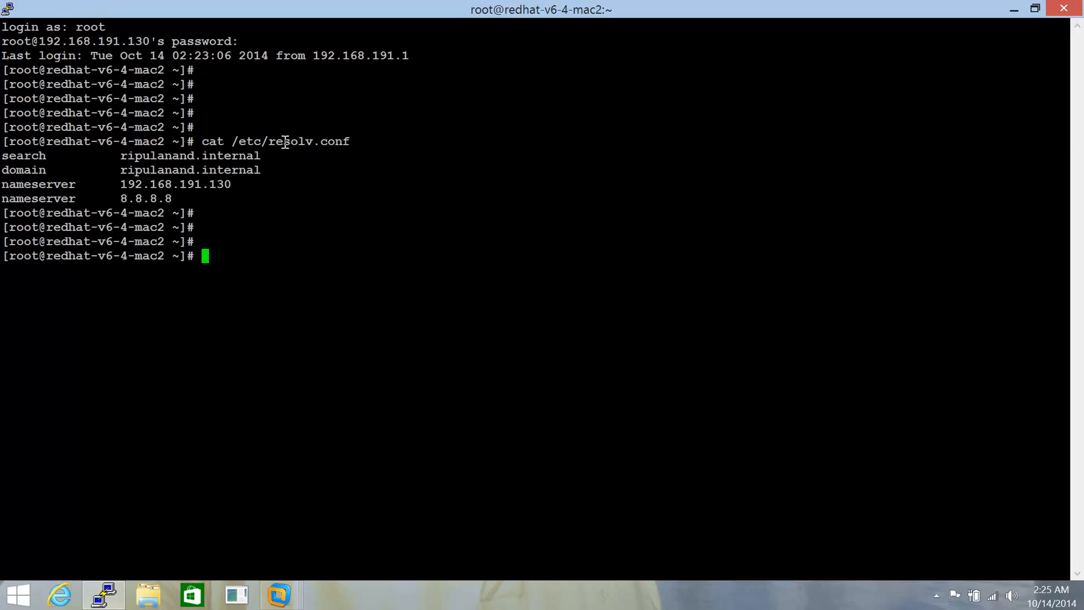
{"action": "double_click", "coordinate": [290, 142]}
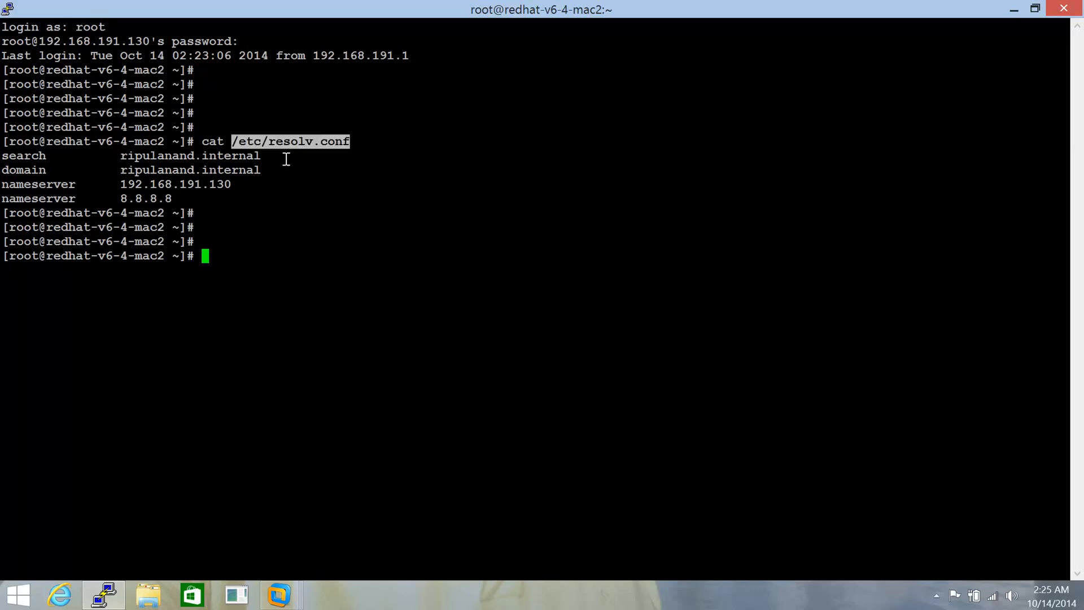
{"action": "key", "text": "Return"}
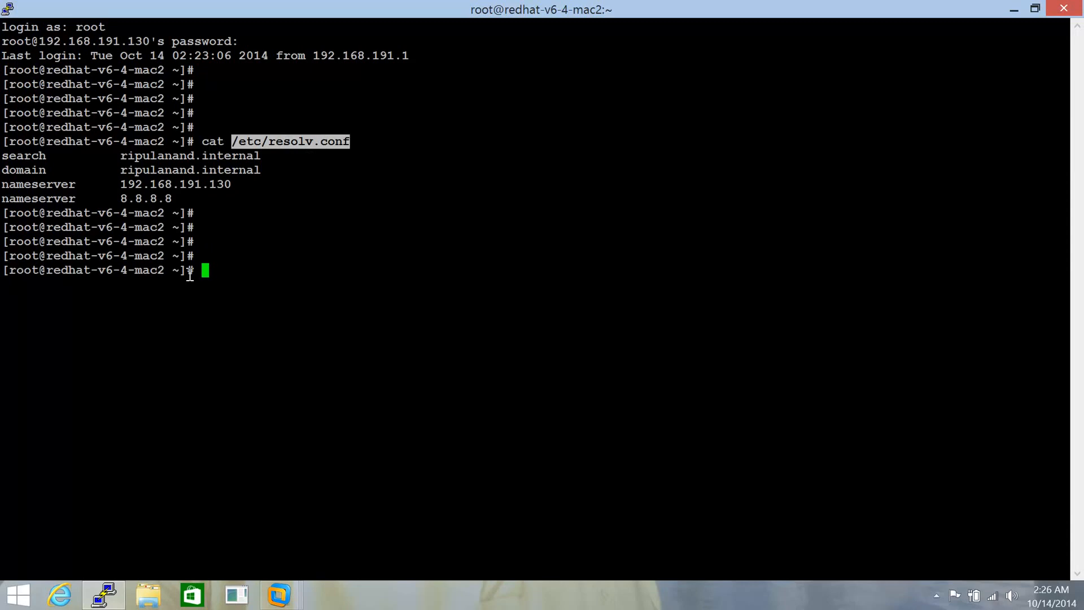
{"action": "mouse_move", "coordinate": [299, 218]}
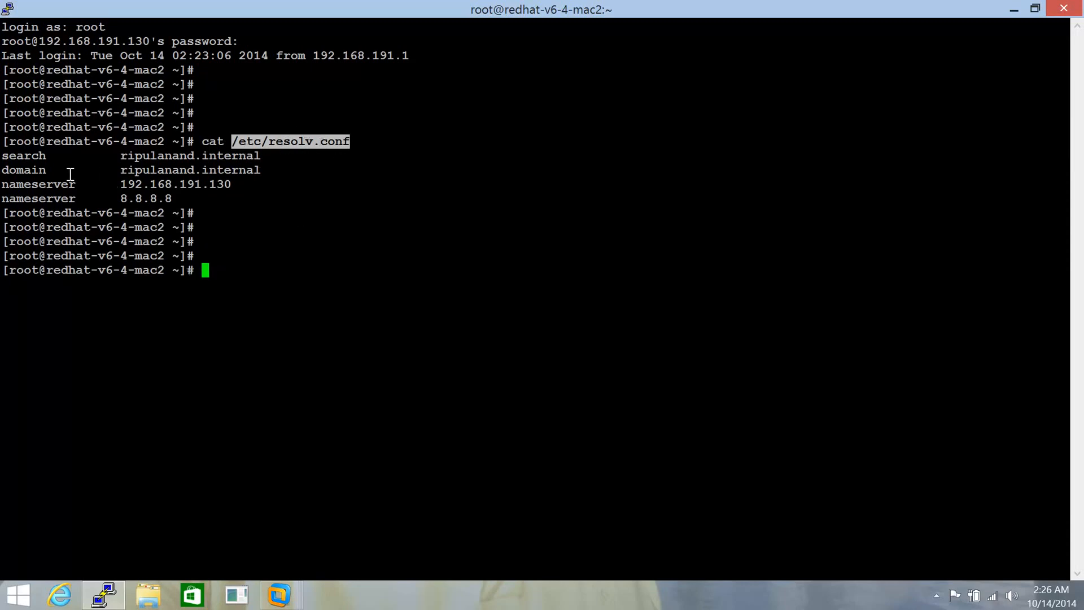
{"action": "mouse_move", "coordinate": [152, 159]}
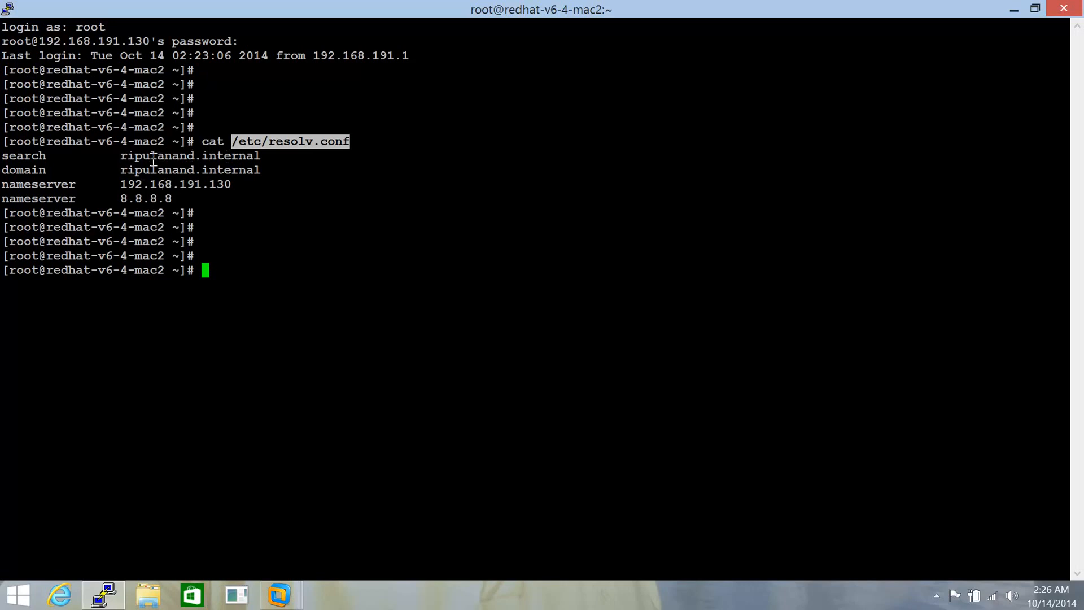
{"action": "mouse_move", "coordinate": [178, 183]}
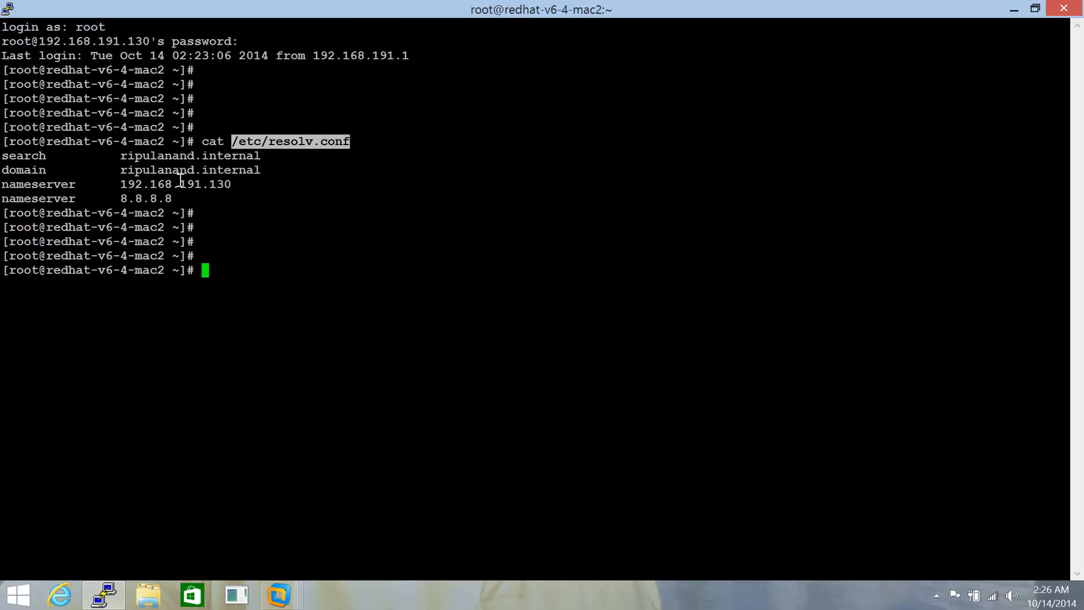
Run ifconfig -a and scroll through the eth0, eth1, lo, pan0 and virbr0 interface details
{"action": "key", "text": "Return"}
{"action": "type", "text": "ifconfig -a"}
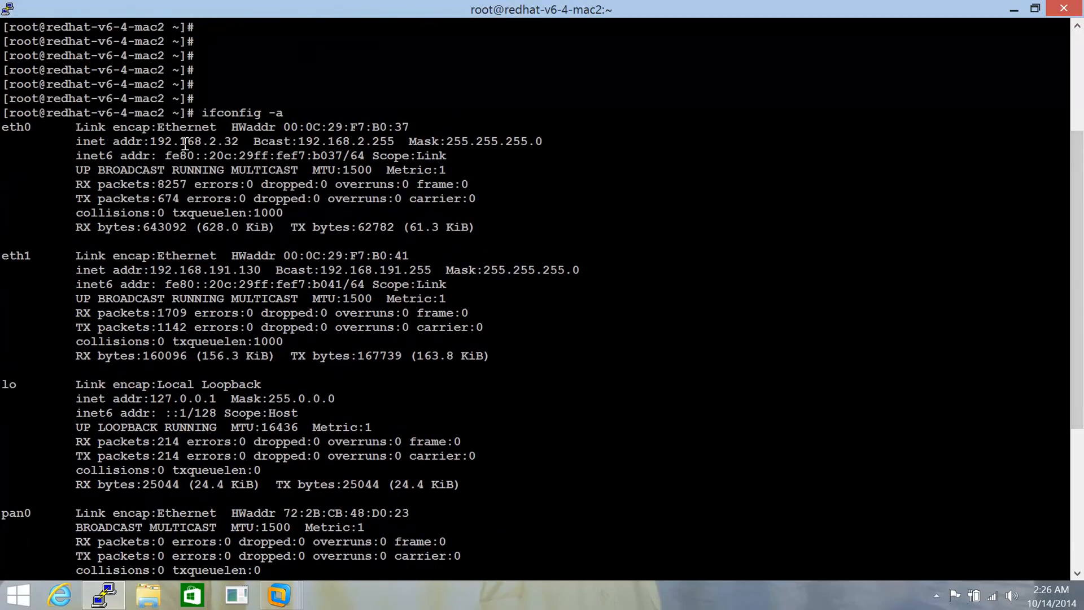
{"action": "mouse_move", "coordinate": [187, 181]}
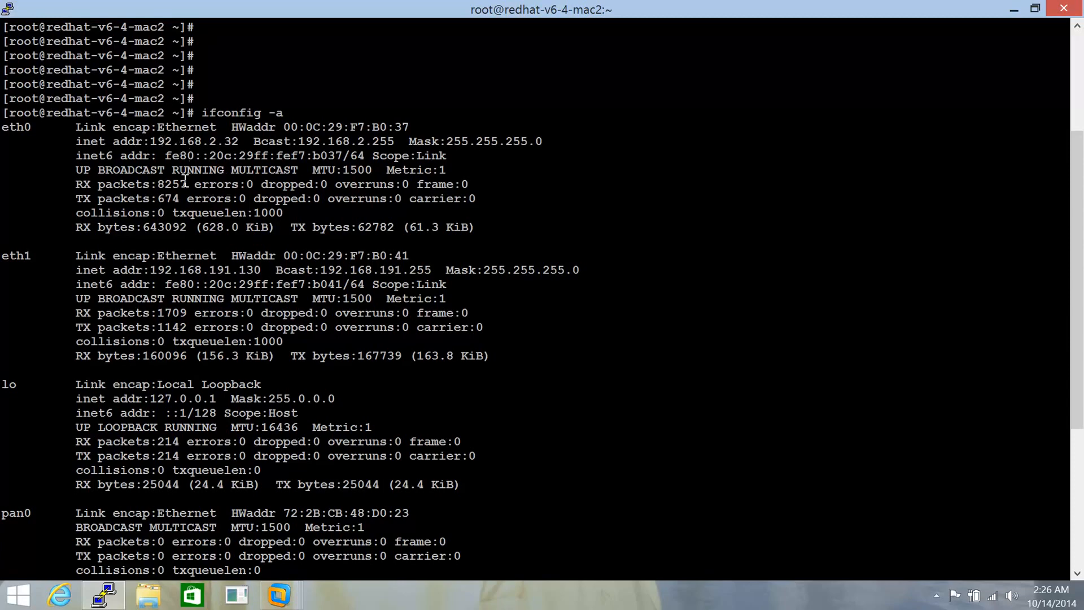
{"action": "mouse_move", "coordinate": [238, 178]}
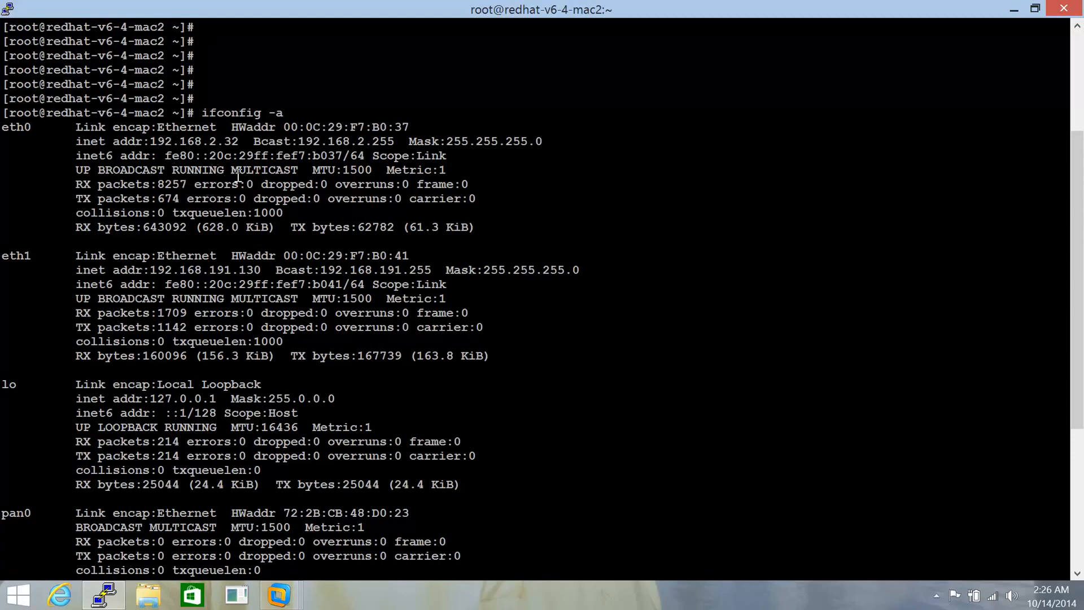
{"action": "mouse_move", "coordinate": [174, 212]}
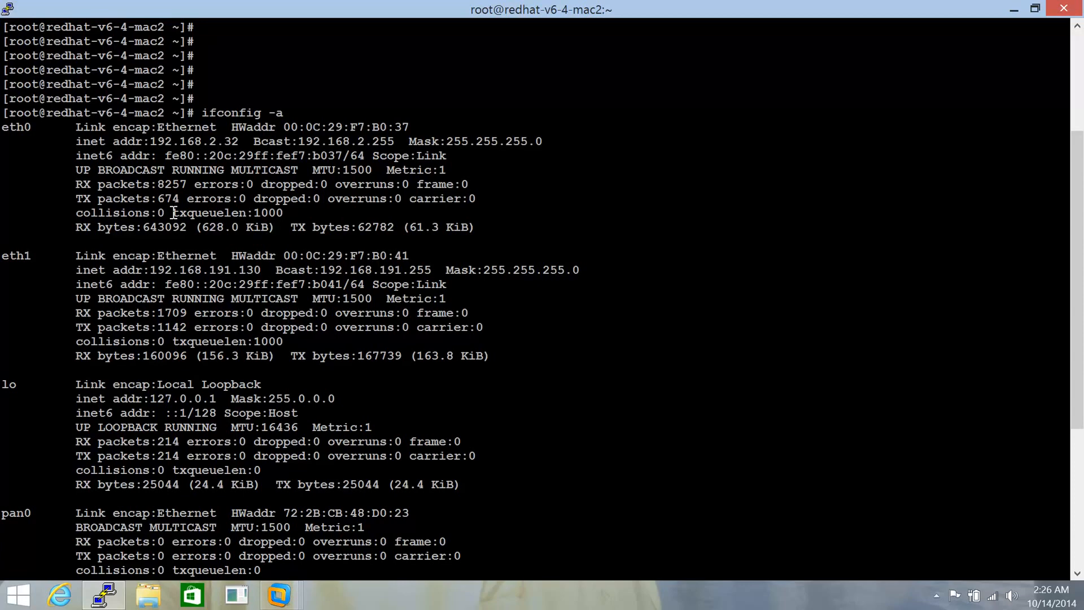
{"action": "mouse_move", "coordinate": [201, 277]}
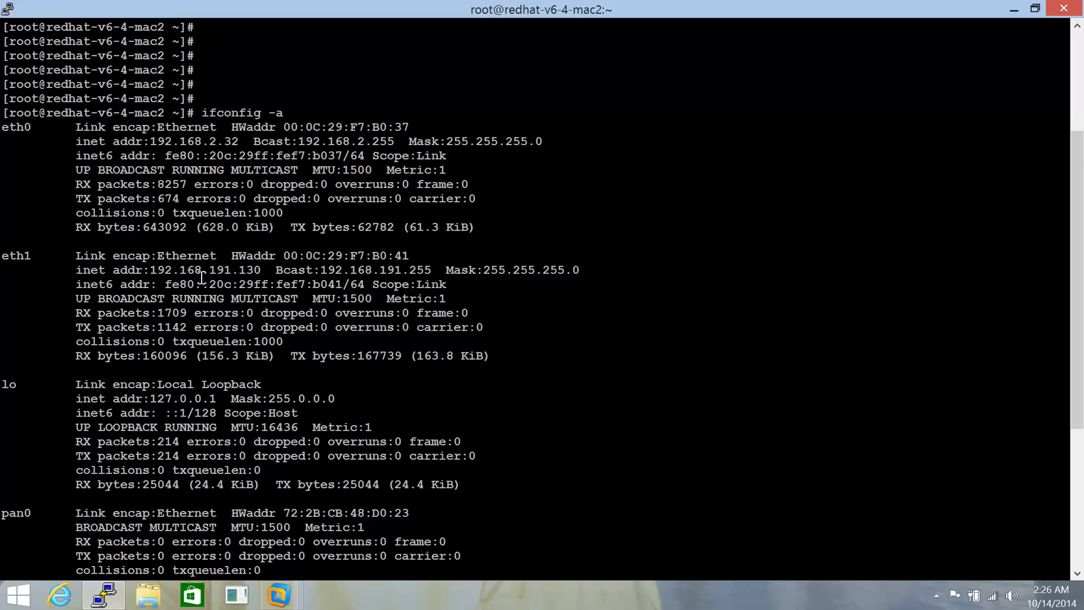
{"action": "mouse_move", "coordinate": [233, 354]}
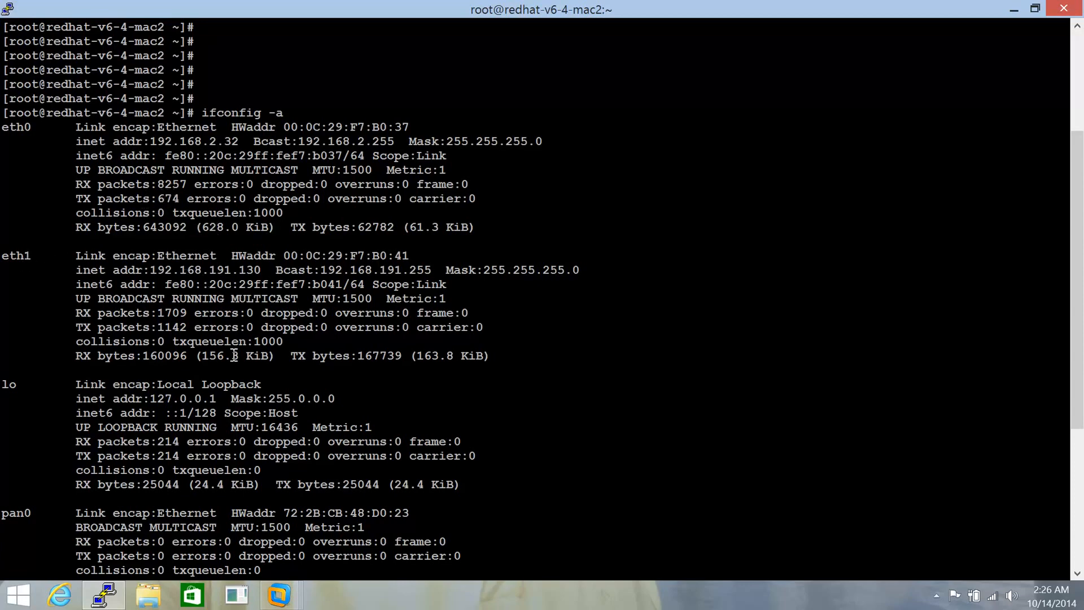
{"action": "mouse_move", "coordinate": [222, 343]}
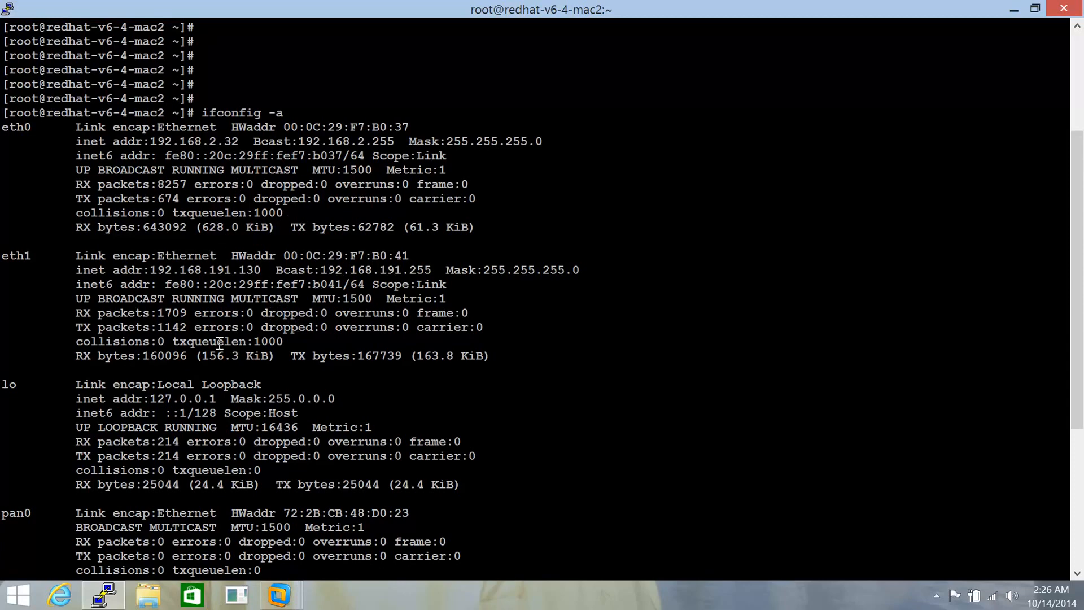
{"action": "mouse_move", "coordinate": [185, 284]}
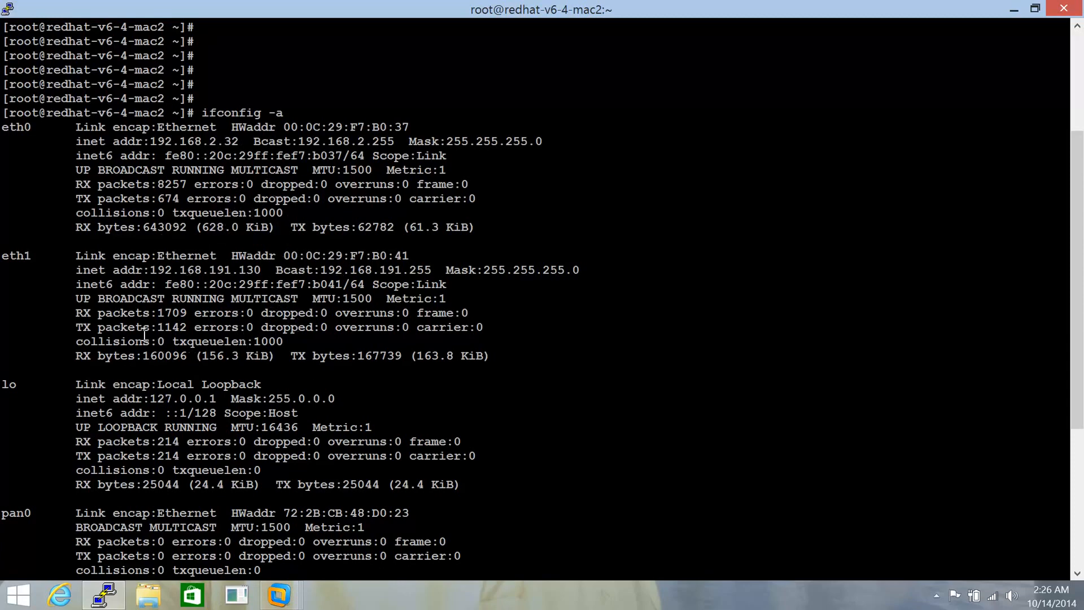
{"action": "scroll", "scroll_direction": "down", "scroll_amount": 3}
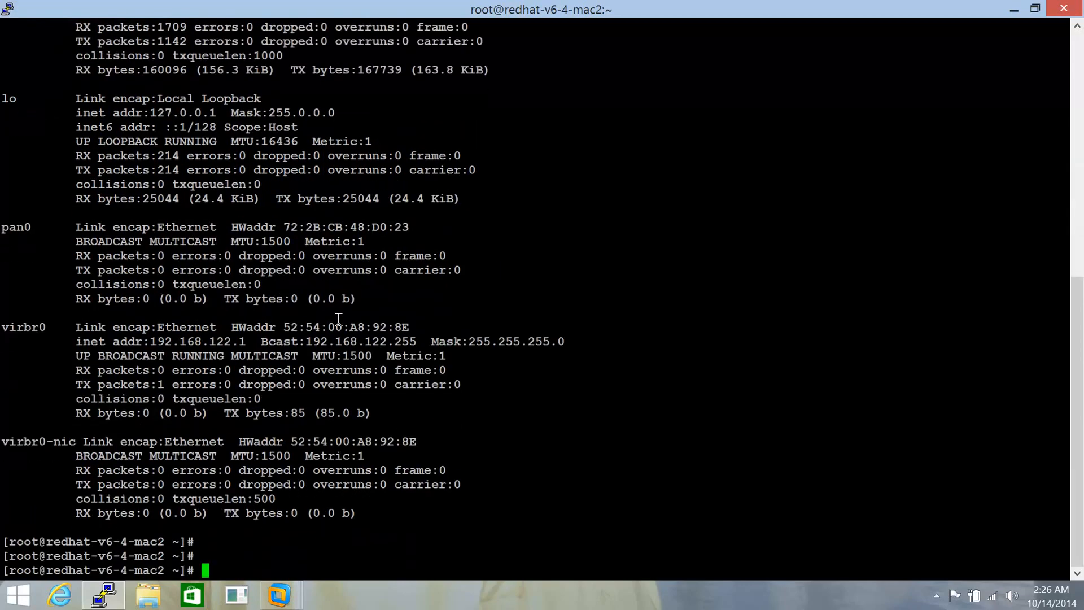
{"action": "scroll", "scroll_direction": "down", "scroll_amount": 3}
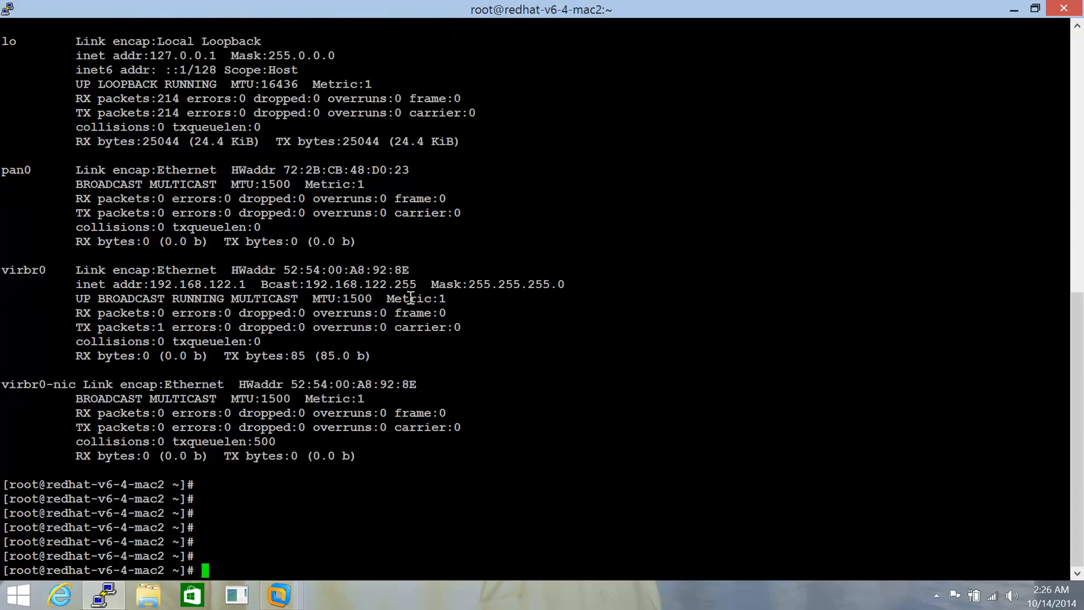
Restart the network service with 'service network restart'
{"action": "type", "text": "s"}
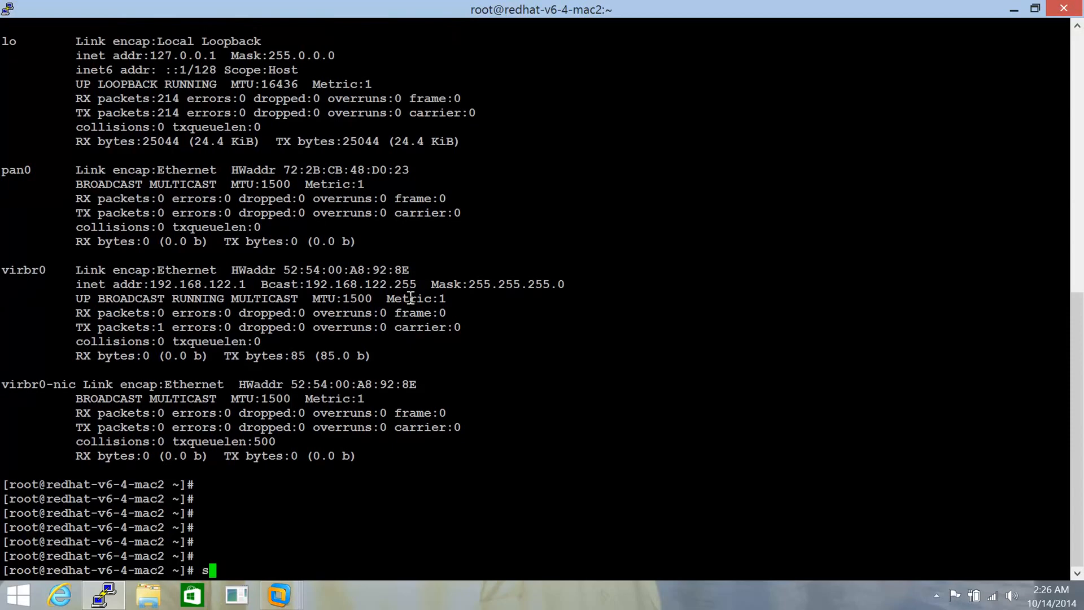
{"action": "type", "text": "ervice net"}
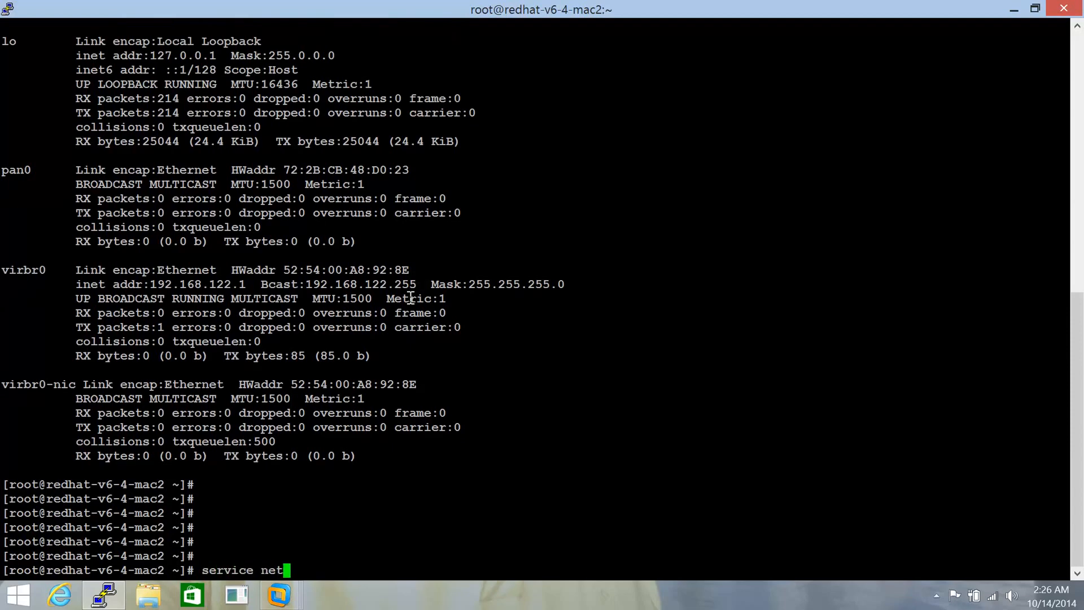
{"action": "type", "text": "work restar"}
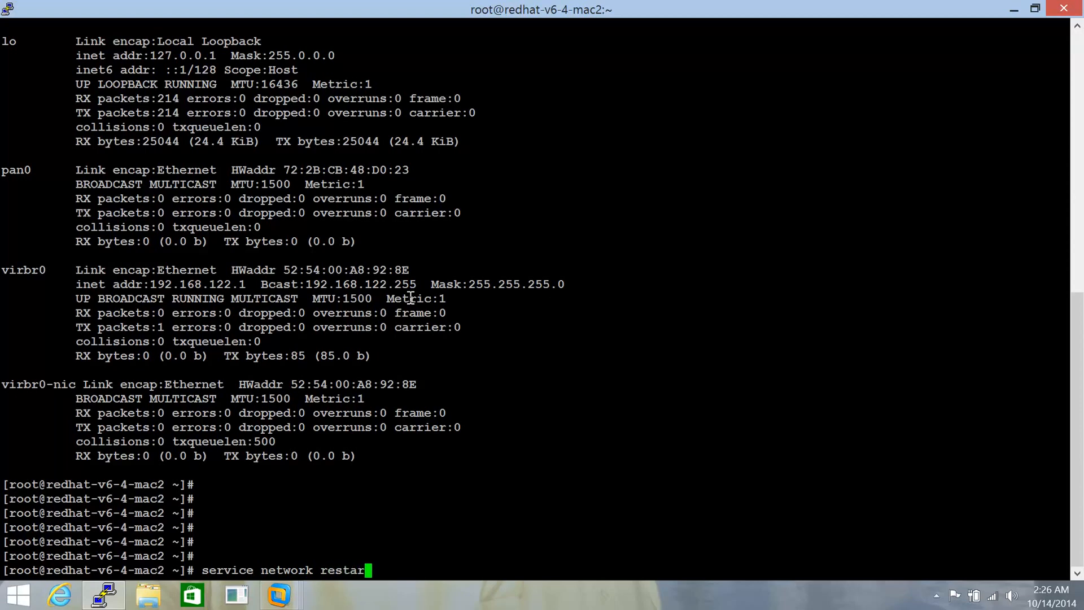
{"action": "key", "text": "Return"}
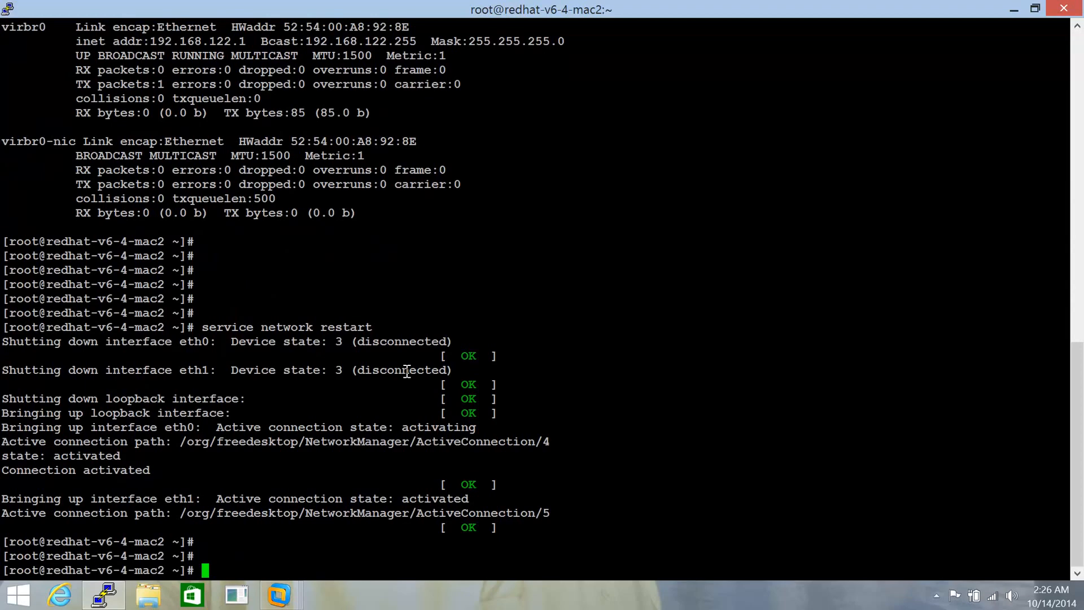
Display /etc/resolv.conf again to see the resolver settings after the restart
{"action": "type", "text": "cat /etc"}
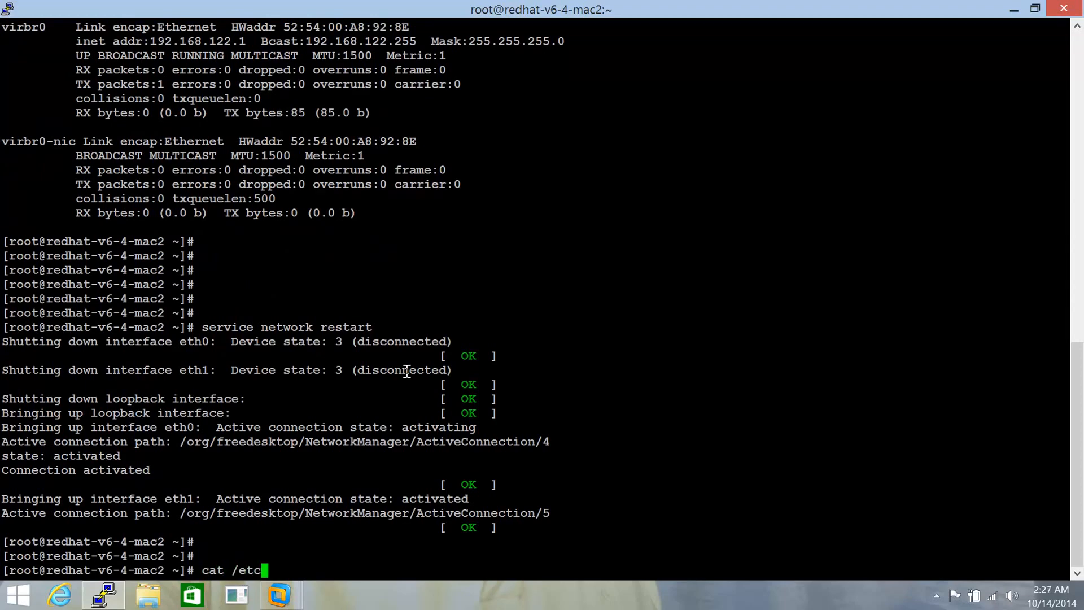
{"action": "type", "text": "/resolv"}
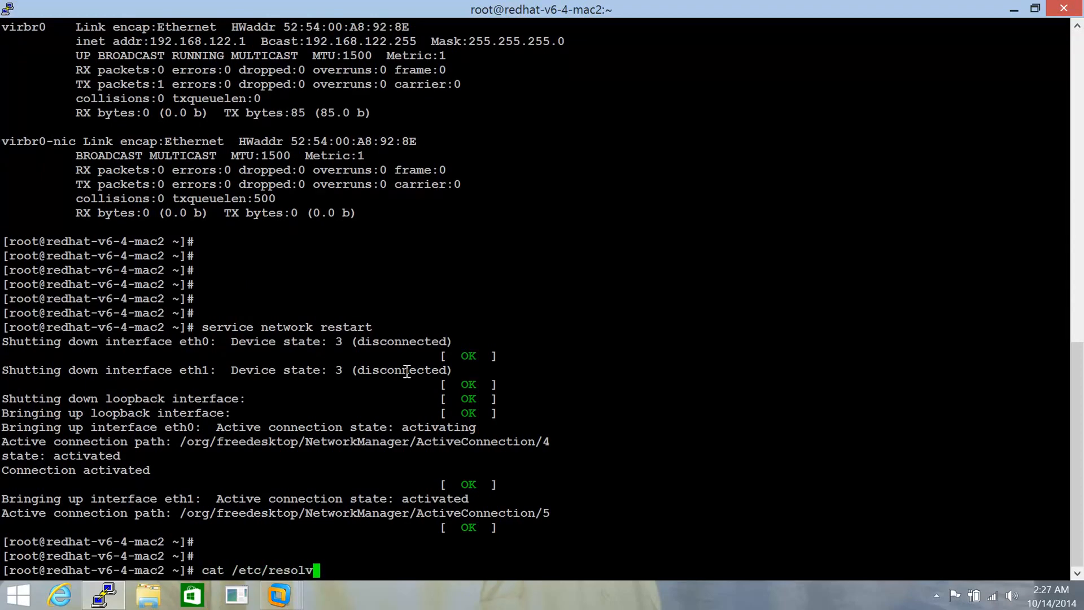
{"action": "key", "text": "Return"}
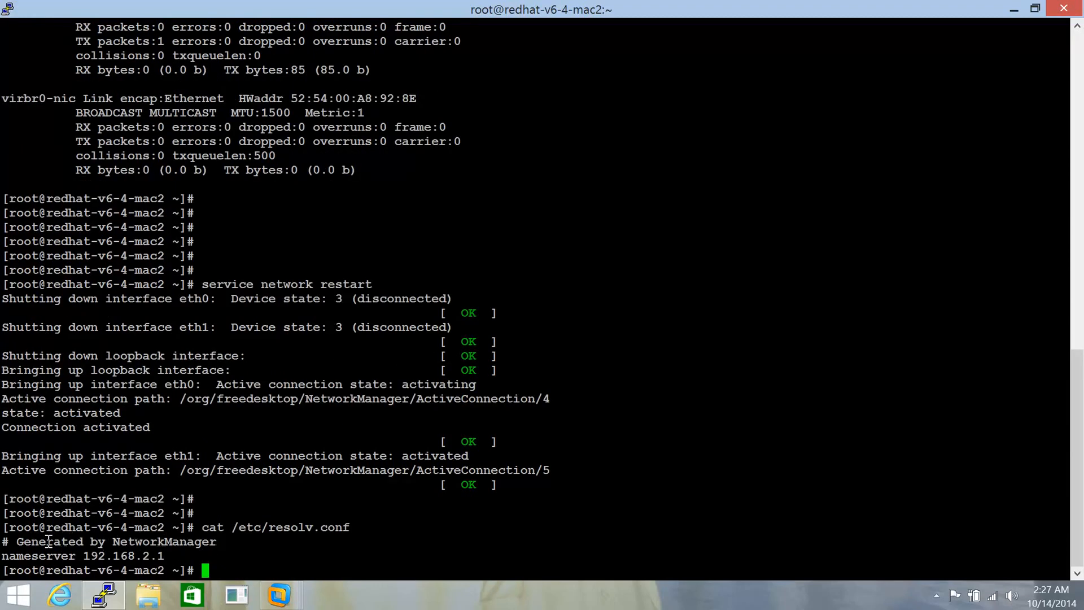
{"action": "mouse_move", "coordinate": [222, 541]}
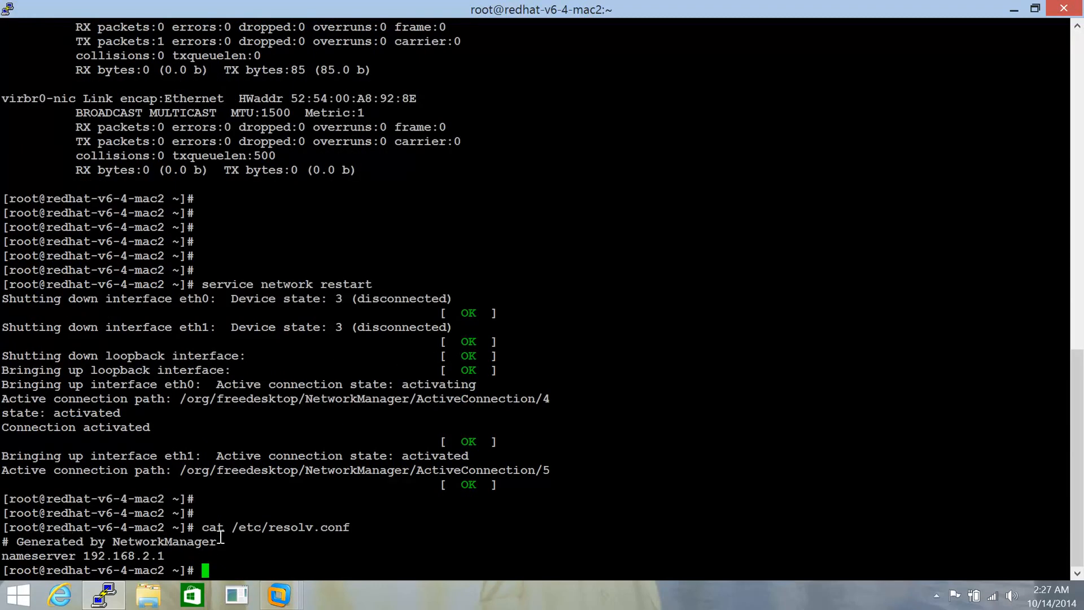
{"action": "mouse_move", "coordinate": [173, 547]}
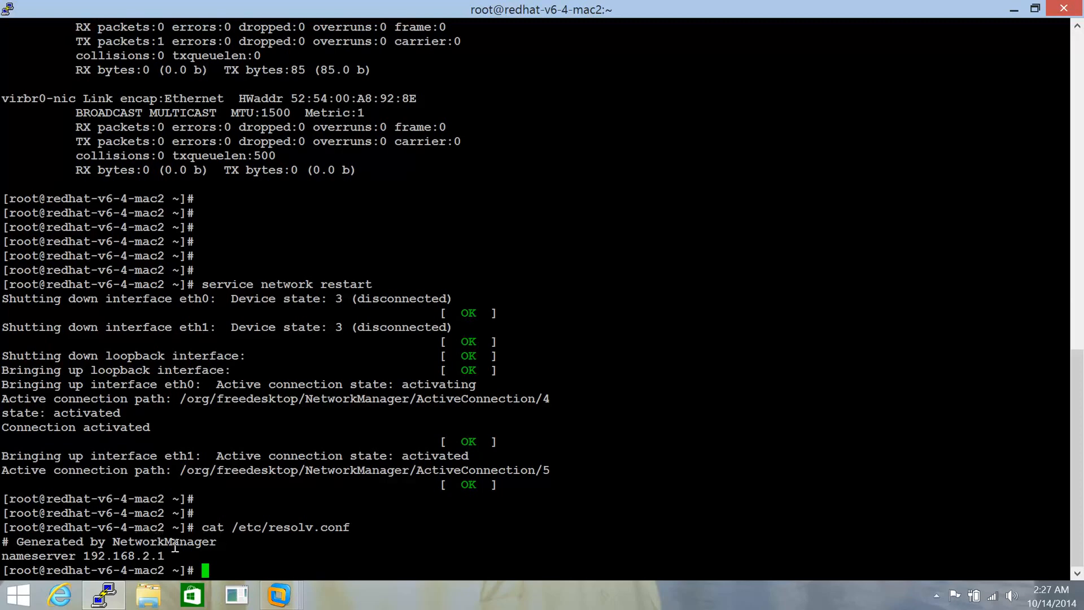
{"action": "mouse_move", "coordinate": [290, 527]}
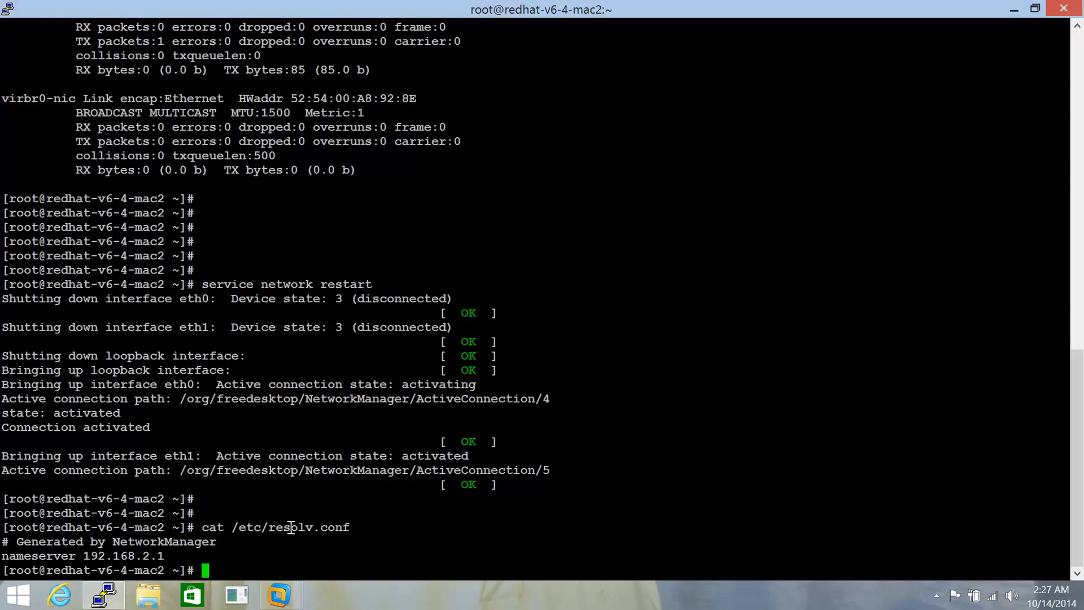
Copy the /etc/resolv.conf path and the word NetworkManager from the output
{"action": "double_click", "coordinate": [290, 527]}
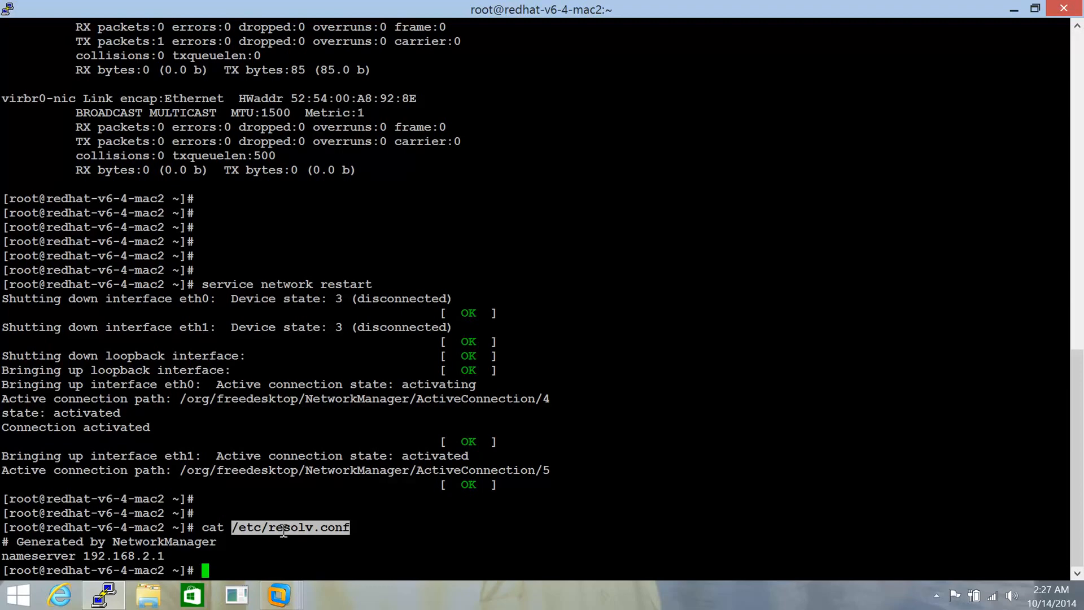
{"action": "mouse_move", "coordinate": [300, 531]}
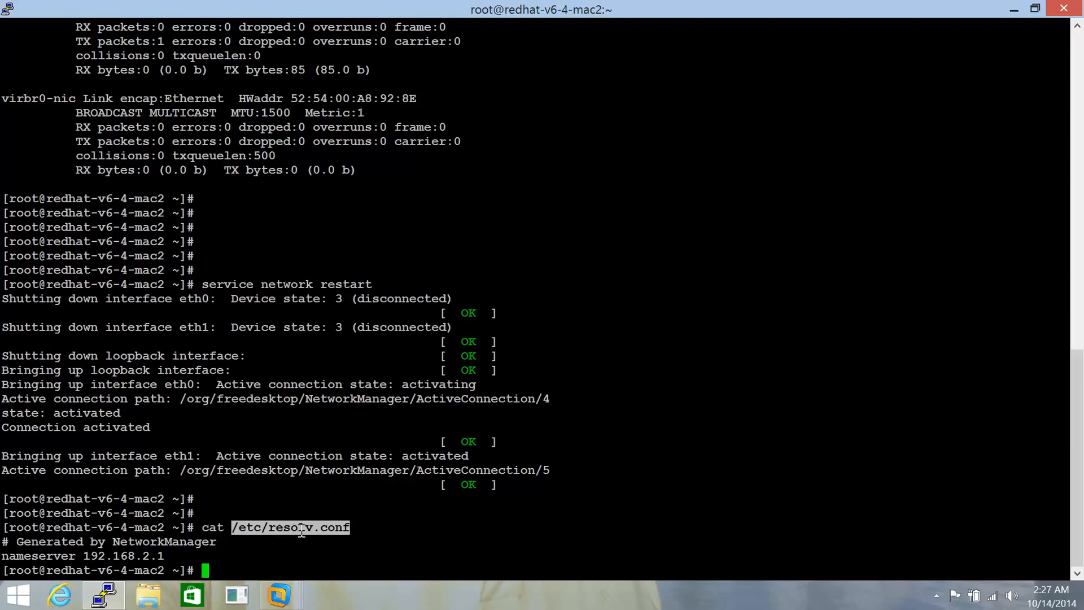
{"action": "mouse_move", "coordinate": [339, 532]}
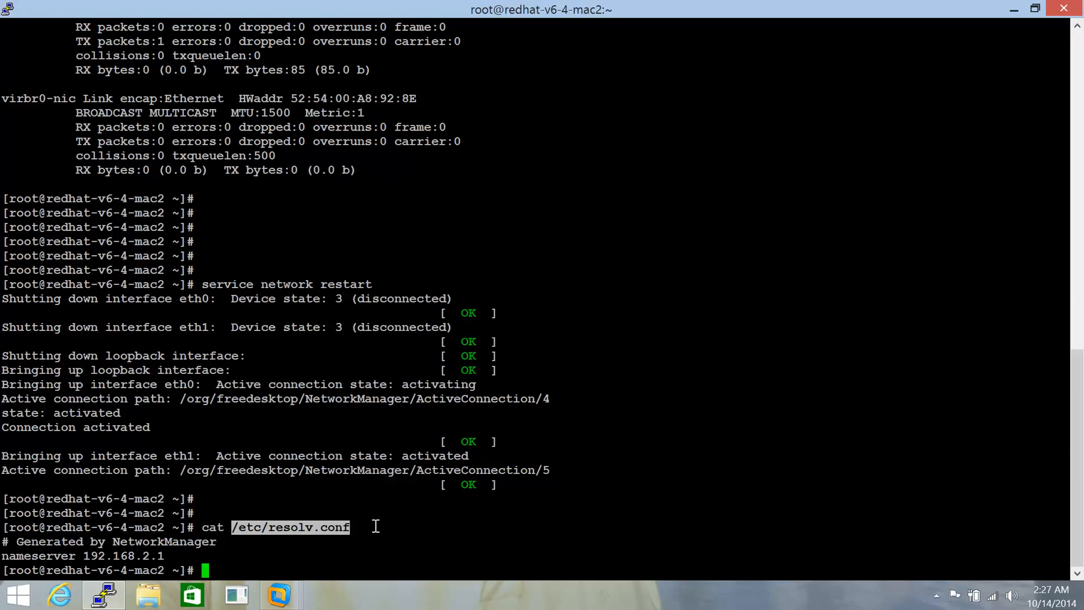
{"action": "scroll", "scroll_direction": "down", "scroll_amount": 3}
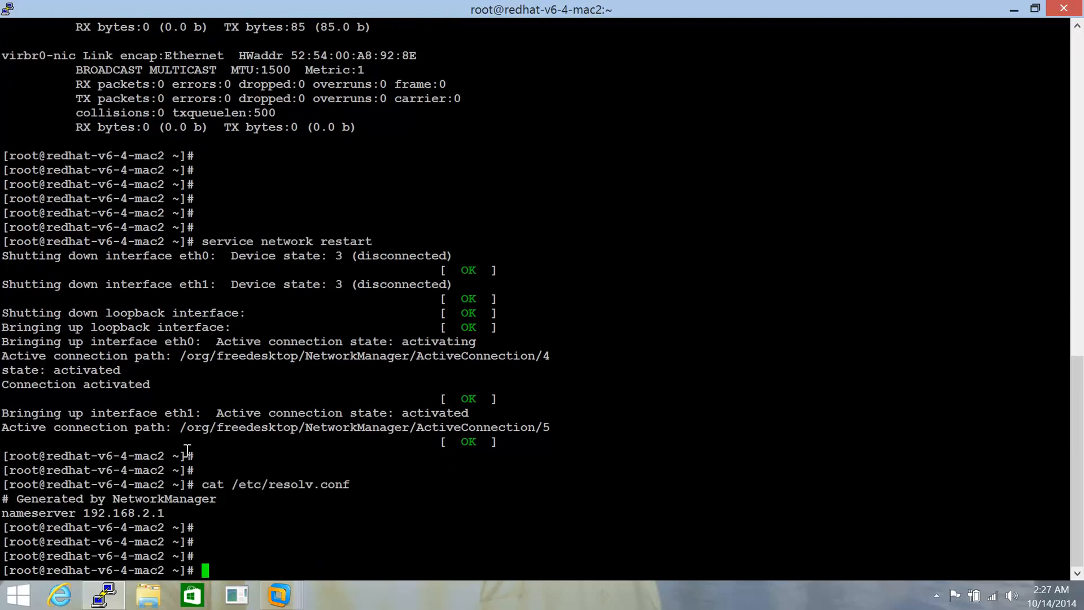
{"action": "double_click", "coordinate": [164, 498]}
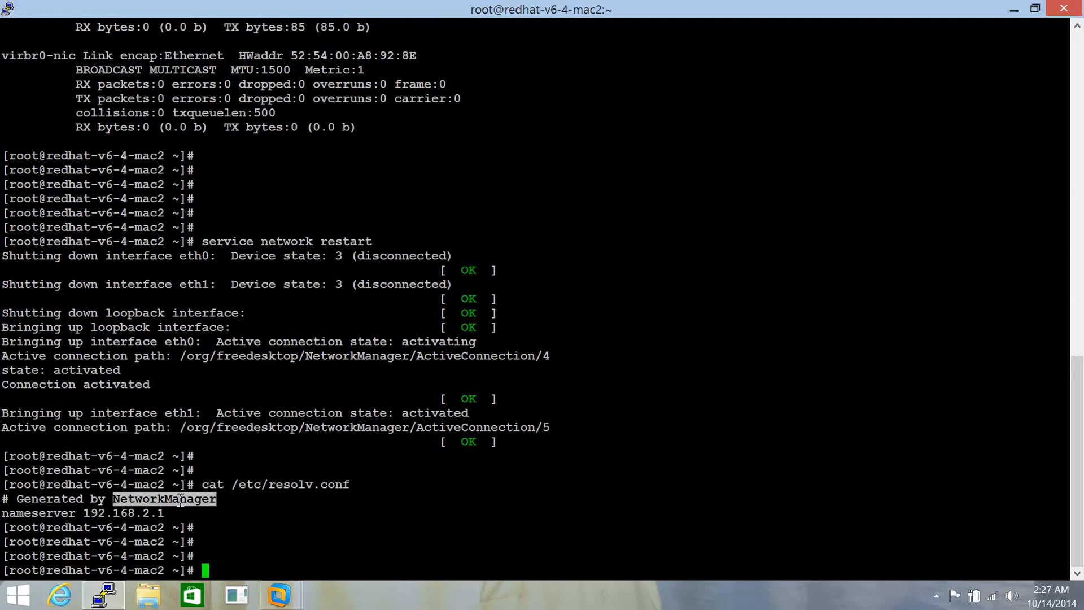
Check the NetworkManager service status with 'service NetworkManager status'
{"action": "type", "text": "servoce"}
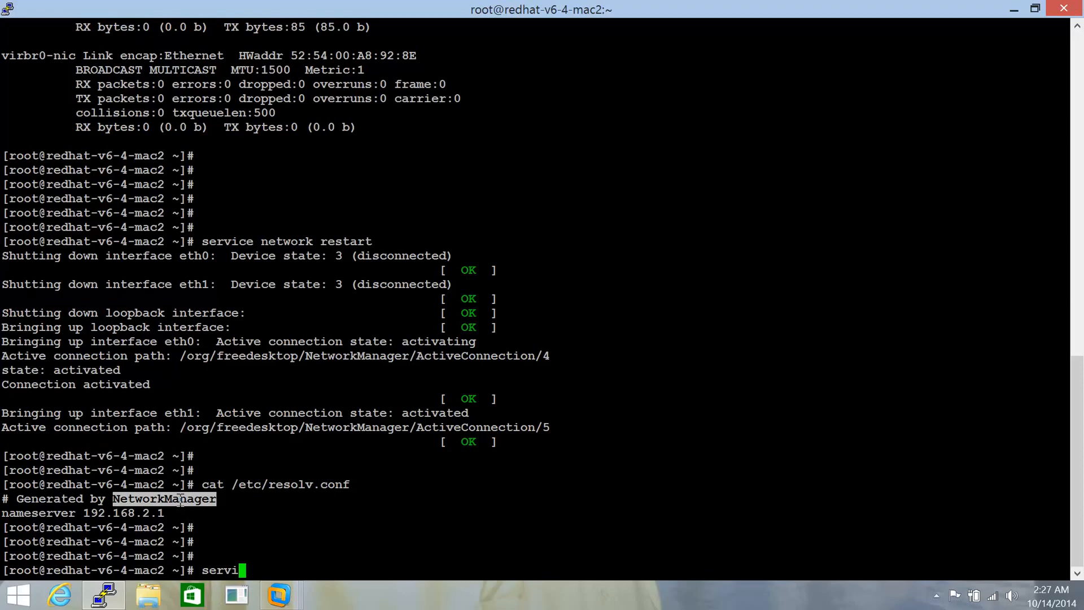
{"action": "type", "text": "ce NetworkManager status"}
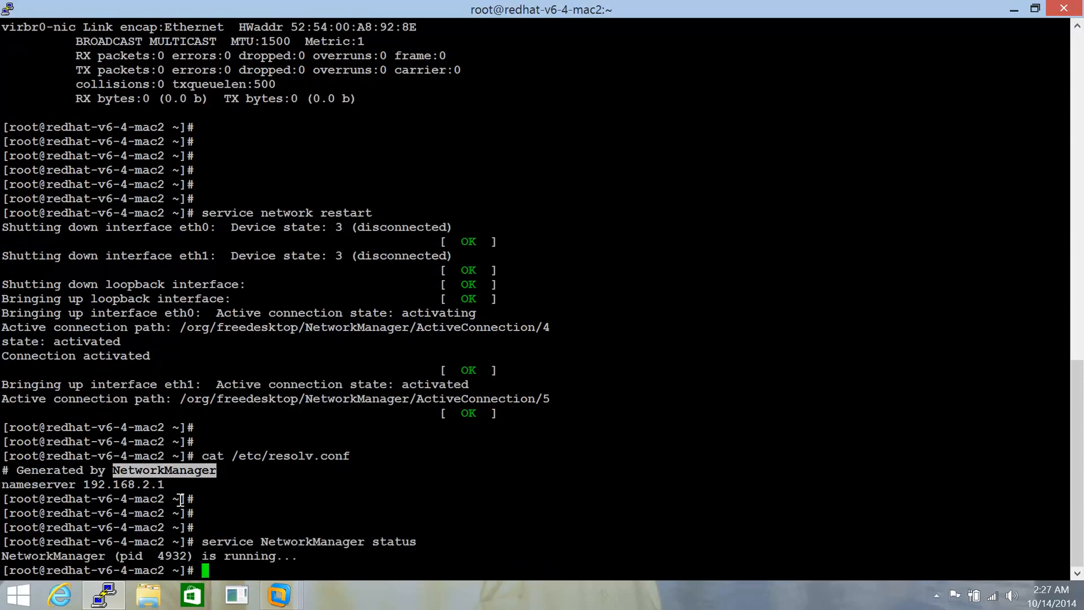
{"action": "mouse_move", "coordinate": [202, 547]}
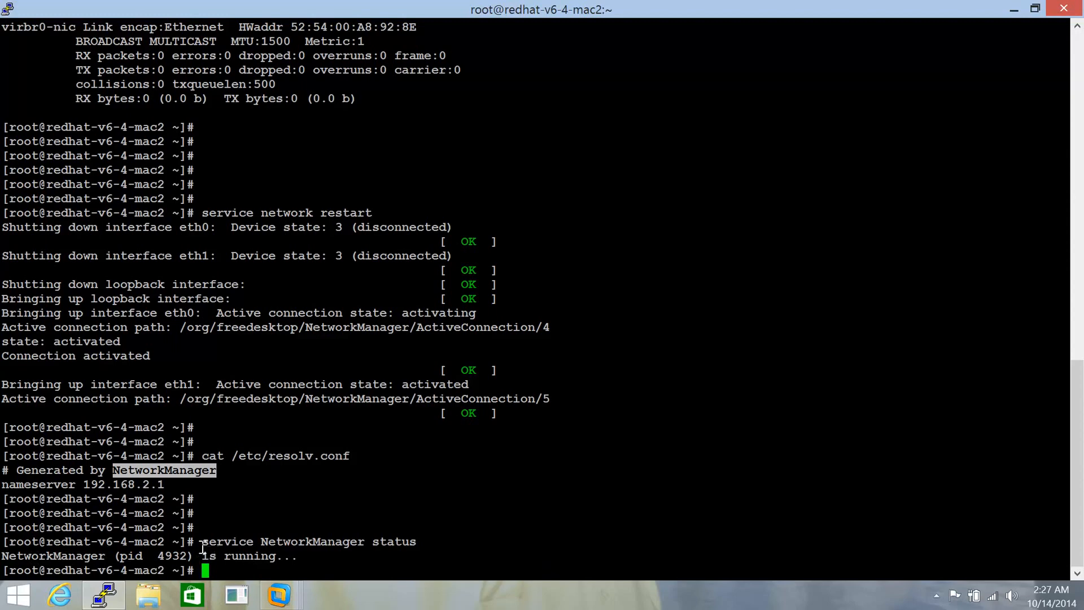
{"action": "mouse_move", "coordinate": [381, 549]}
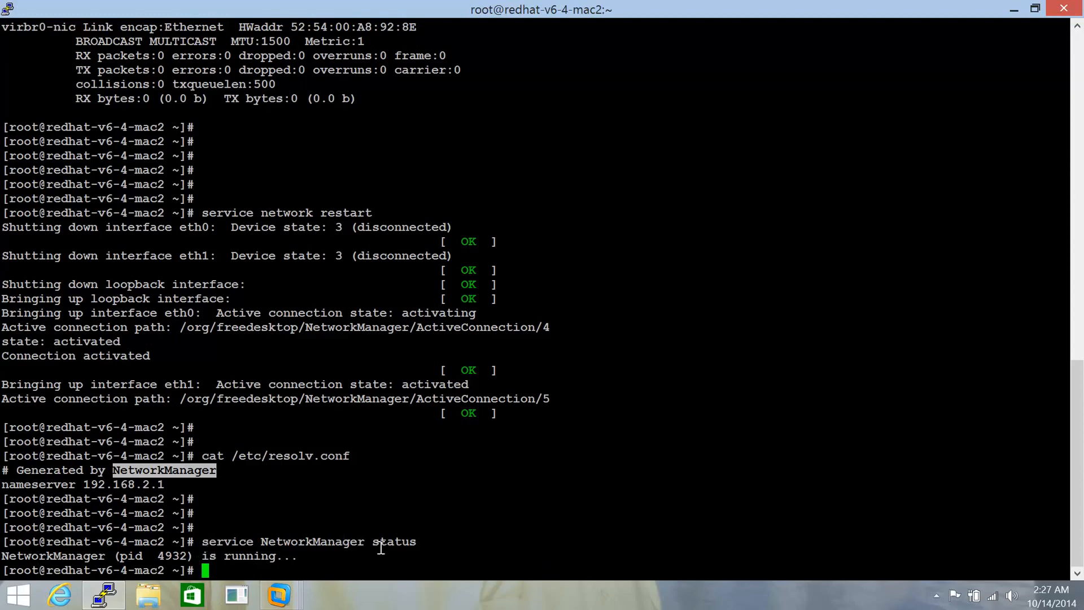
{"action": "mouse_move", "coordinate": [324, 476]}
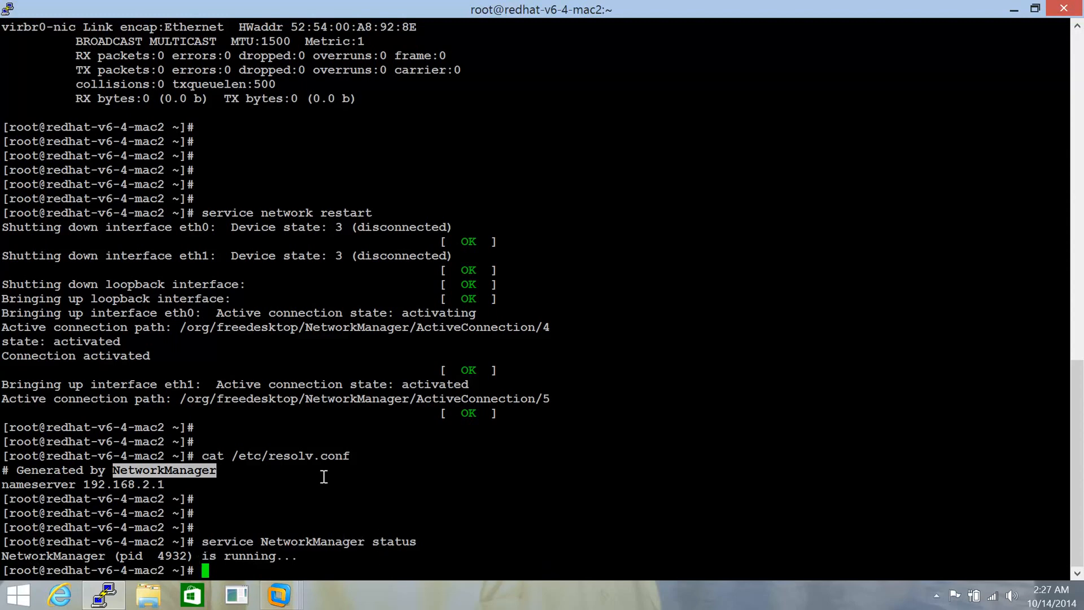
{"action": "mouse_move", "coordinate": [318, 482]}
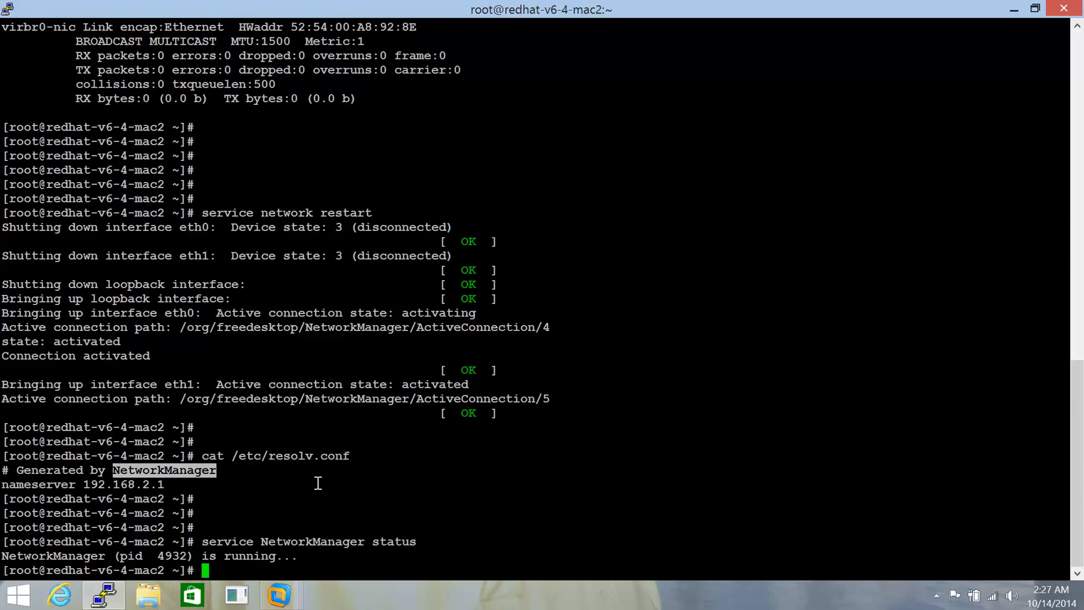
{"action": "mouse_move", "coordinate": [437, 514]}
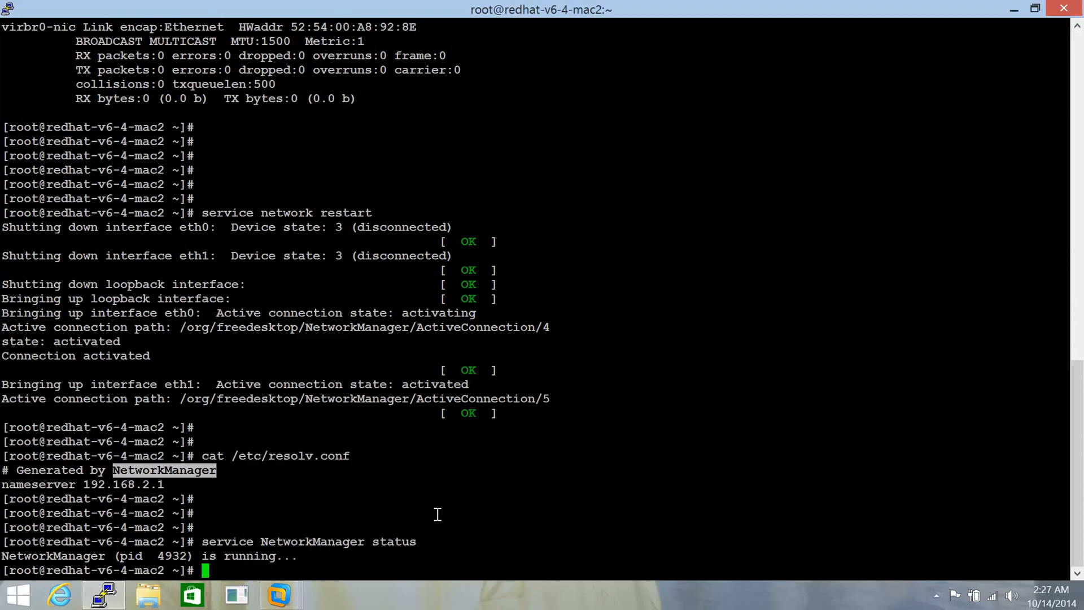
{"action": "mouse_move", "coordinate": [517, 541]}
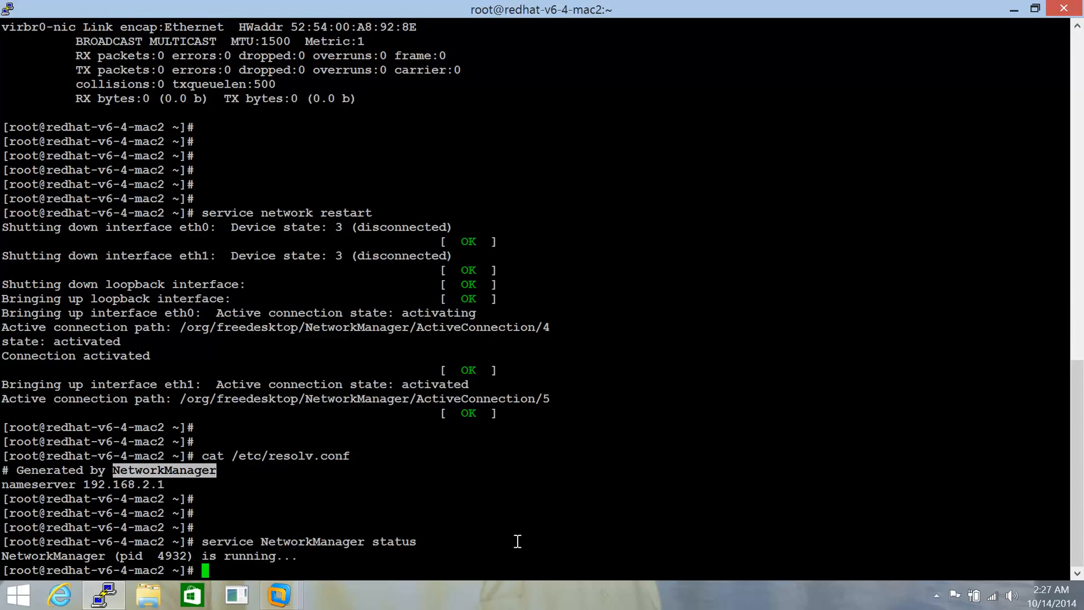
{"action": "mouse_move", "coordinate": [455, 553]}
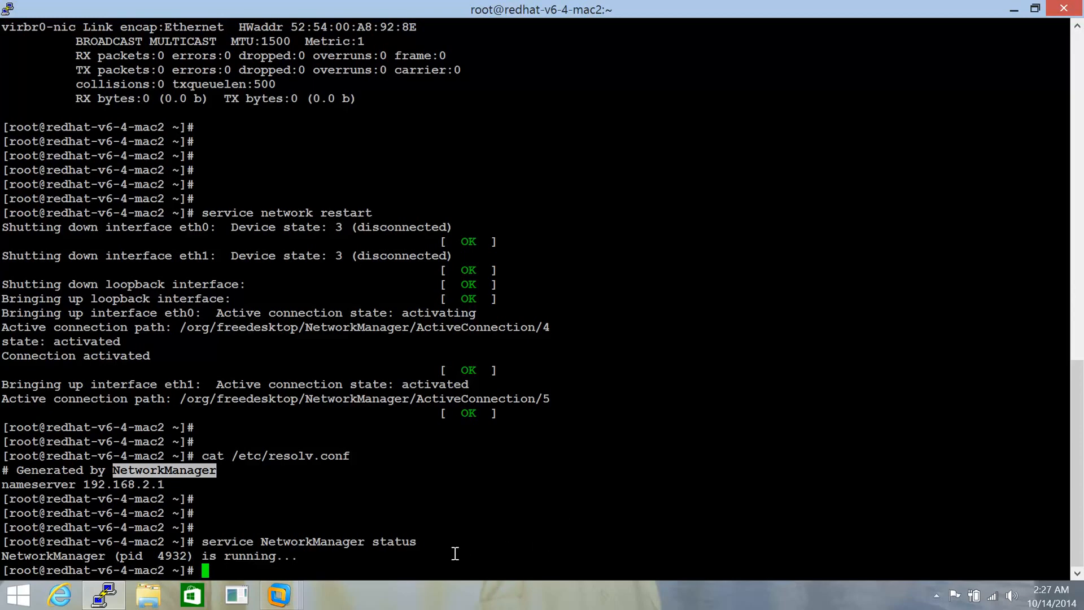
{"action": "mouse_move", "coordinate": [368, 530]}
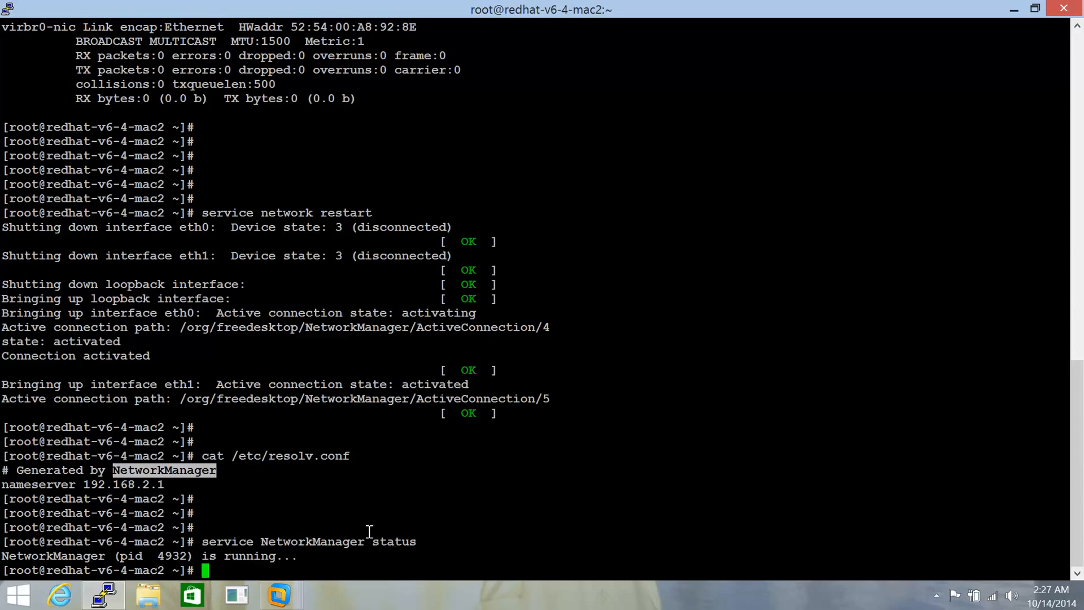
{"action": "mouse_move", "coordinate": [245, 513]}
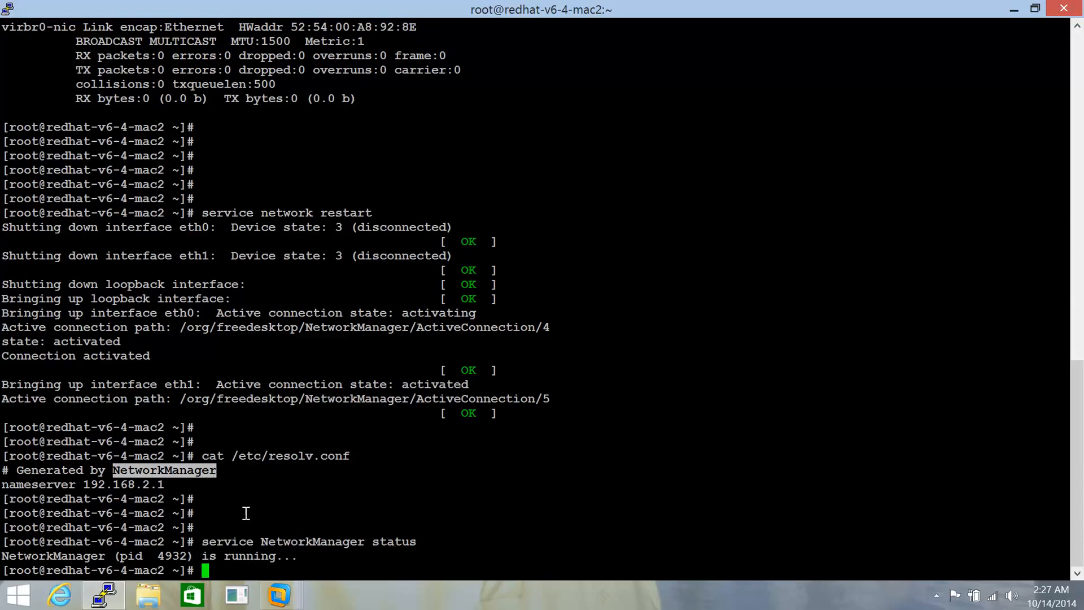
{"action": "mouse_move", "coordinate": [335, 495]}
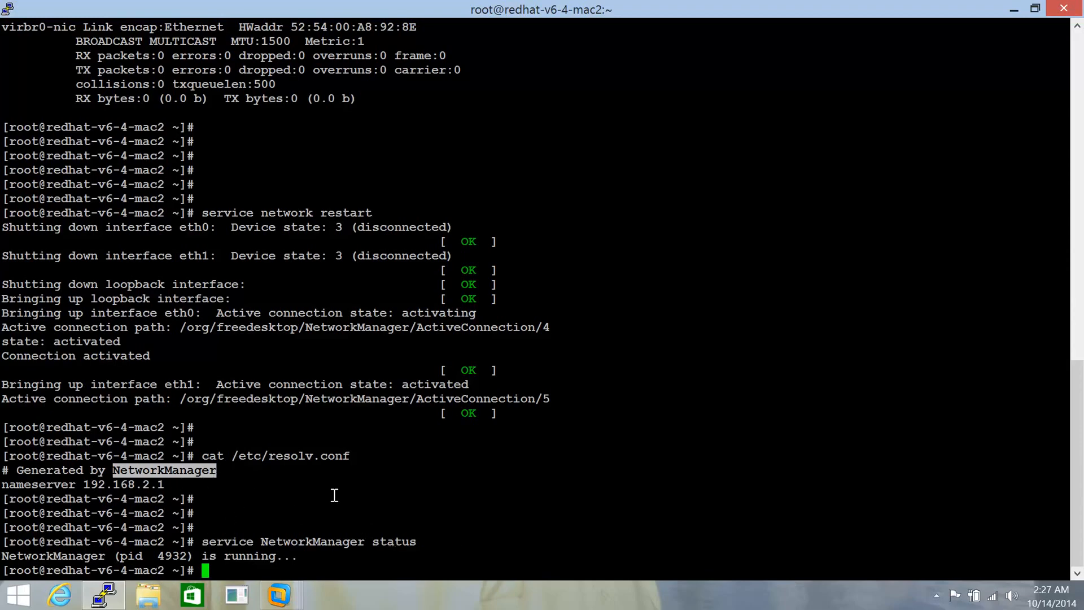
{"action": "mouse_move", "coordinate": [340, 466]}
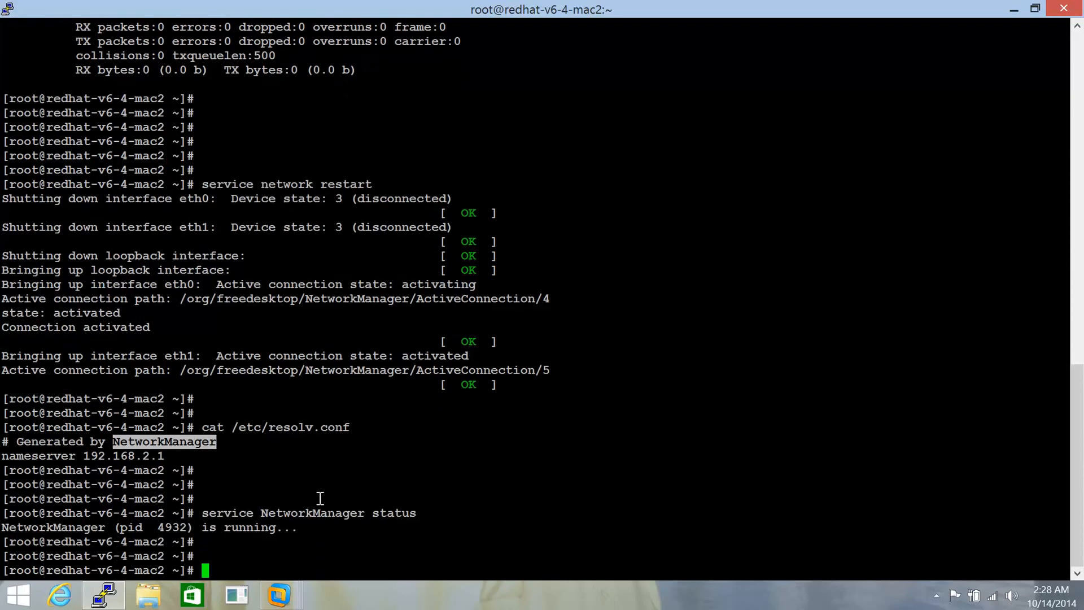
Stop the running NetworkManager service
{"action": "type", "text": "serv"}
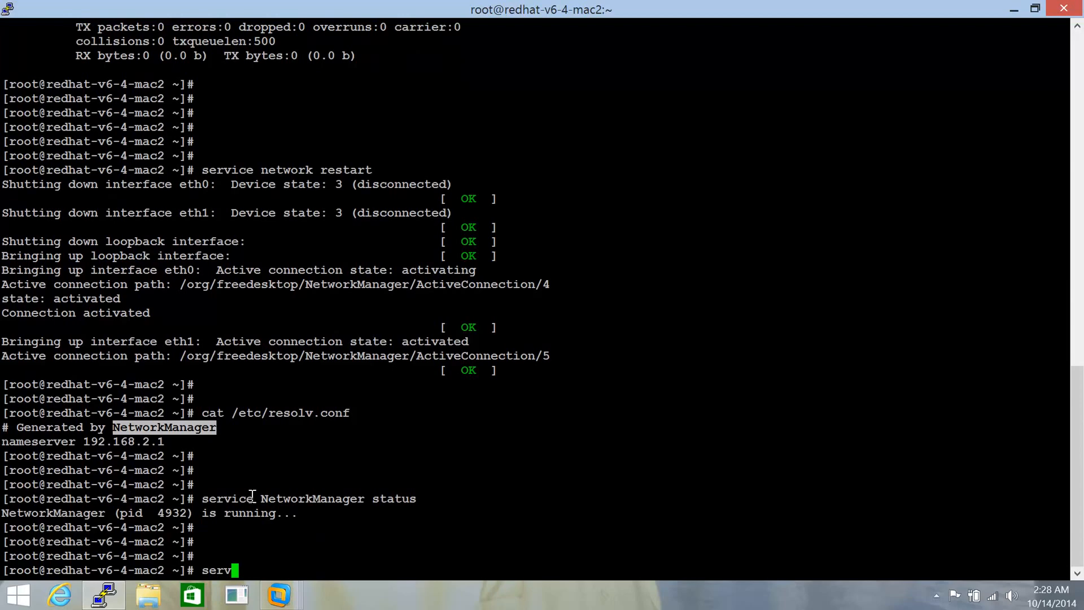
{"action": "type", "text": "ice"}
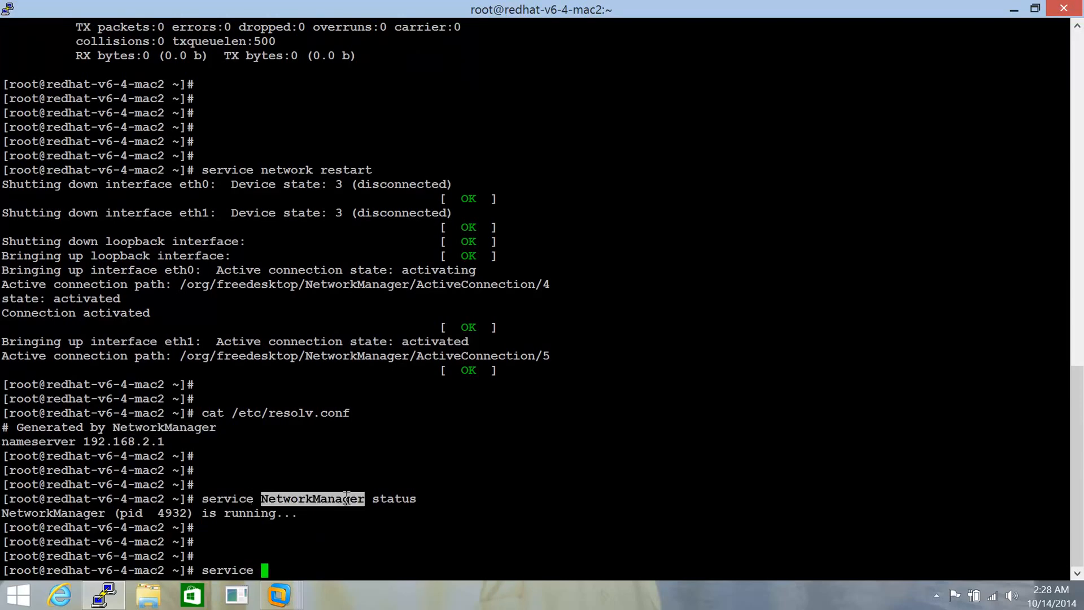
{"action": "type", "text": "NetworkManager stop"}
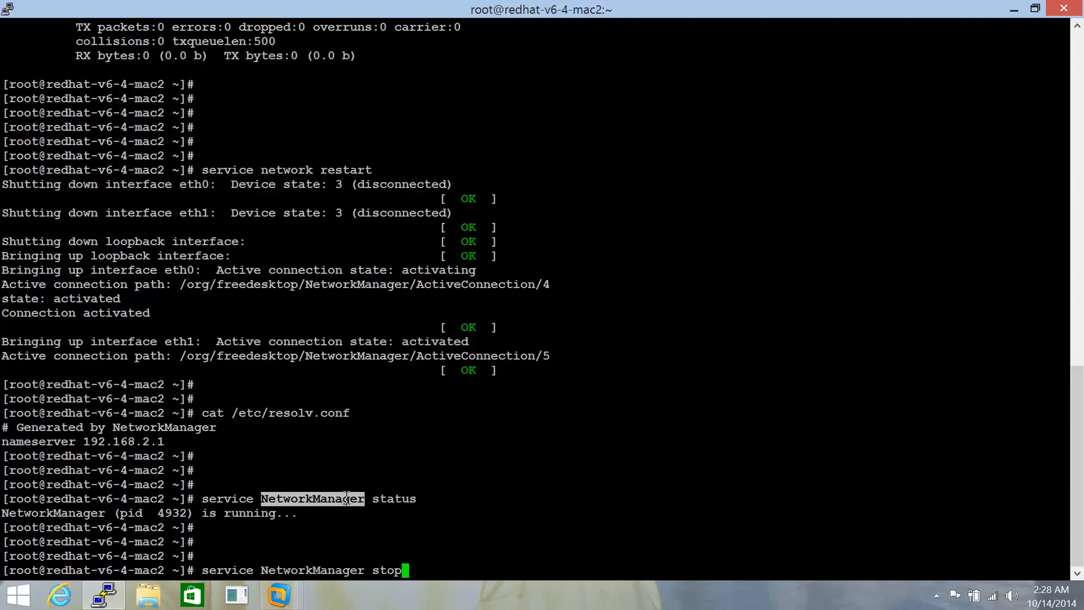
{"action": "key", "text": "Return"}
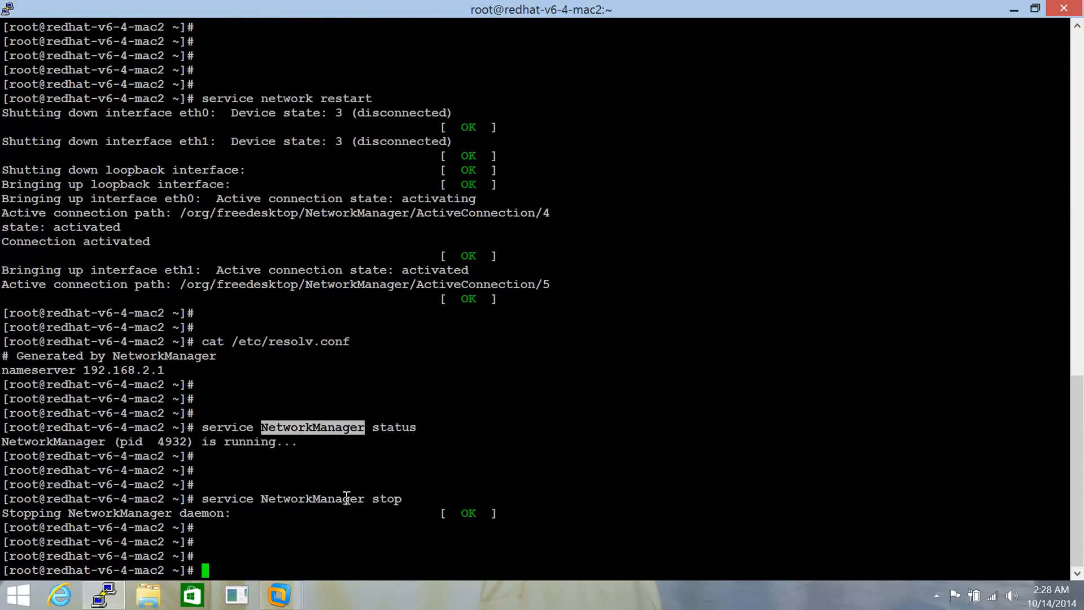
List NetworkManager's boot runlevels with 'chkconfig --list NetworkManager'
{"action": "type", "text": "chkconfig -"}
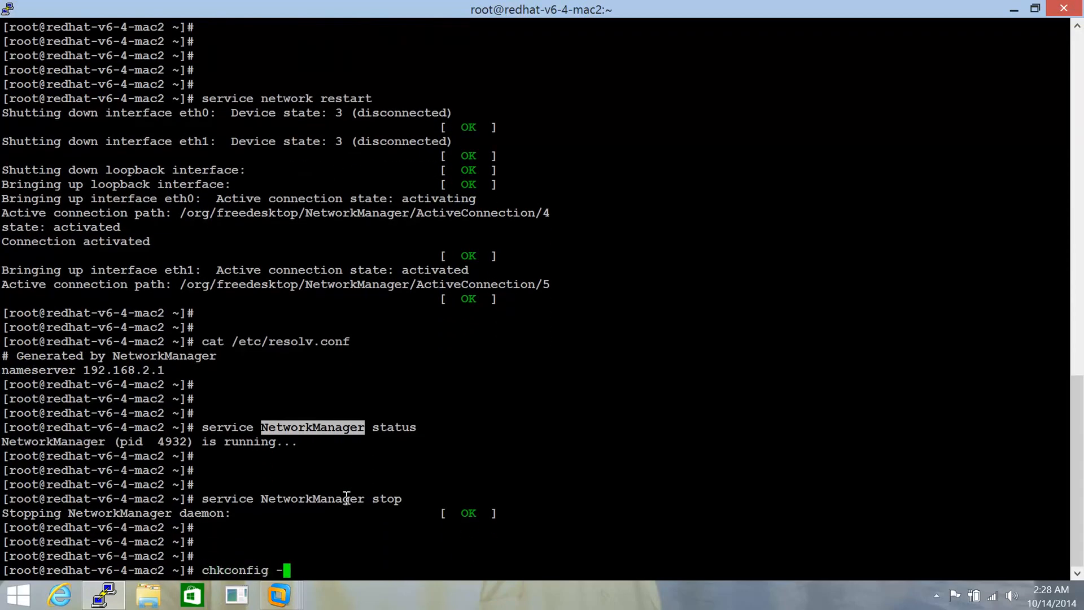
{"action": "type", "text": "-list"}
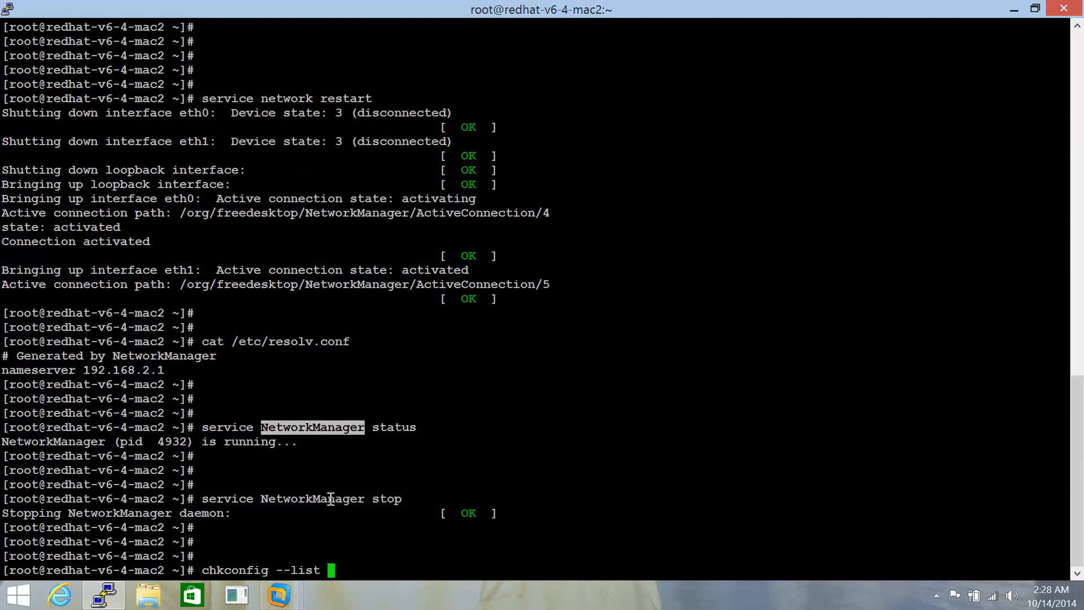
{"action": "type", "text": "NetworkManager"}
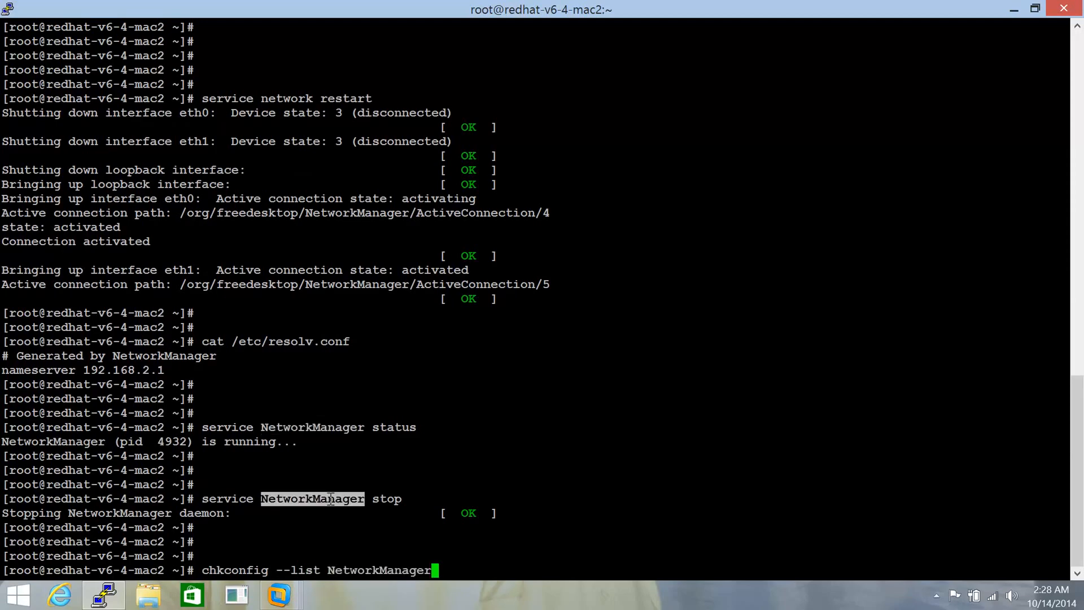
{"action": "key", "text": "Return"}
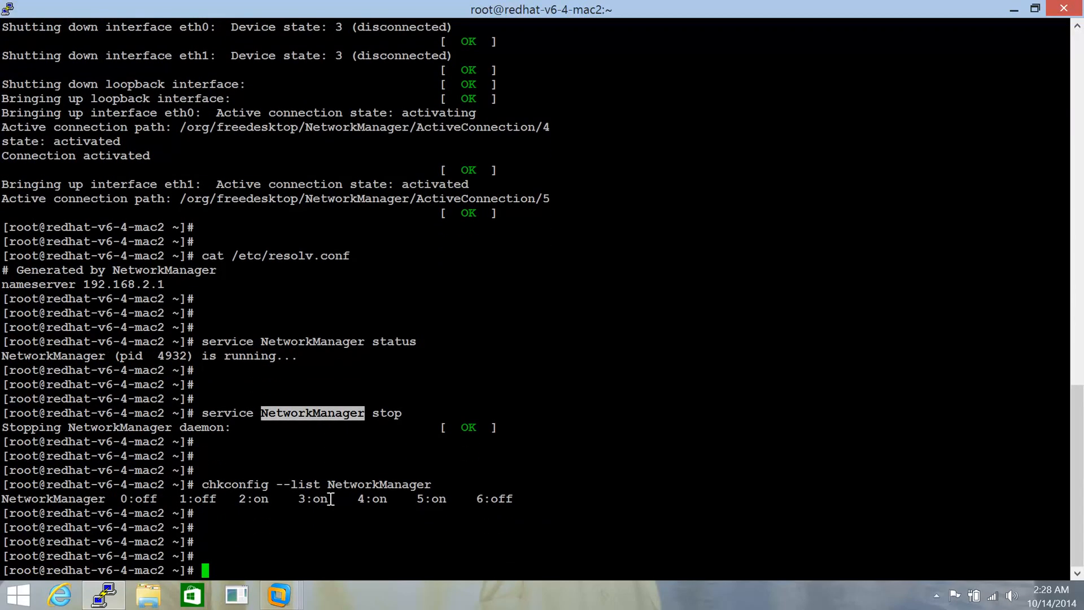
Disable NetworkManager at boot with chkconfig and verify it is off in all runlevels
{"action": "type", "text": "chkconfig"}
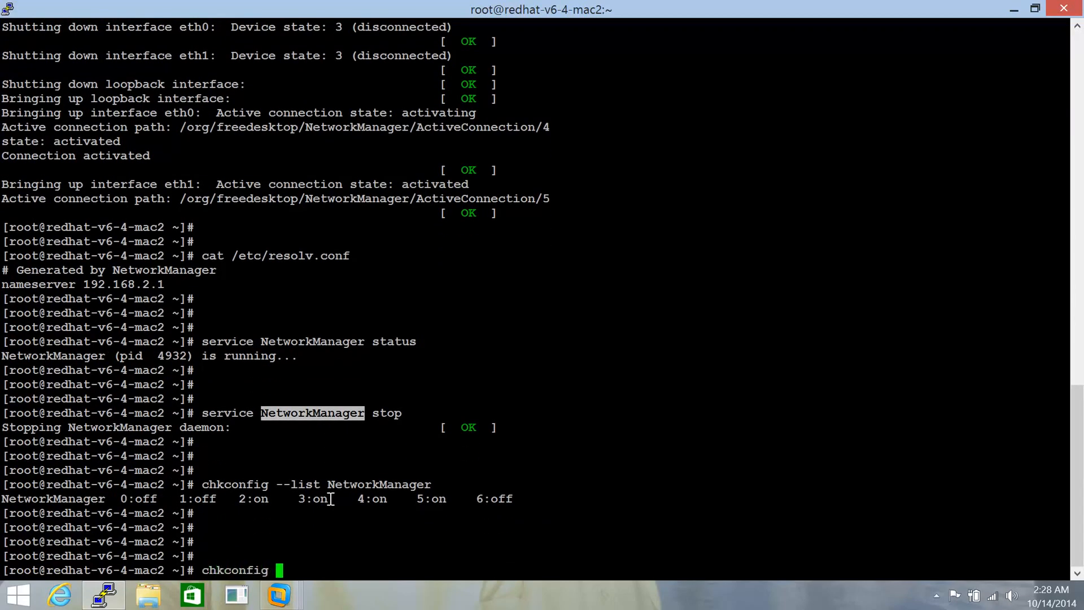
{"action": "type", "text": "NetworkManager off"}
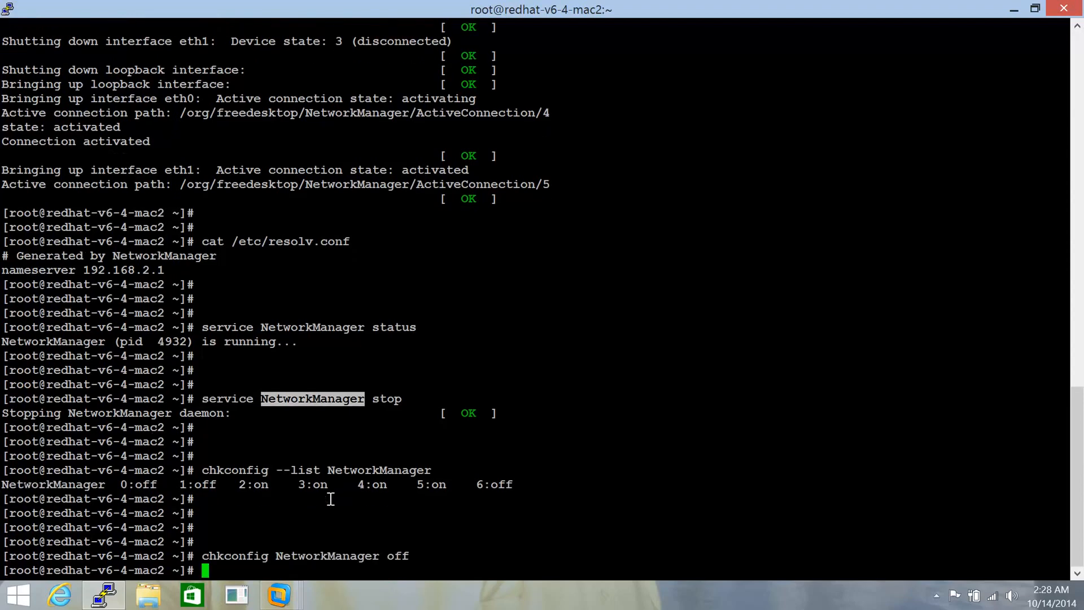
{"action": "type", "text": "chkconfig --list NetworkManager"}
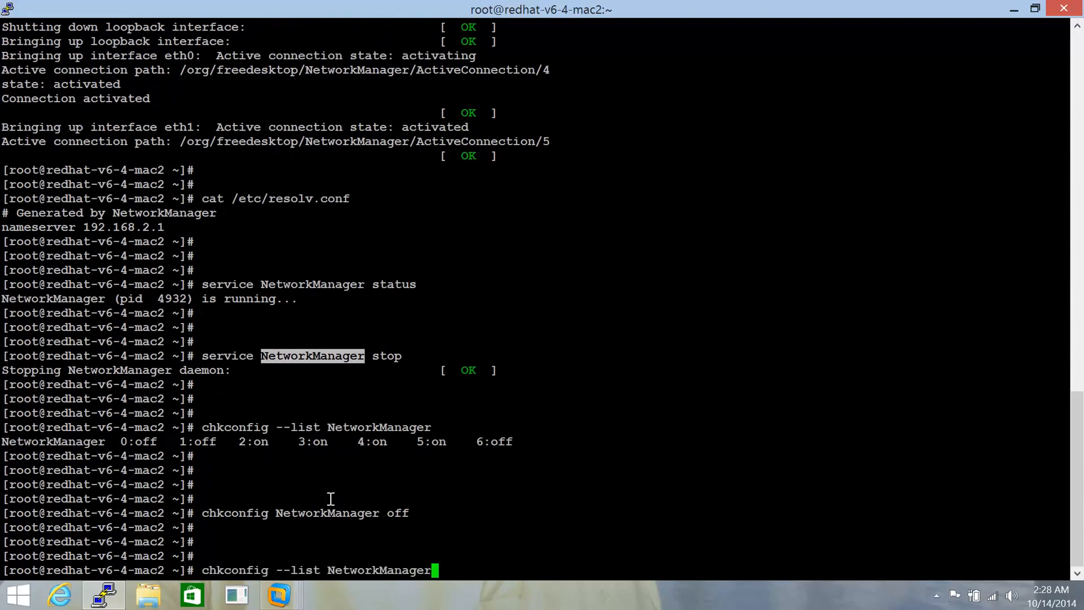
{"action": "key", "text": "Return"}
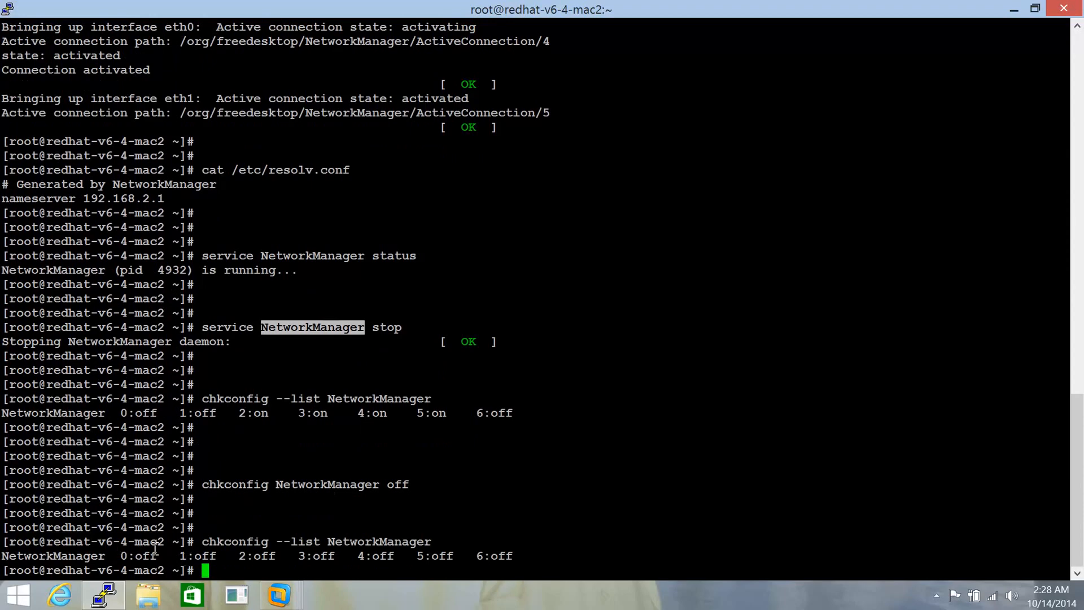
{"action": "mouse_move", "coordinate": [338, 574]}
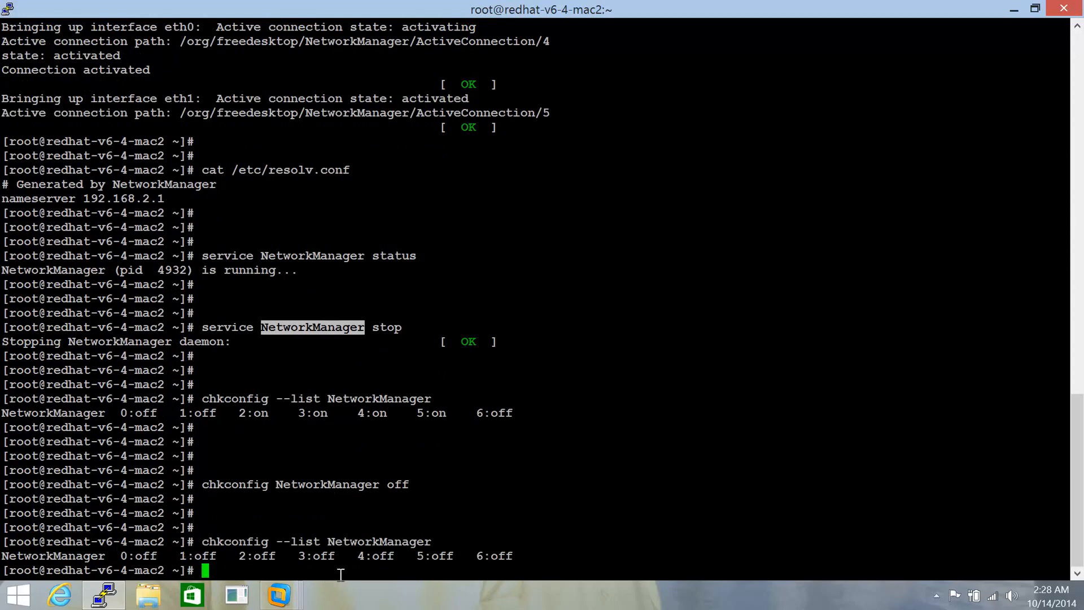
{"action": "mouse_move", "coordinate": [532, 557]}
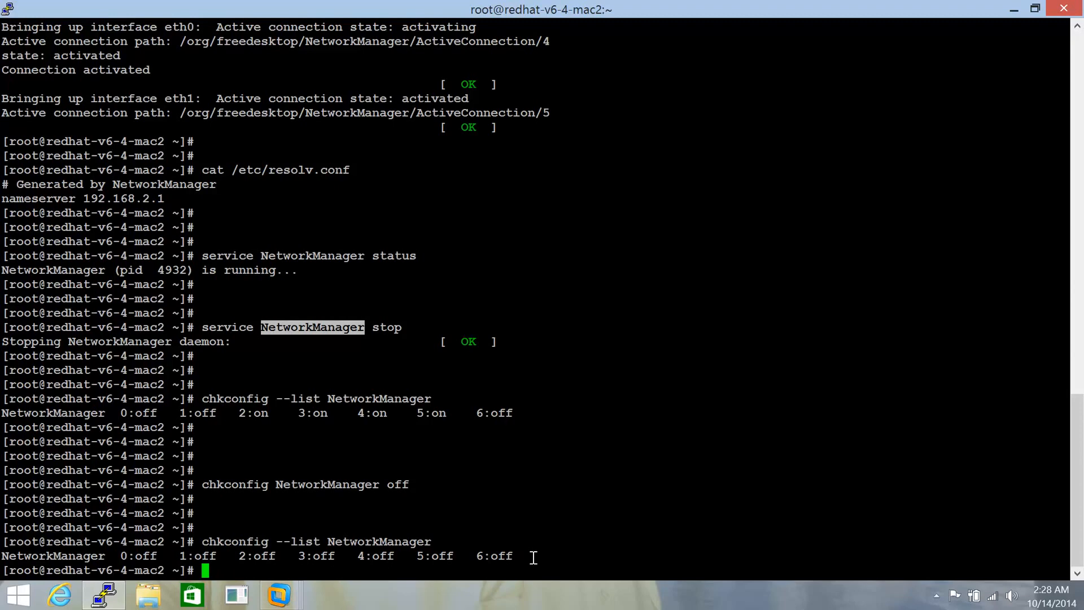
{"action": "mouse_move", "coordinate": [365, 535]}
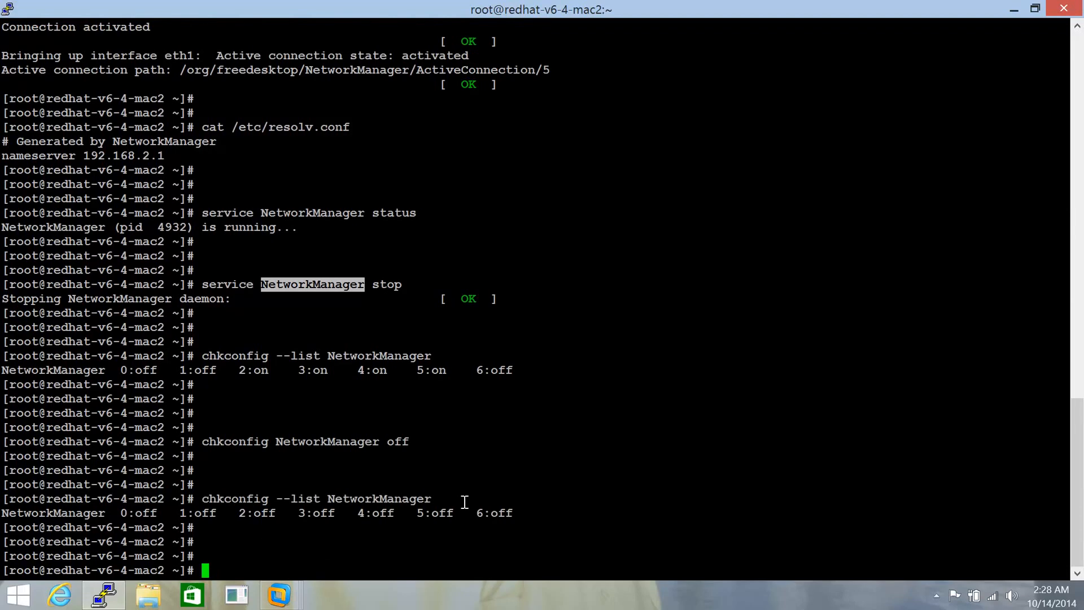
Restart the network service again, now without NetworkManager
{"action": "type", "text": "service ne"}
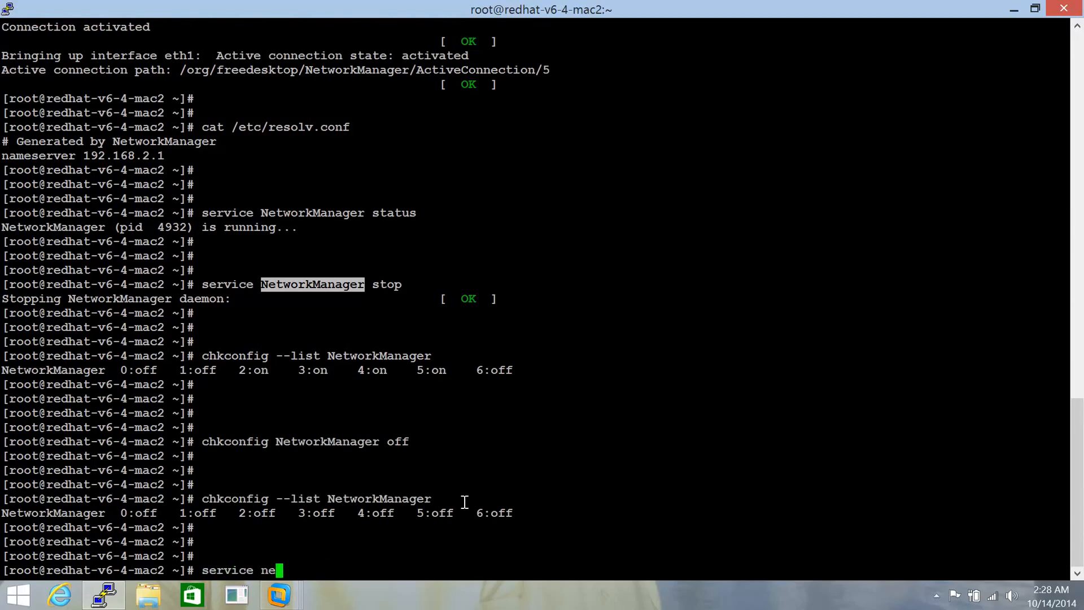
{"action": "type", "text": "twork restart"}
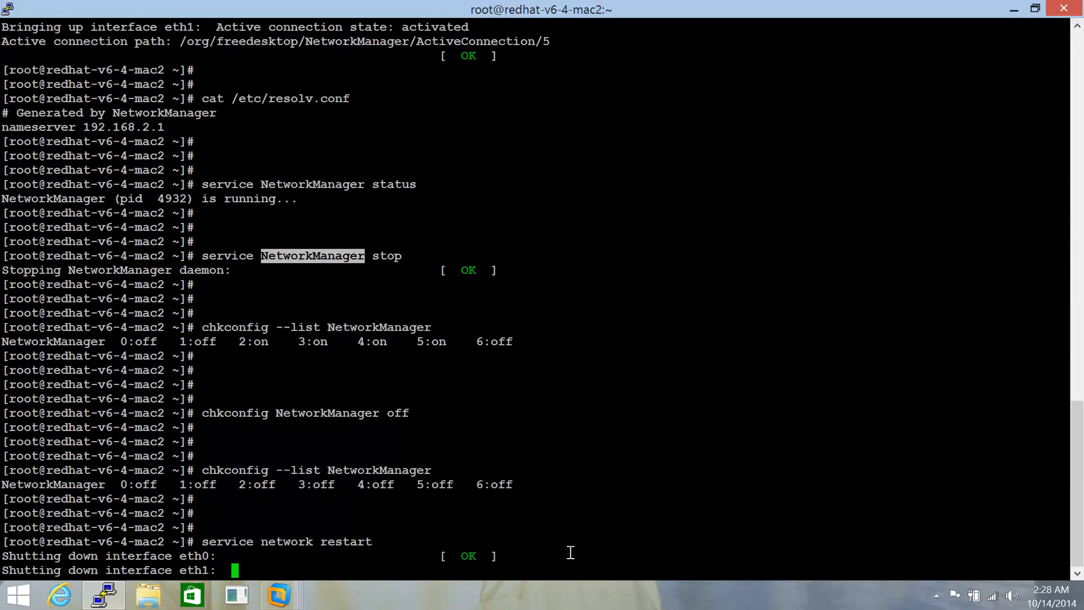
{"action": "mouse_move", "coordinate": [536, 484]}
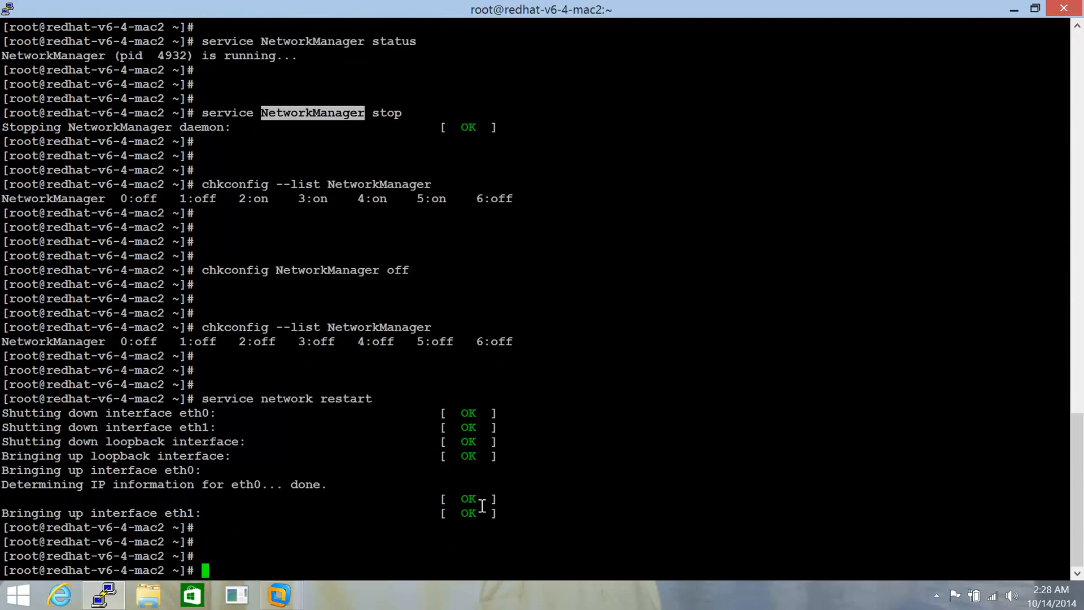
Display /etc/resolv.conf, now generated by dhclient-script with nameserver 192.168.2.1
{"action": "type", "text": "cat /etc"}
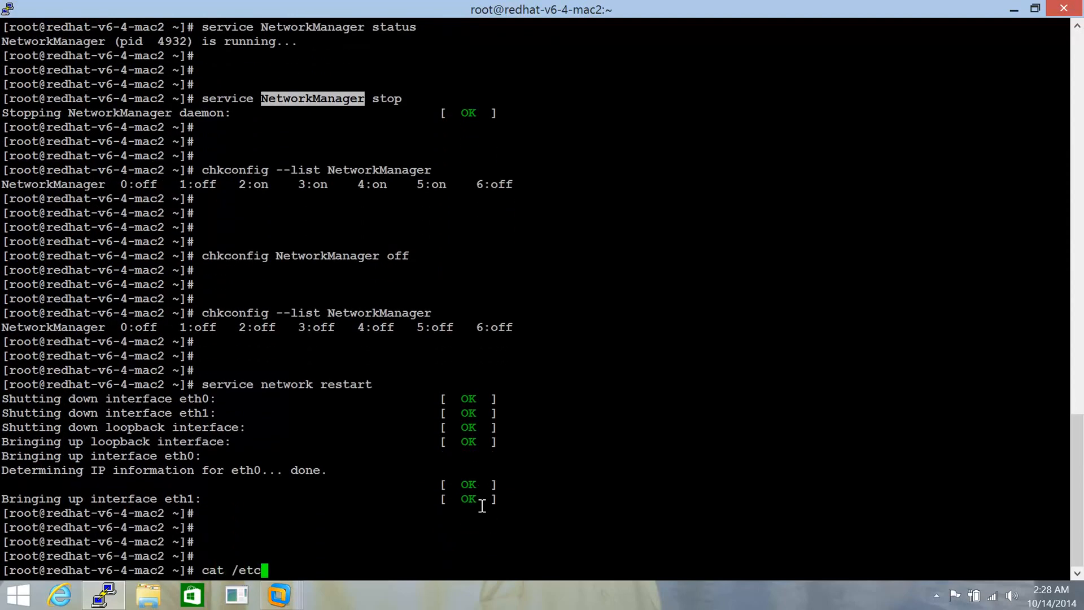
{"action": "type", "text": "/resol"}
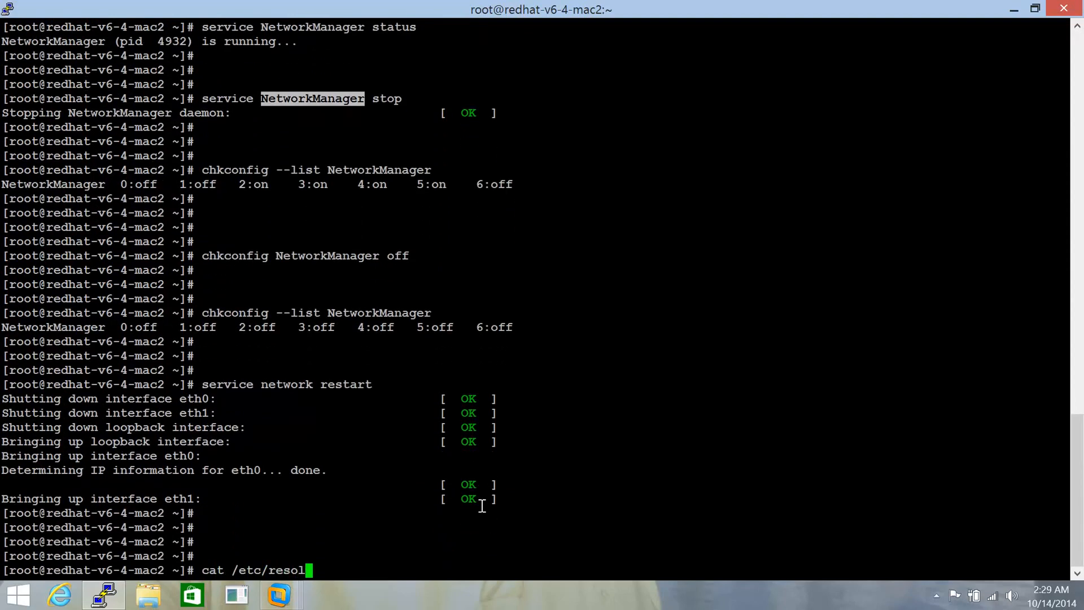
{"action": "type", "text": "v.conf"}
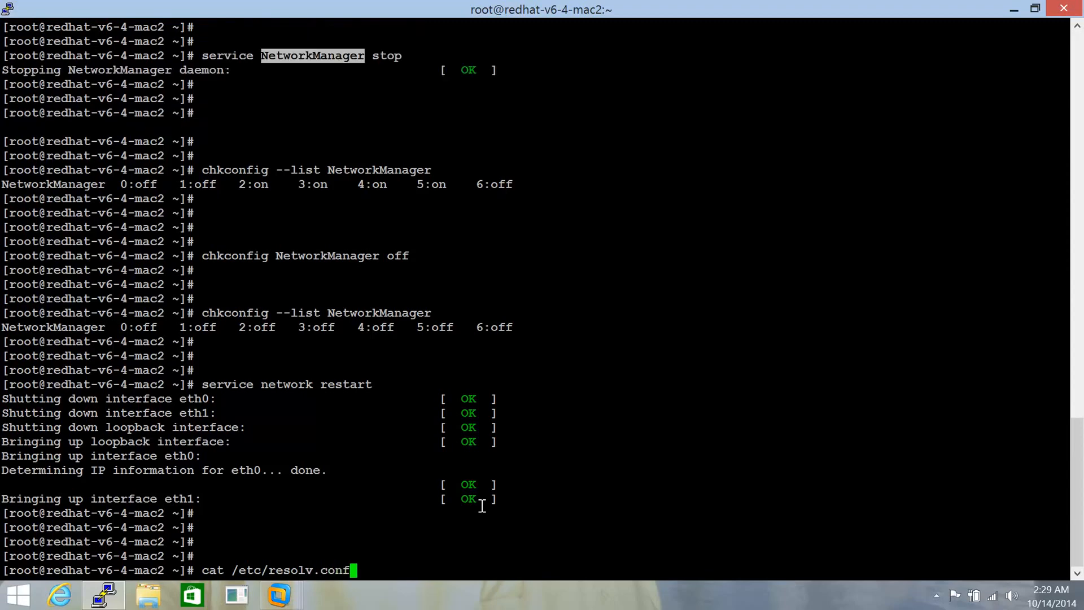
{"action": "key", "text": "Return"}
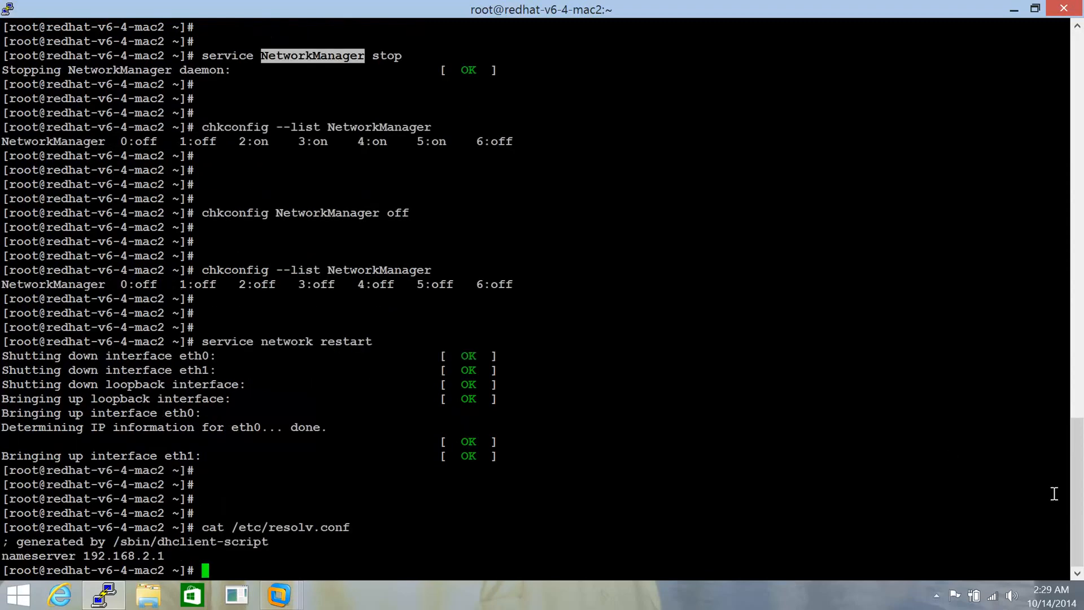
{"action": "scroll", "scroll_direction": "up", "scroll_amount": 3}
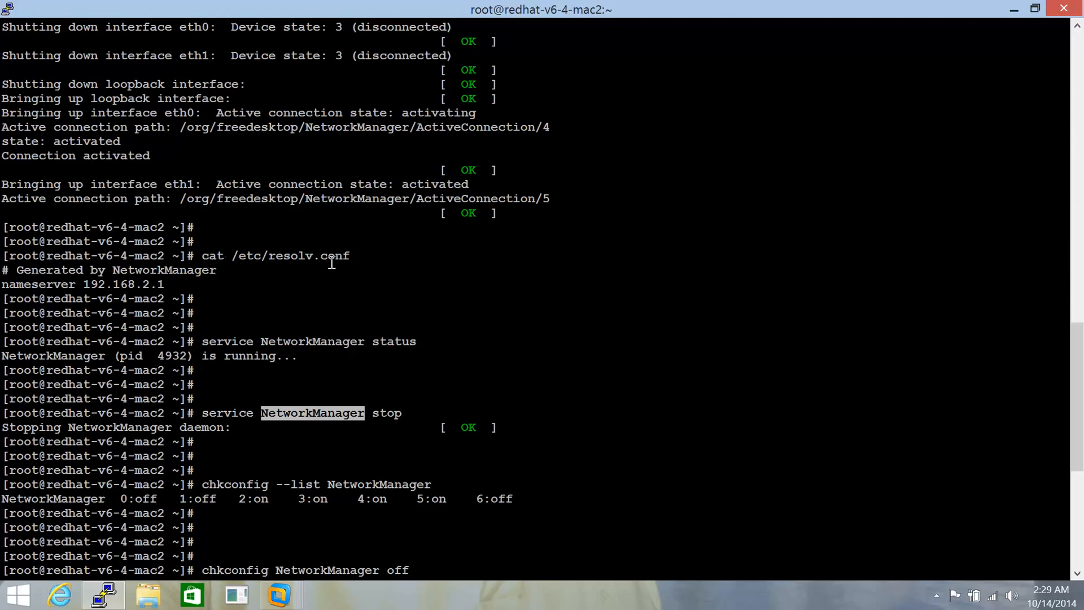
{"action": "mouse_move", "coordinate": [42, 270]}
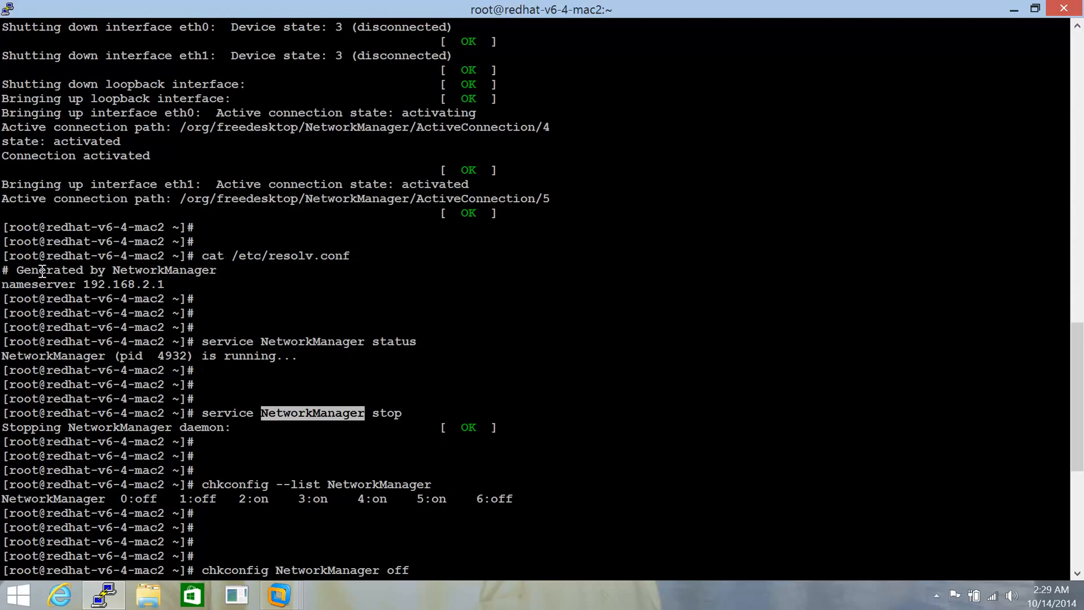
{"action": "mouse_move", "coordinate": [190, 277]}
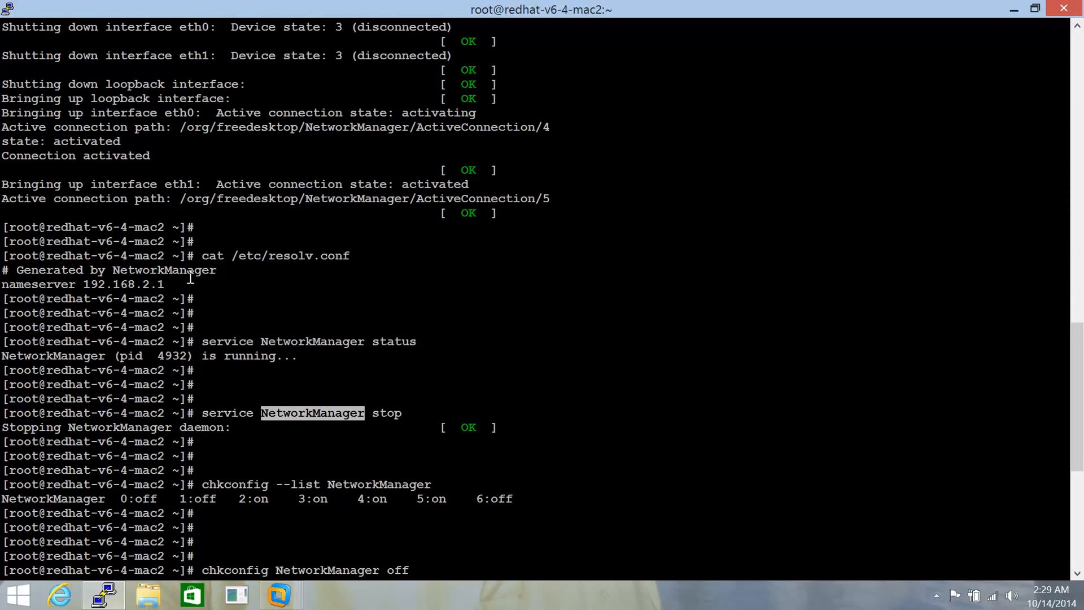
{"action": "mouse_move", "coordinate": [619, 353]}
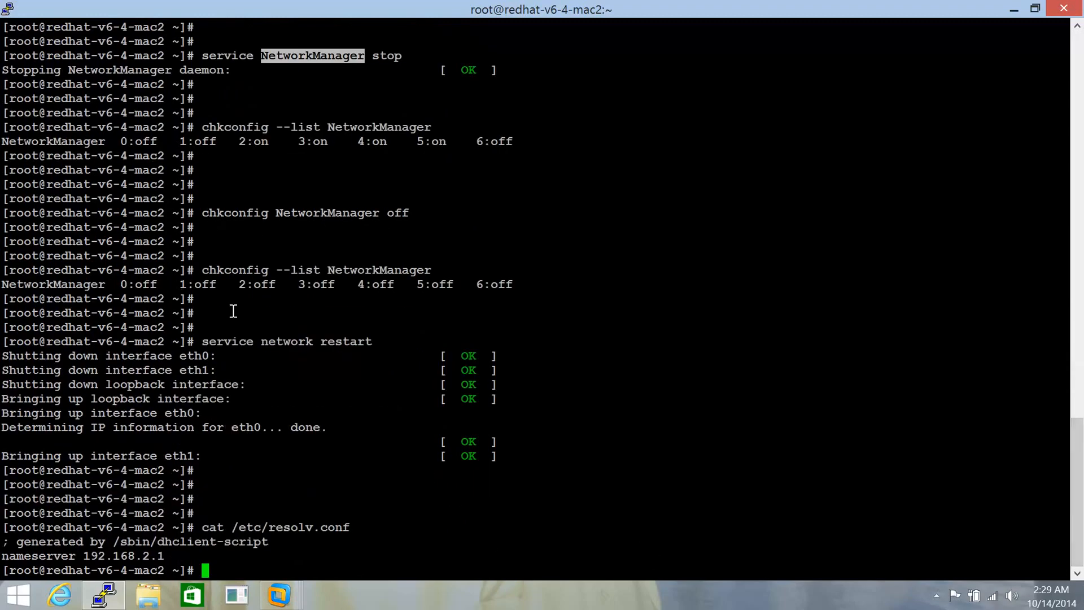
{"action": "mouse_move", "coordinate": [21, 546]}
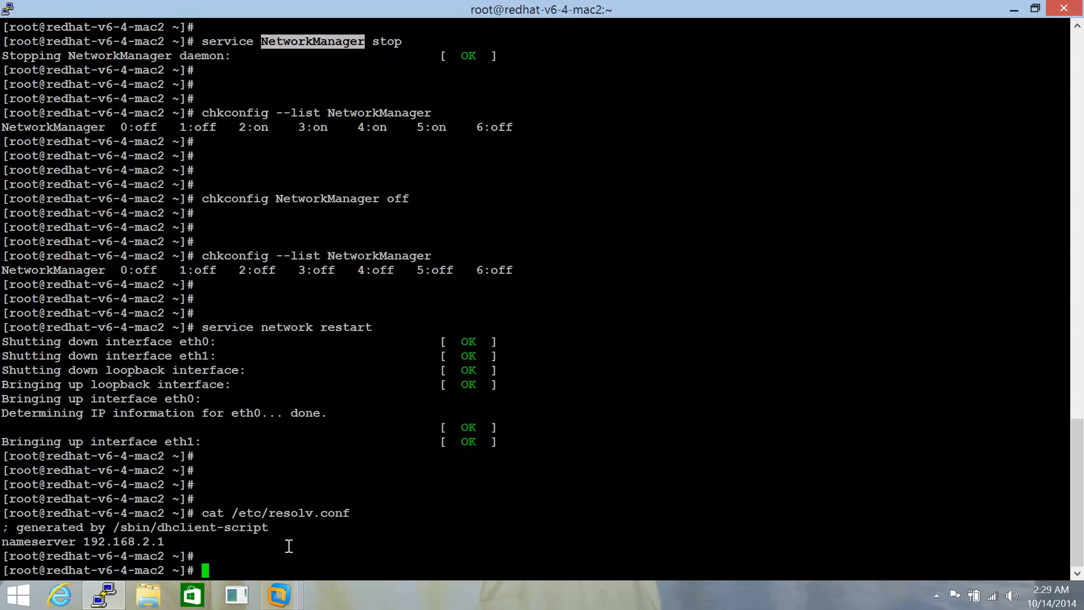
Change into /etc/sysconfig/network-scripts and list its ifcfg files, starting a cat command
{"action": "type", "text": "cd /etc/"}
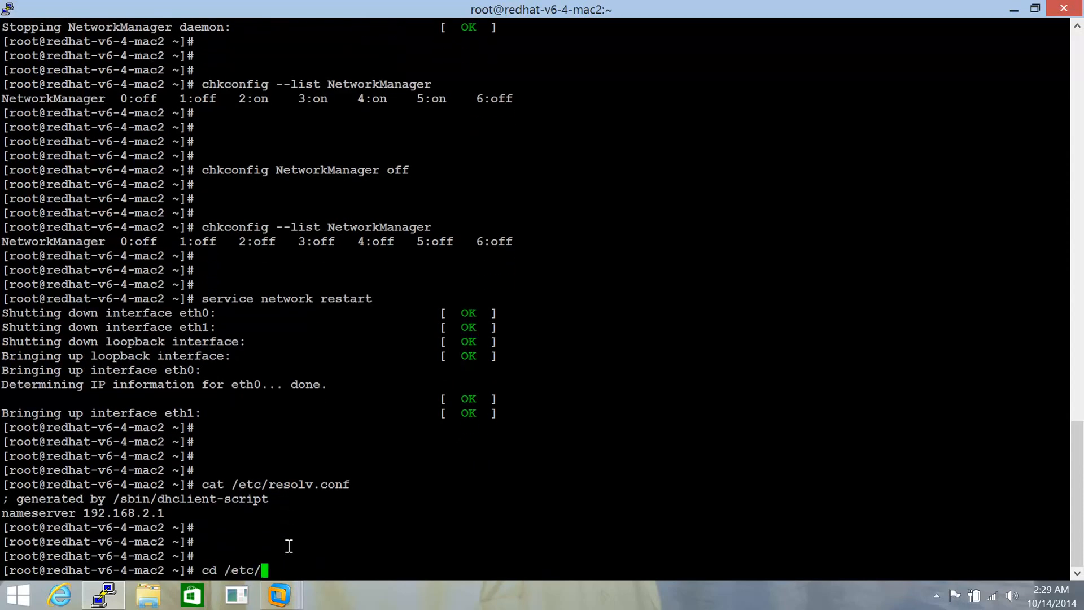
{"action": "type", "text": "sysconfig/"}
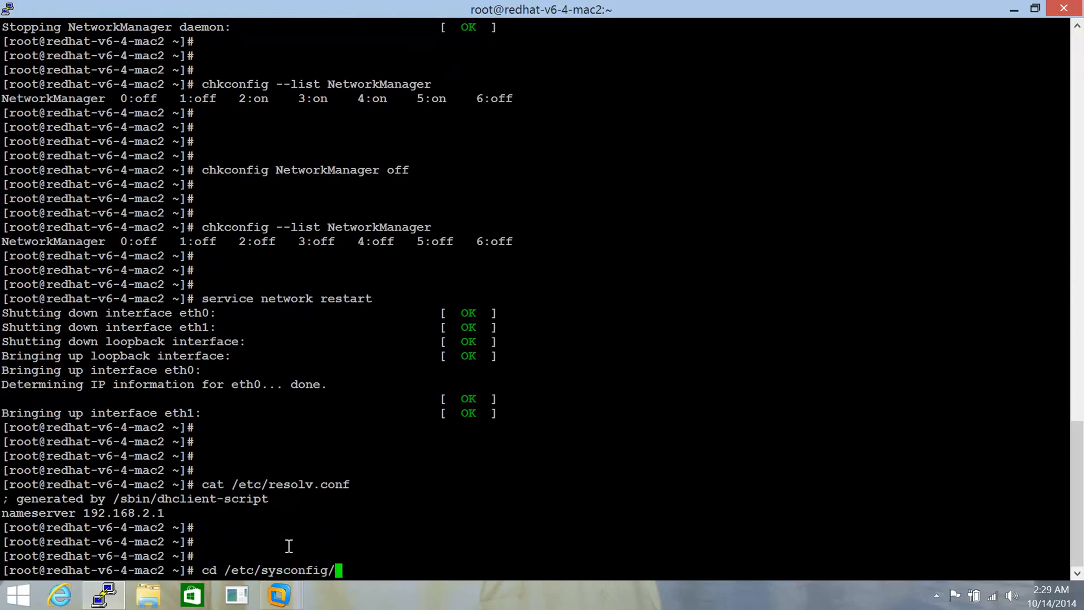
{"action": "type", "text": "hdc"}
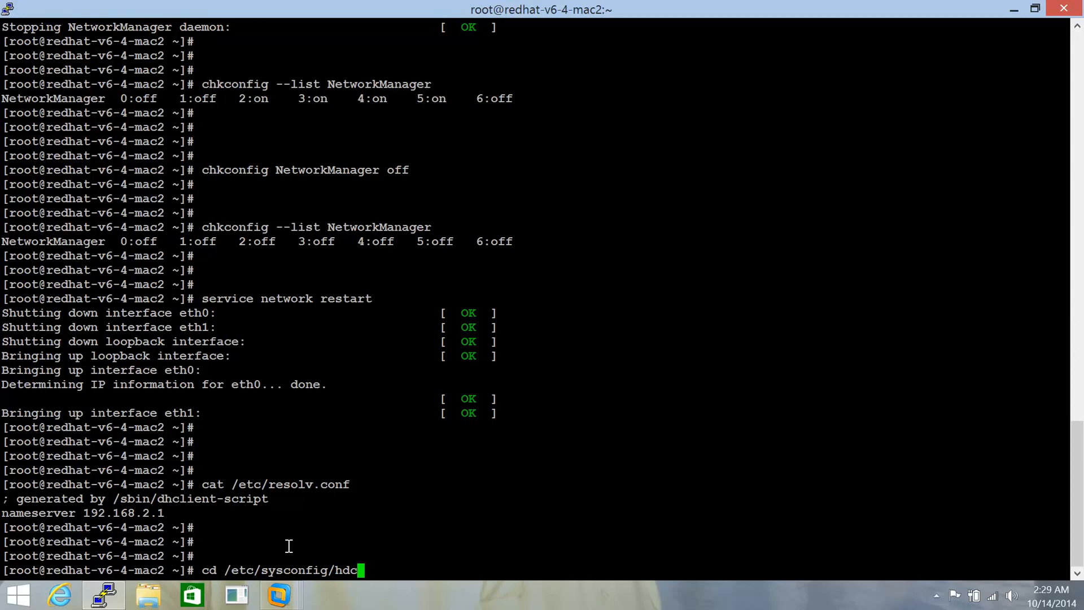
{"action": "type", "text": "network-scripts/"}
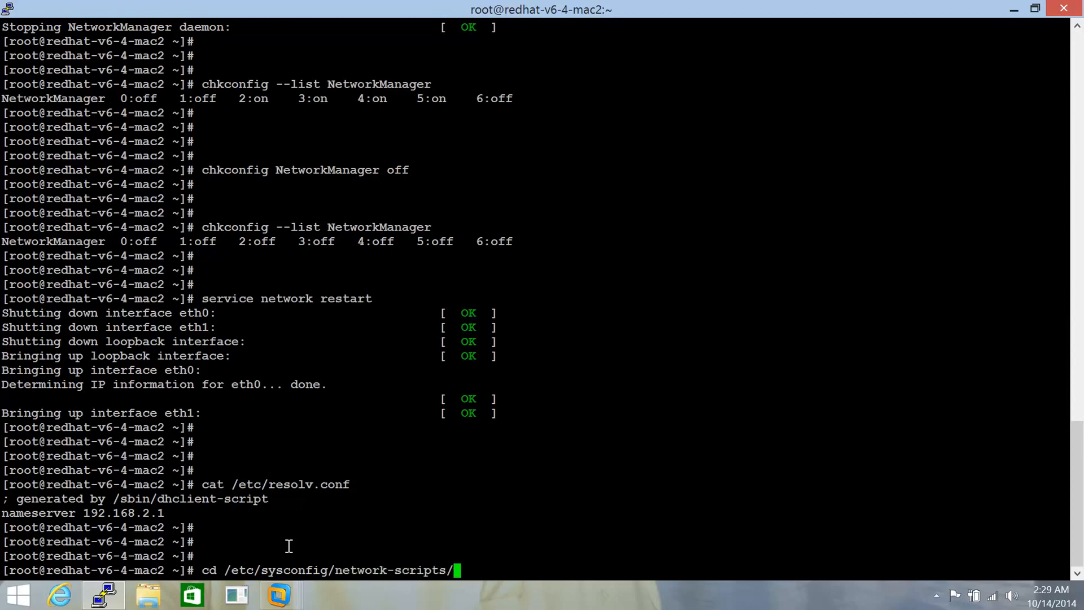
{"action": "key", "text": "Return"}
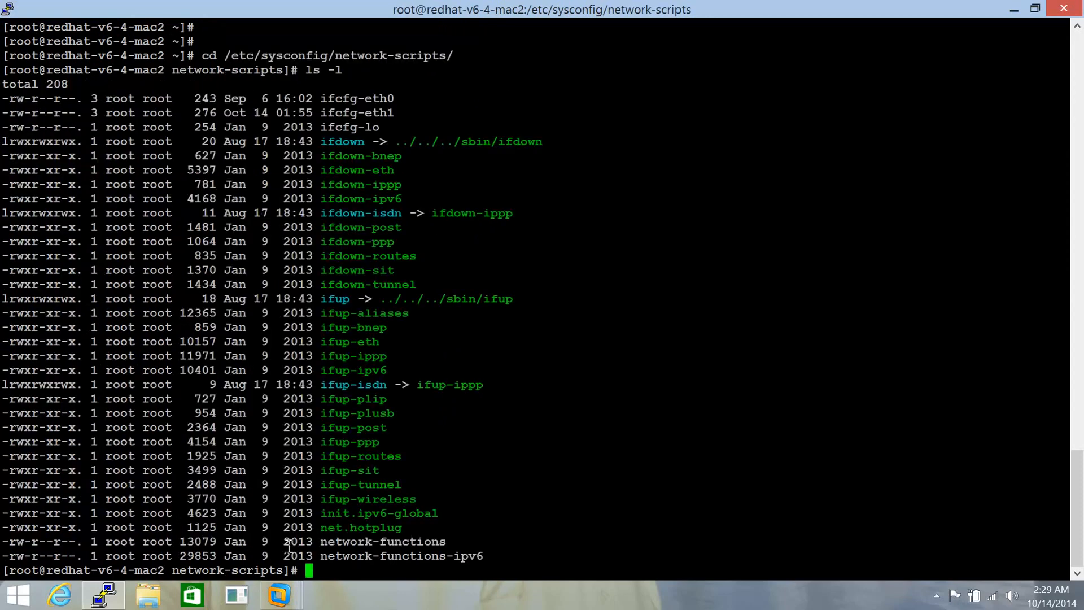
{"action": "mouse_move", "coordinate": [334, 101]}
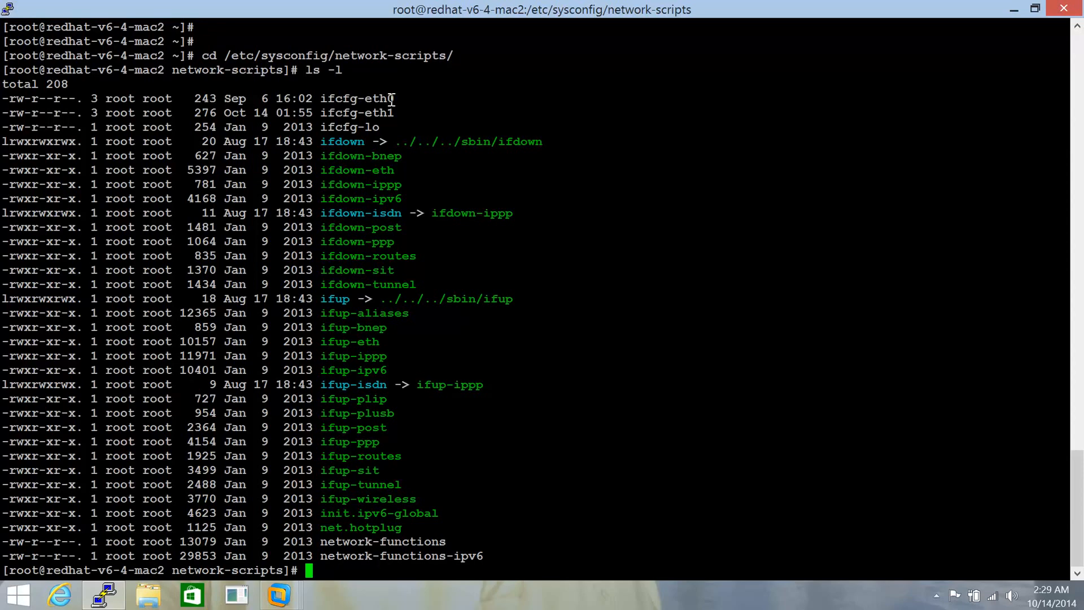
{"action": "mouse_move", "coordinate": [388, 113]}
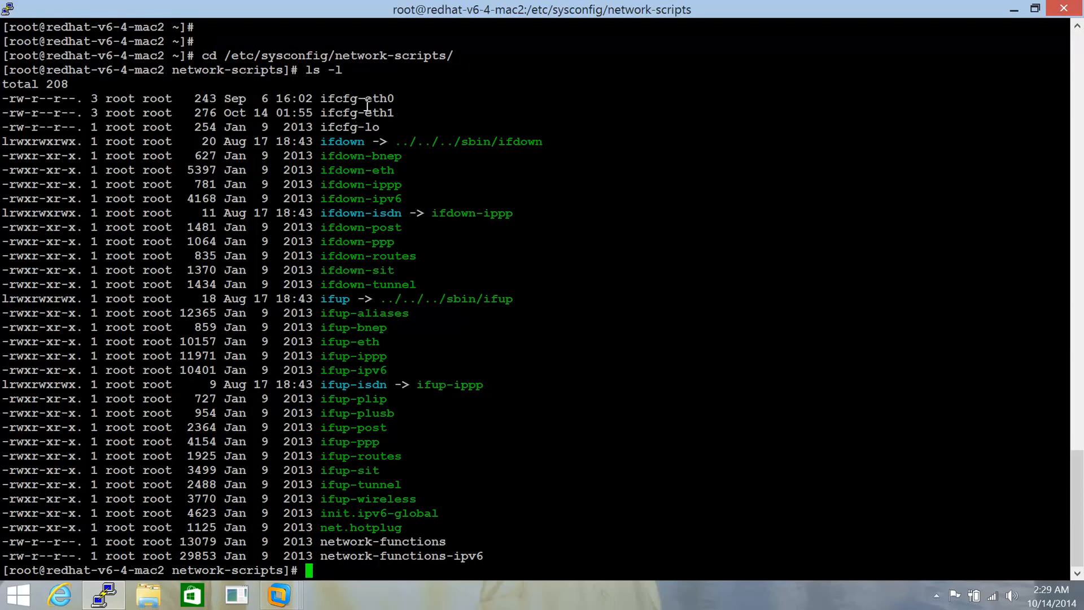
{"action": "type", "text": "cat ifcfg-eth0"}
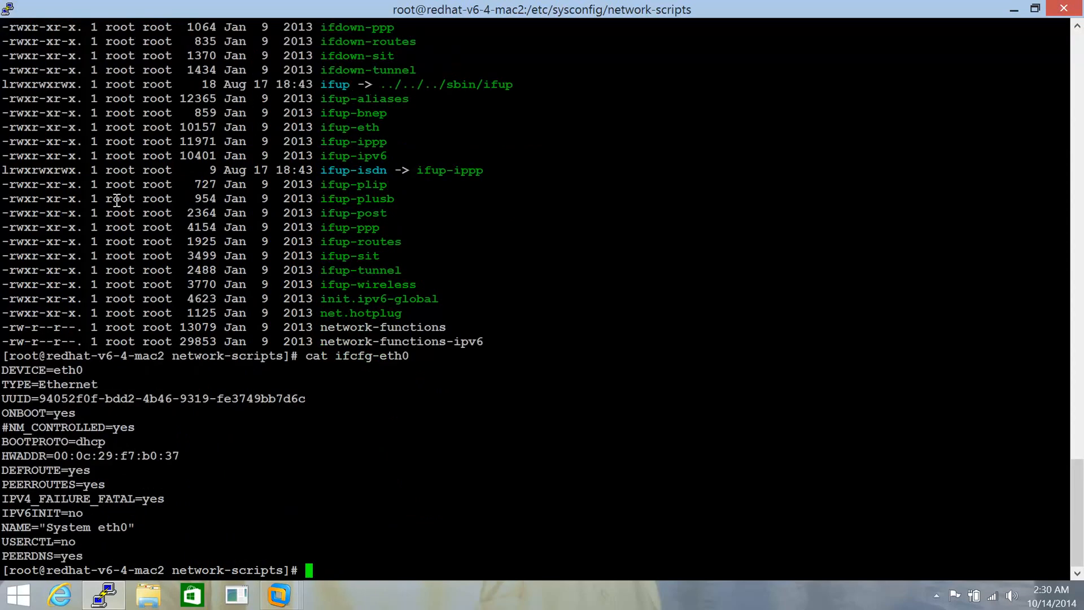
{"action": "mouse_move", "coordinate": [84, 443]}
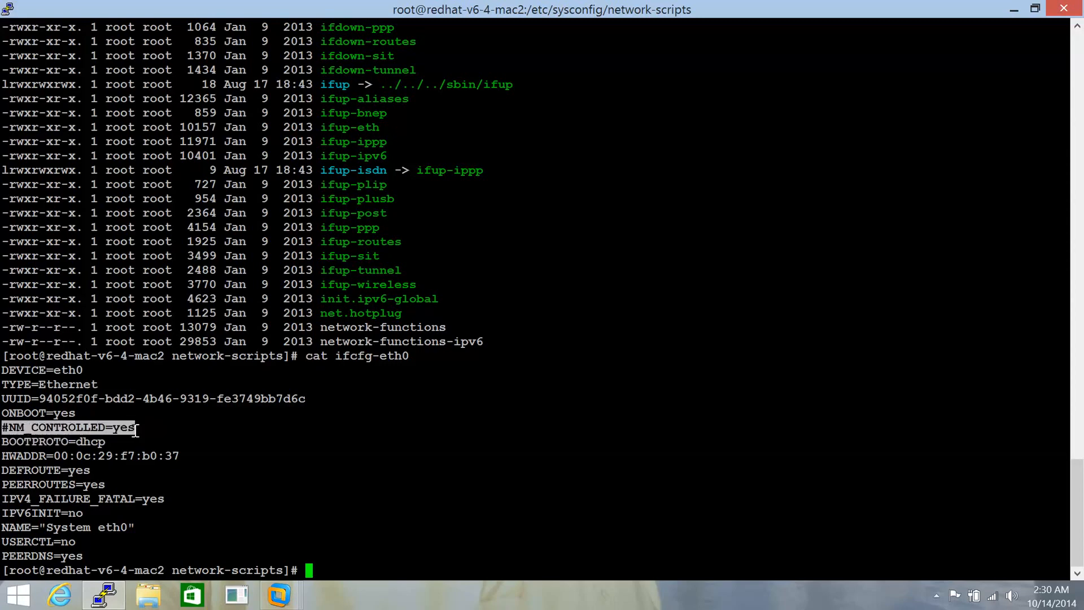
{"action": "mouse_move", "coordinate": [35, 426]}
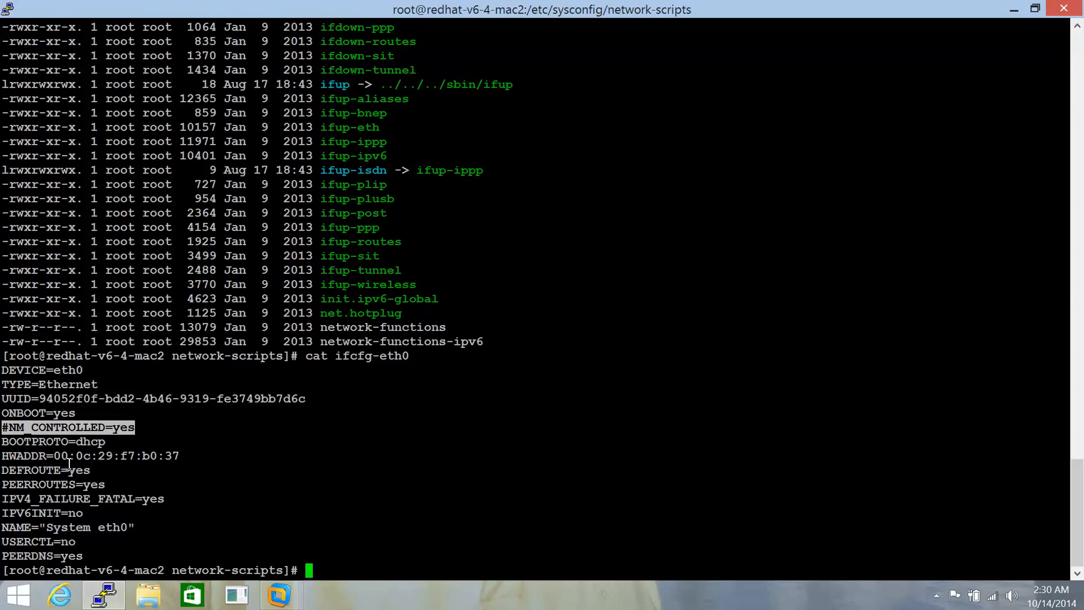
{"action": "mouse_move", "coordinate": [82, 477]}
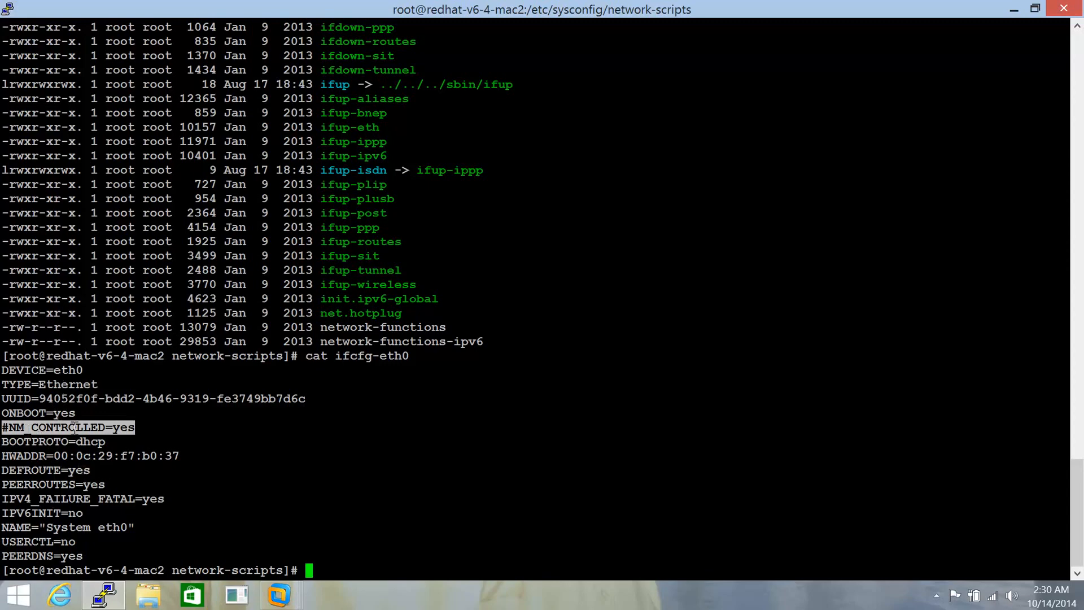
{"action": "mouse_move", "coordinate": [62, 522]}
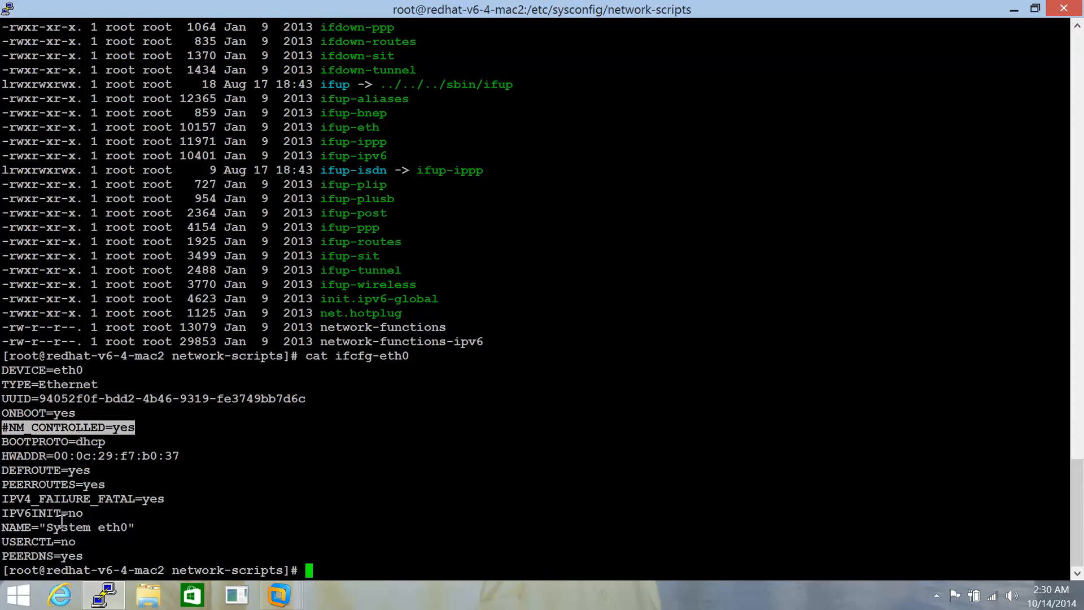
{"action": "mouse_move", "coordinate": [69, 531]}
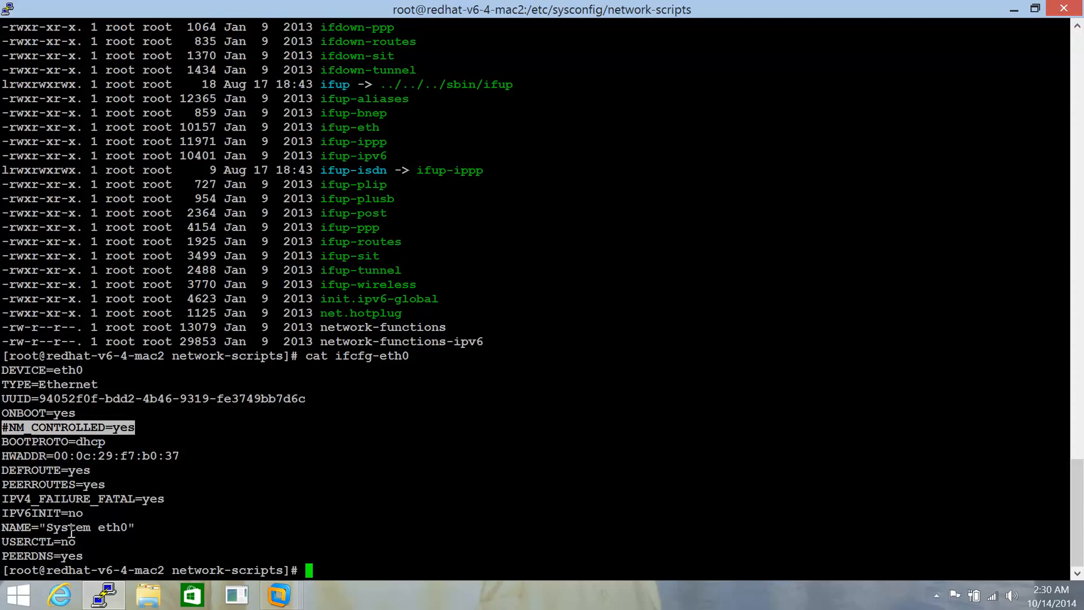
{"action": "mouse_move", "coordinate": [95, 512]}
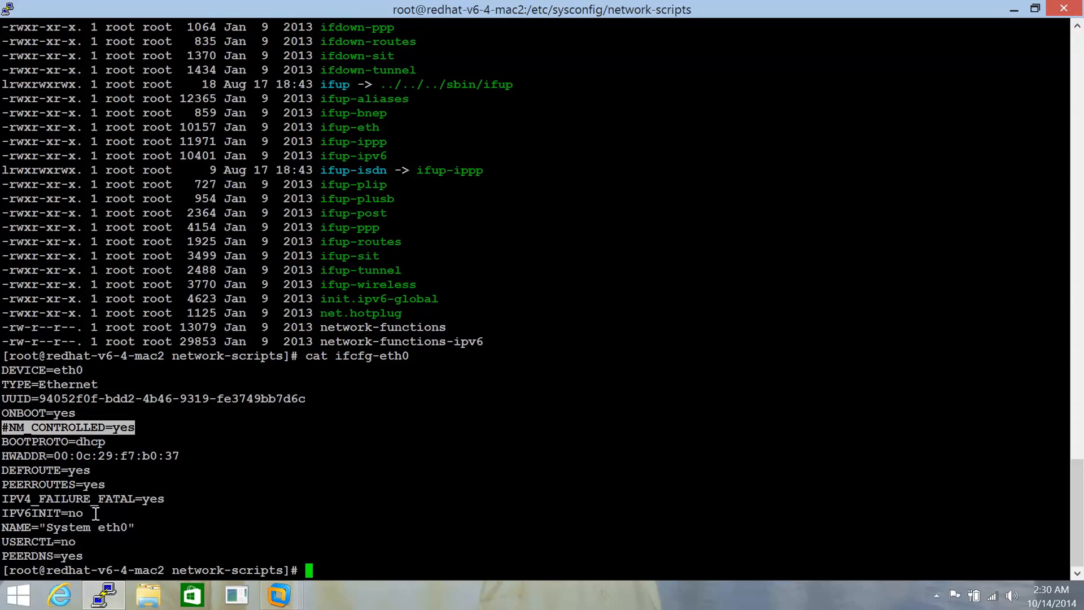
Begin a vi command to edit ifcfg-eth0
{"action": "type", "text": "vi"}
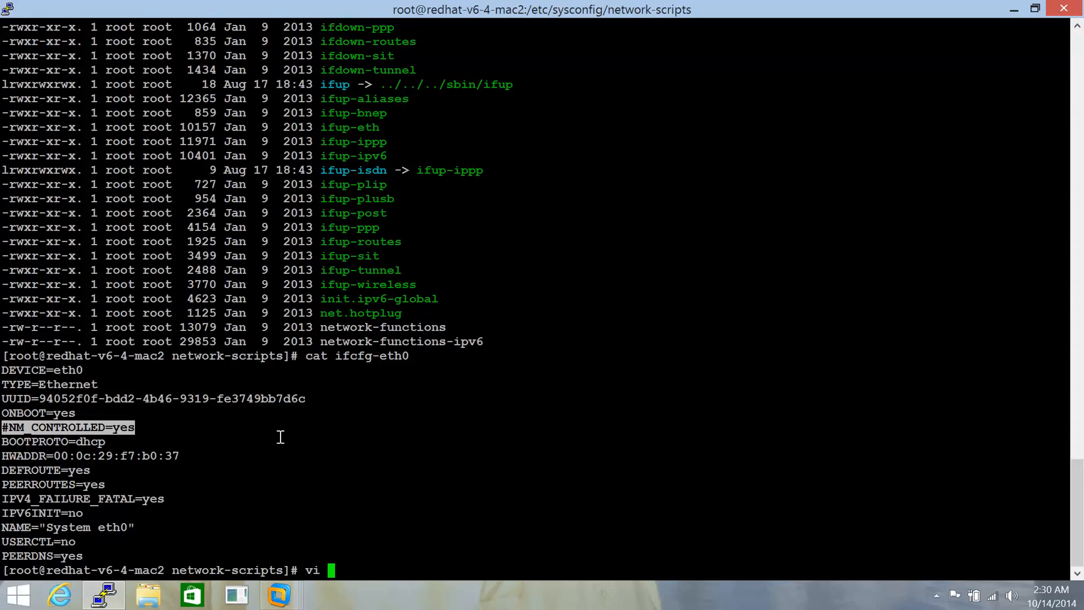
Edit ifcfg-eth0 in vi to set PEERDNS=no, save it, and begin changing to /etc
{"action": "type", "text": "ifcfg-eth0"}
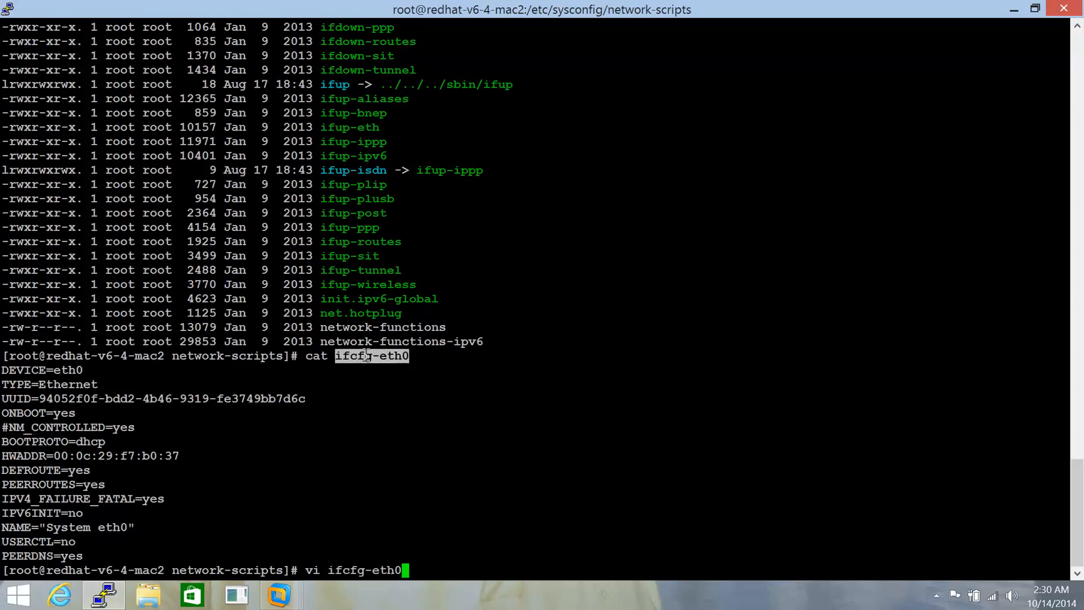
{"action": "key", "text": "Return"}
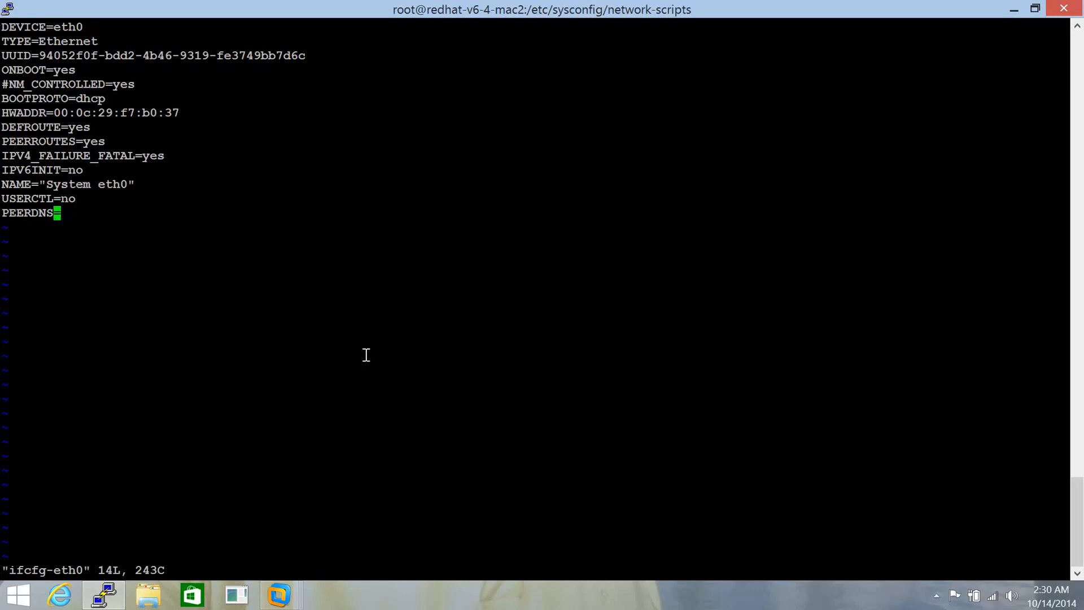
{"action": "type", "text": "no"}
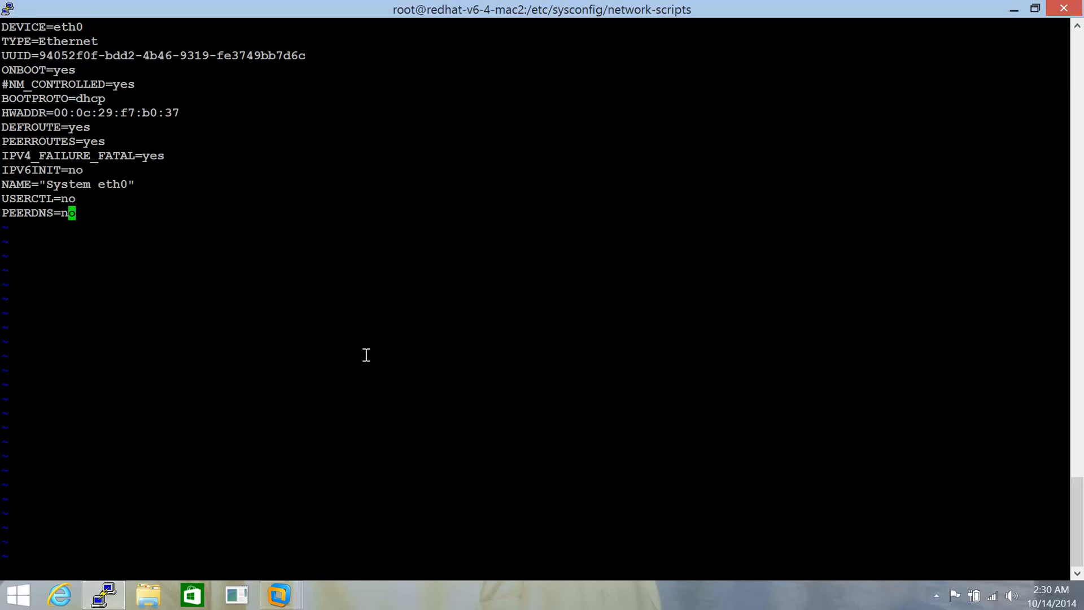
{"action": "key", "text": "Return"}
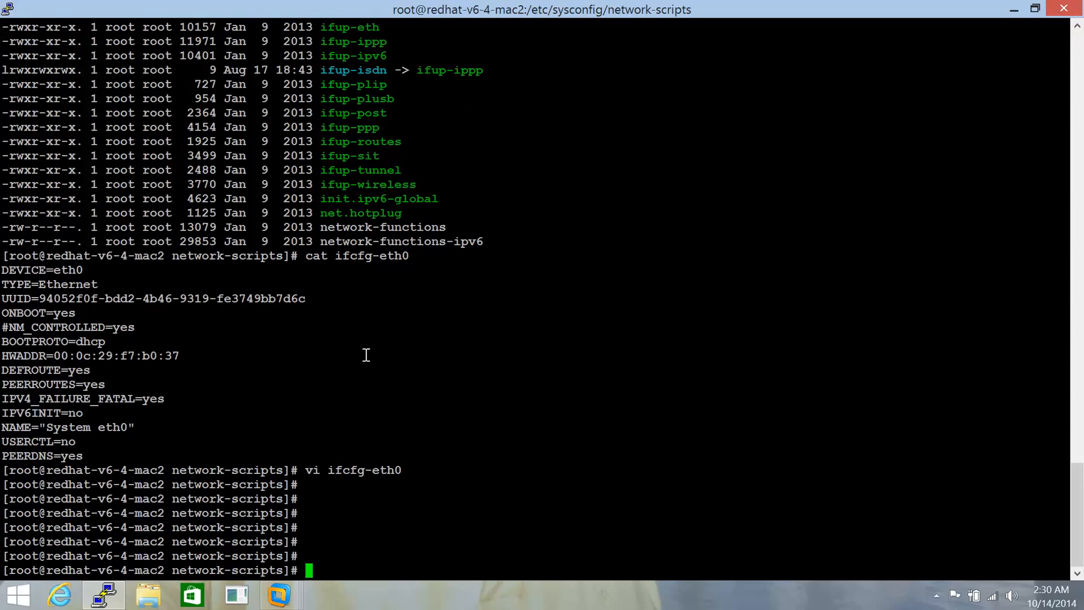
{"action": "type", "text": "cd /etc/"}
{"action": "type", "text": "ls -l"}
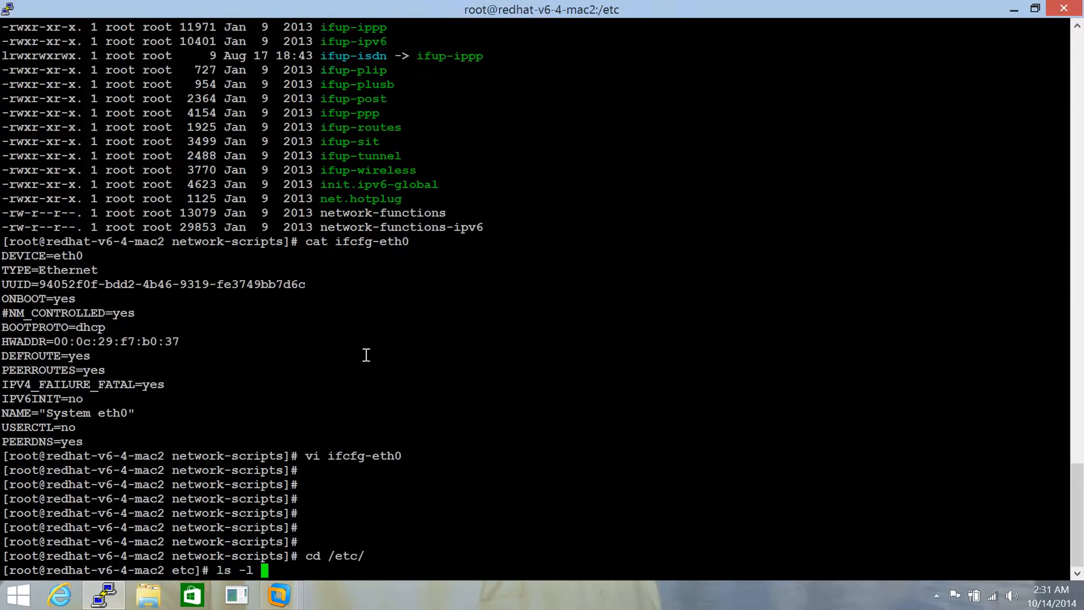
List resolv* in /etc and display resolv.conf.dns nameservers 192.168.191.130 and 8.8.8.8
{"action": "type", "text": "resol"}
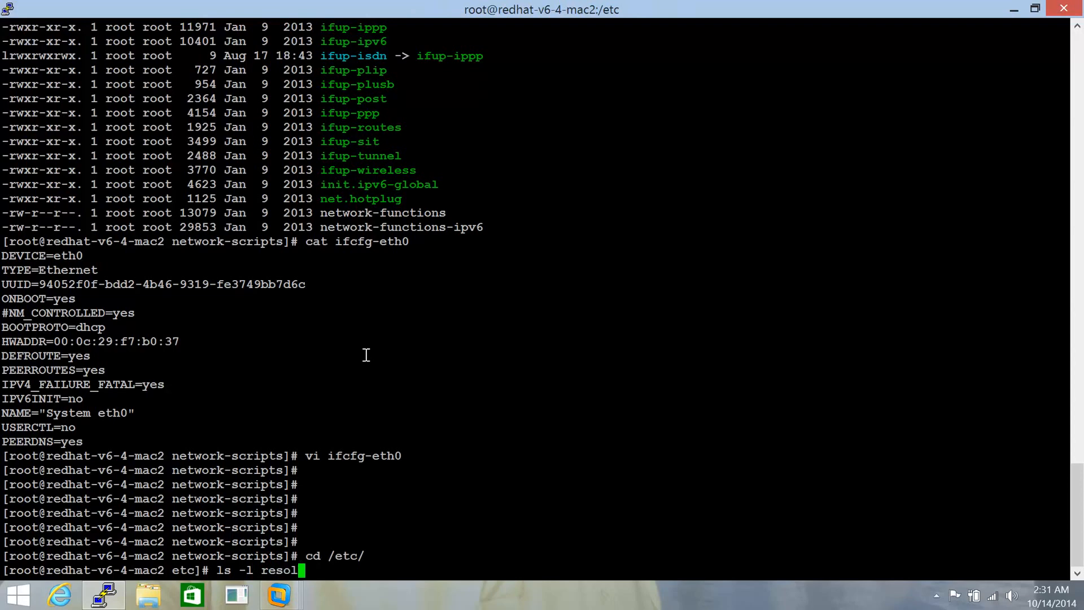
{"action": "key", "text": "Return"}
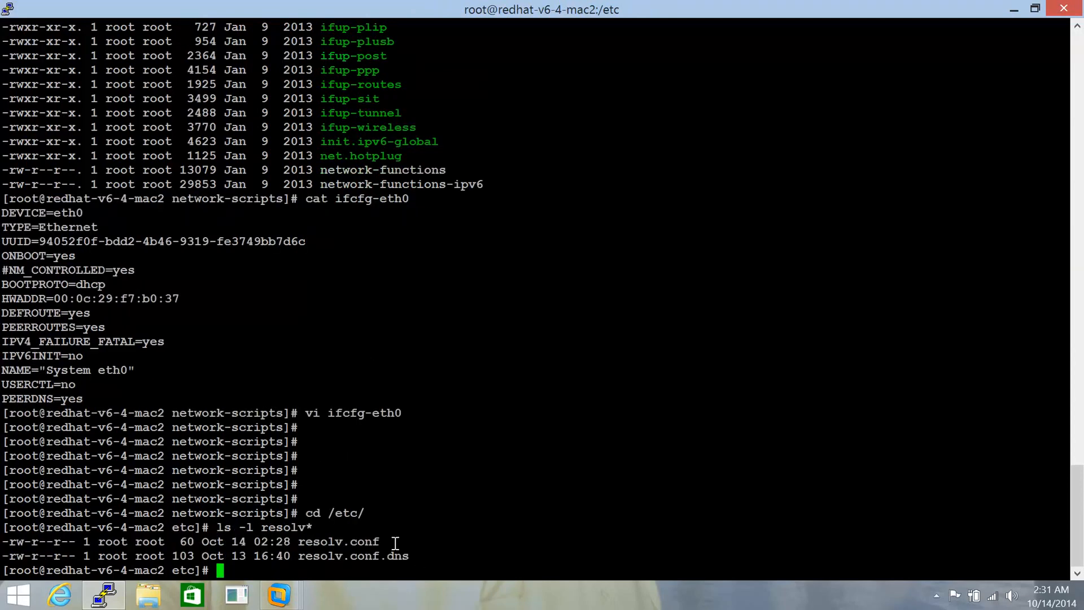
{"action": "type", "text": "cat resolv.conf.dns"}
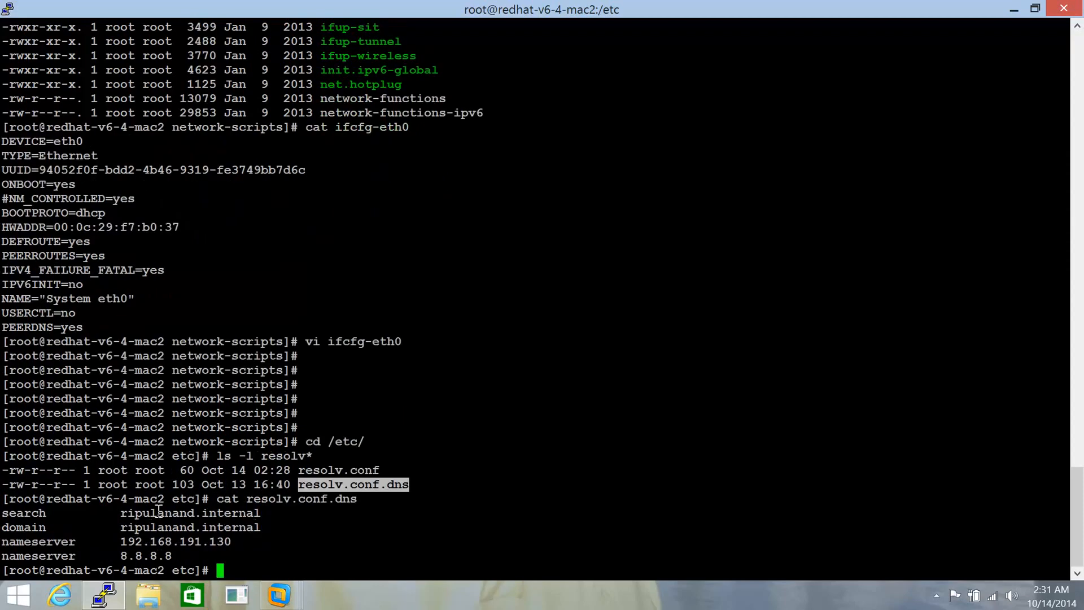
{"action": "mouse_move", "coordinate": [300, 519]}
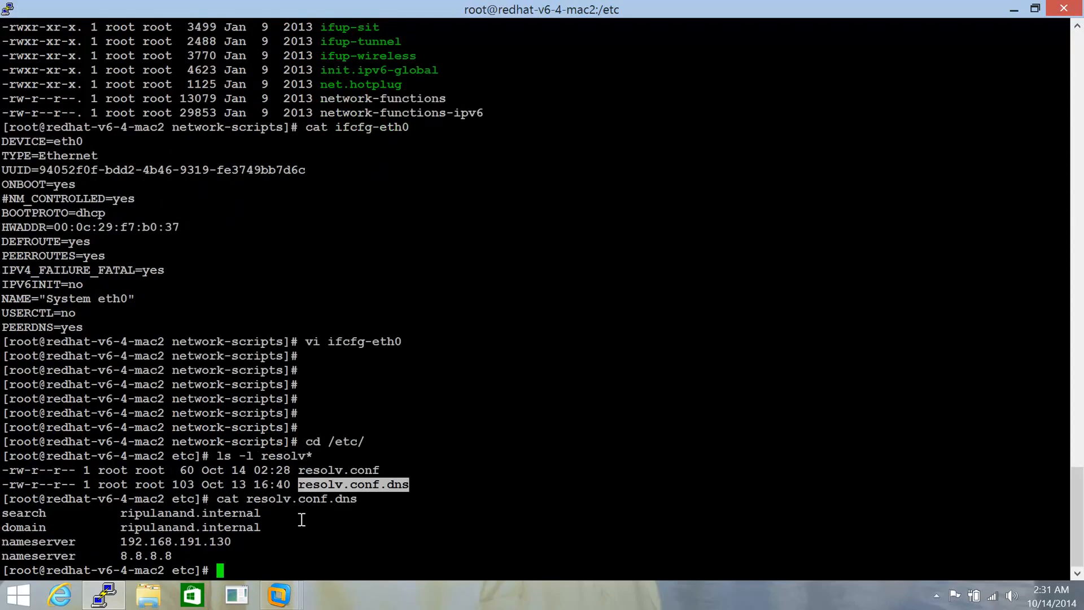
{"action": "type", "text": "cp"}
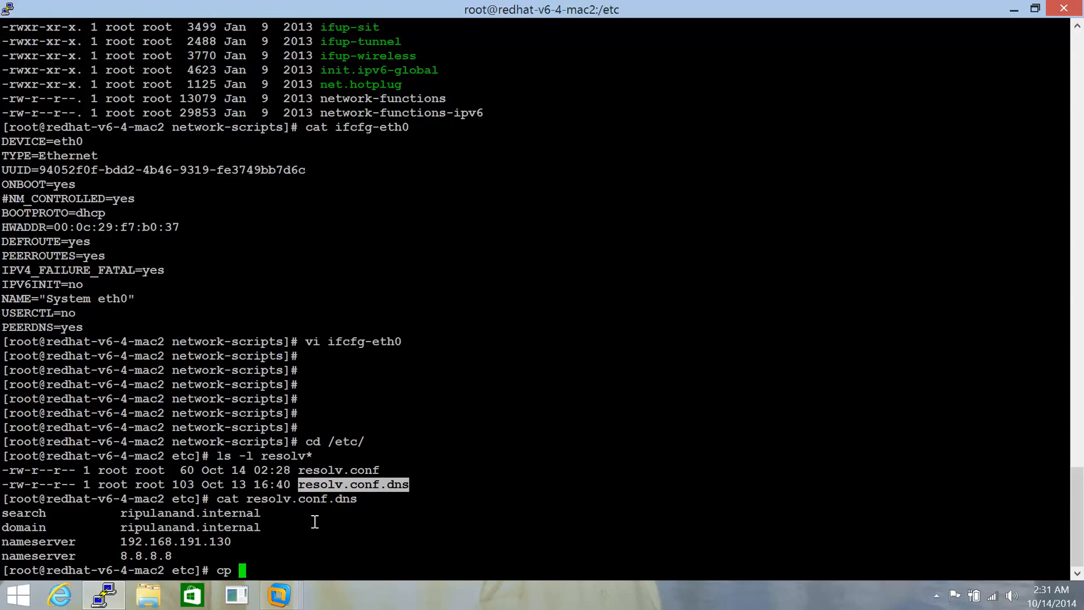
Copy resolv.conf.dns over resolv.conf with cp -p and display the new nameserver entries
{"action": "type", "text": "-p"}
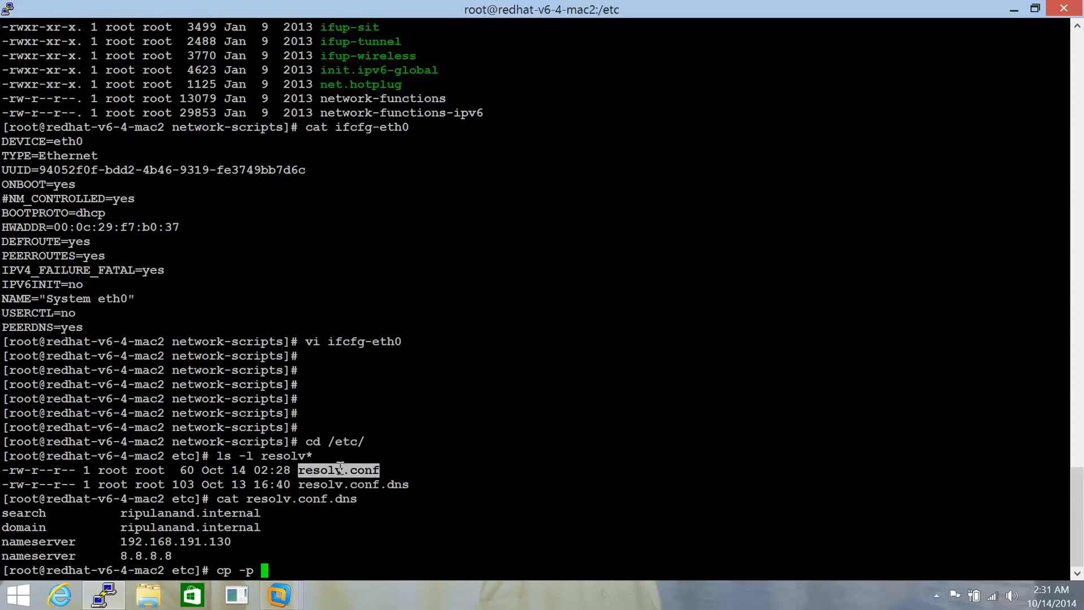
{"action": "type", "text": "resolv.co"}
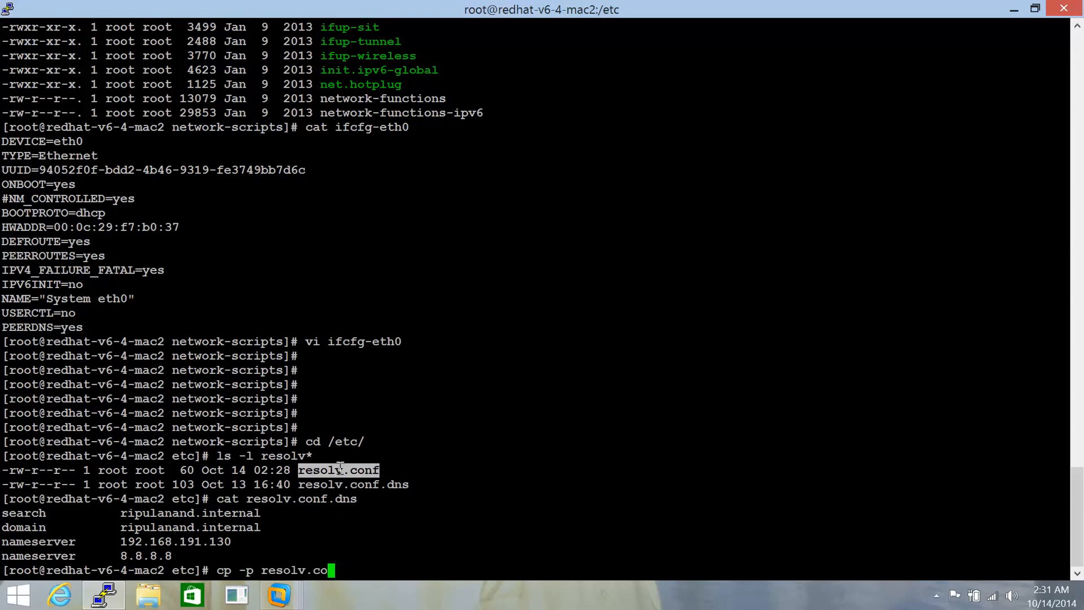
{"action": "key", "text": "backspace"}
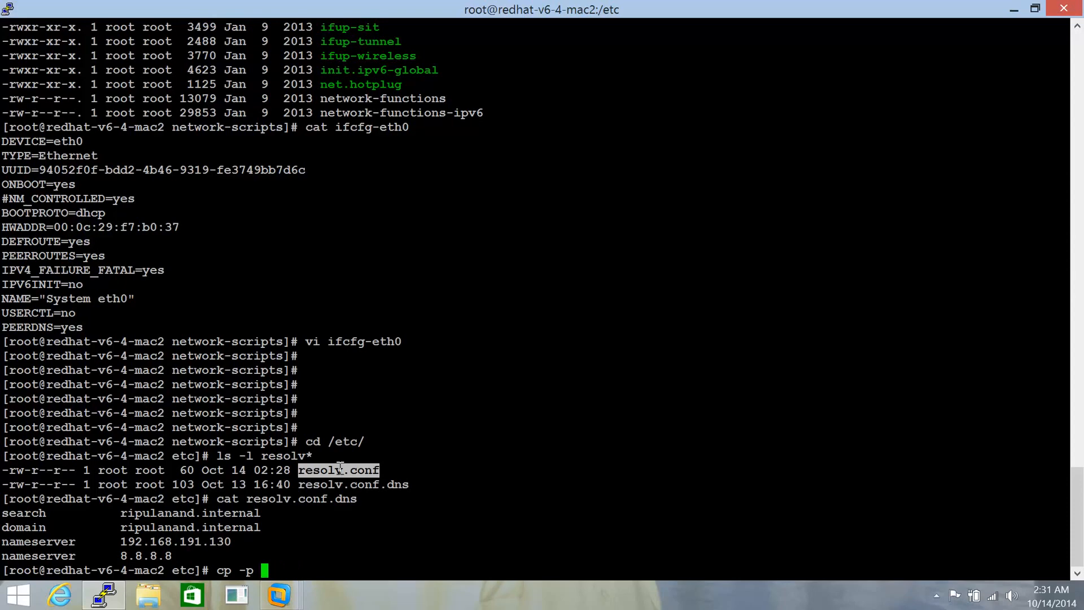
{"action": "type", "text": "resolv.conf.dns"}
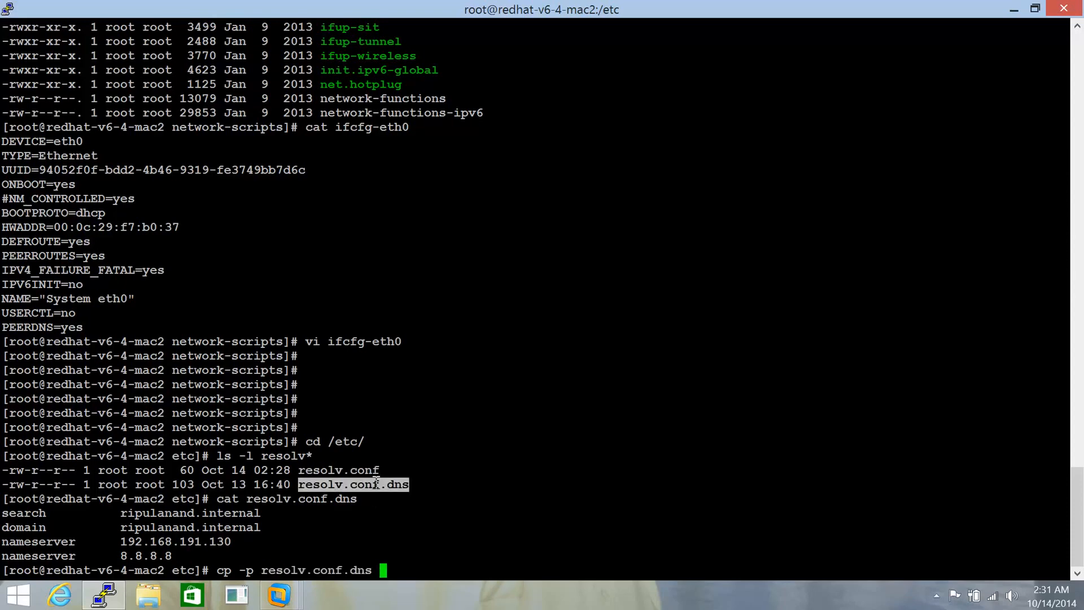
{"action": "type", "text": "resolv.conf"}
{"action": "type", "text": "cat"}
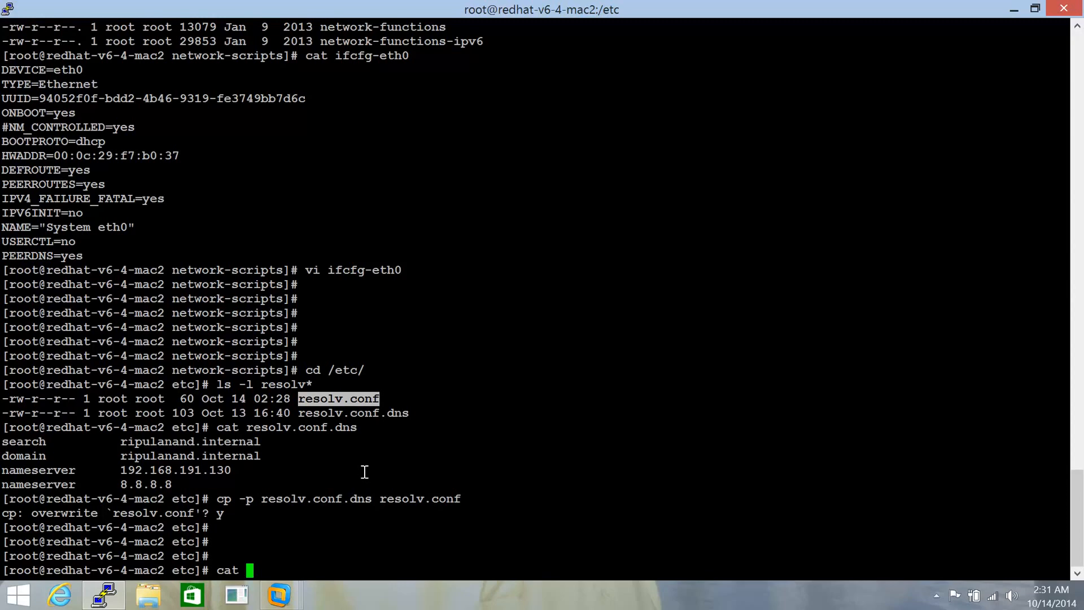
{"action": "key", "text": "Return"}
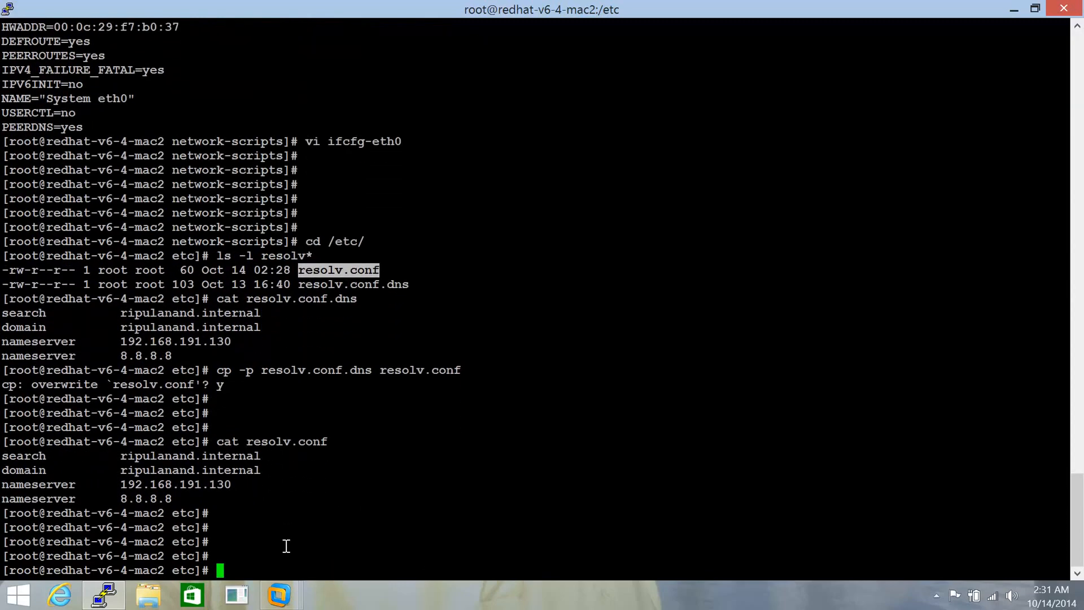
{"action": "mouse_move", "coordinate": [156, 170]}
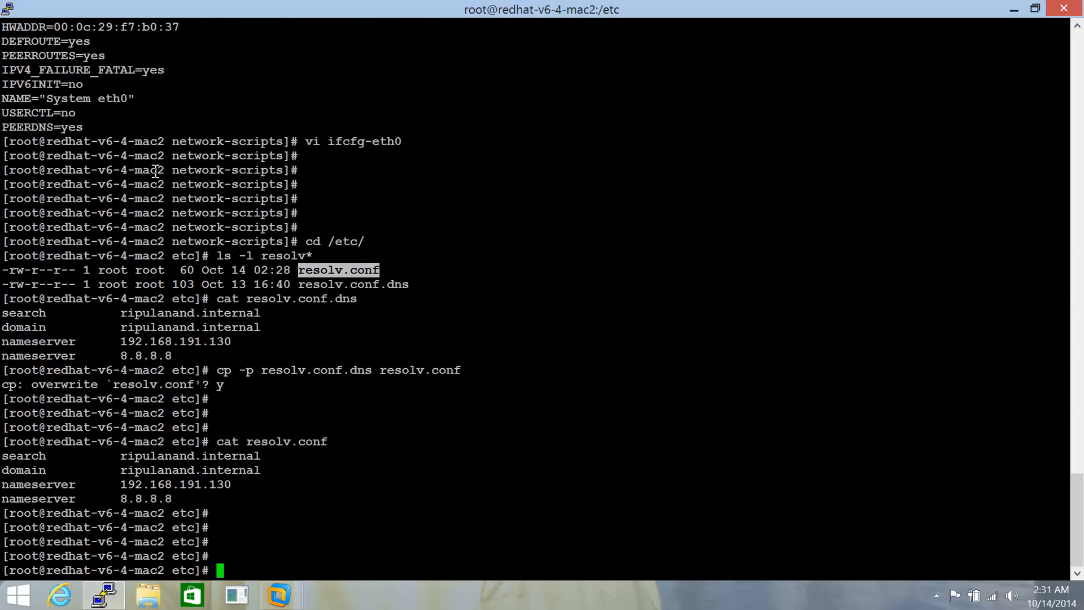
{"action": "mouse_move", "coordinate": [117, 166]}
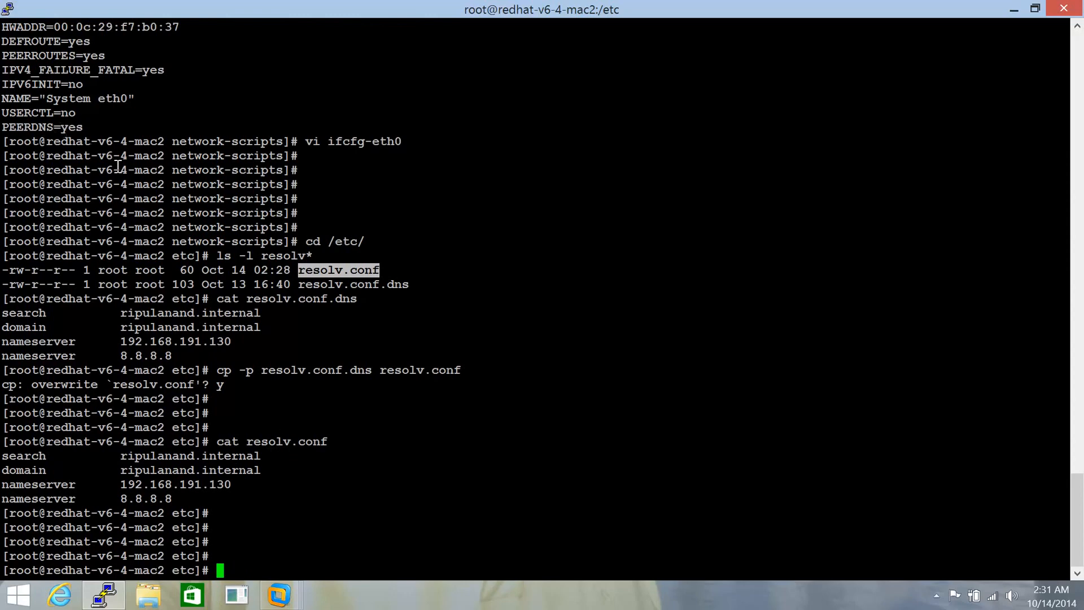
{"action": "mouse_move", "coordinate": [159, 141]}
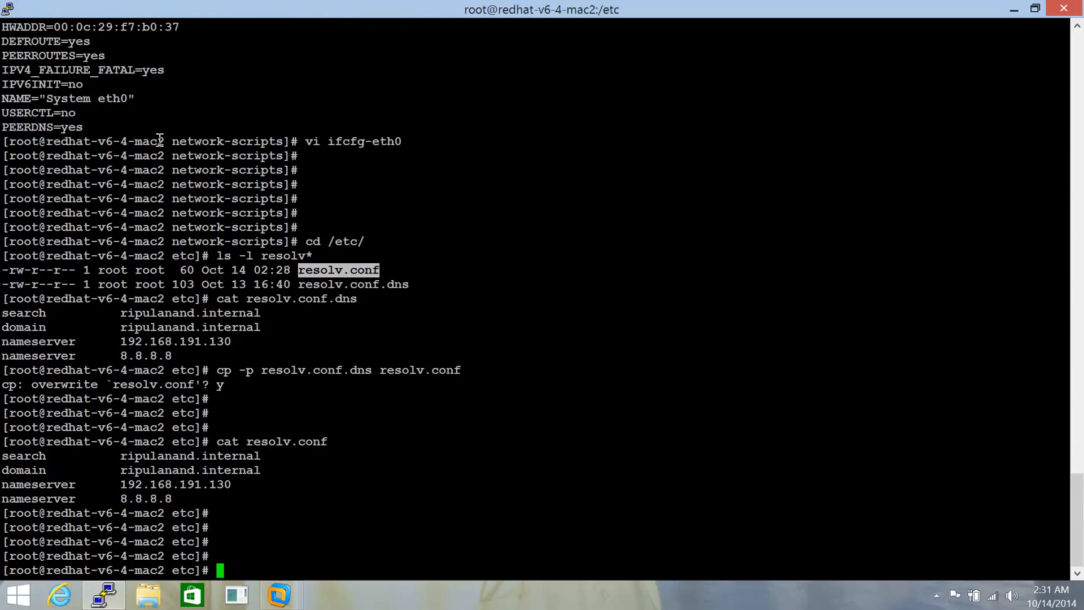
{"action": "mouse_move", "coordinate": [317, 341]}
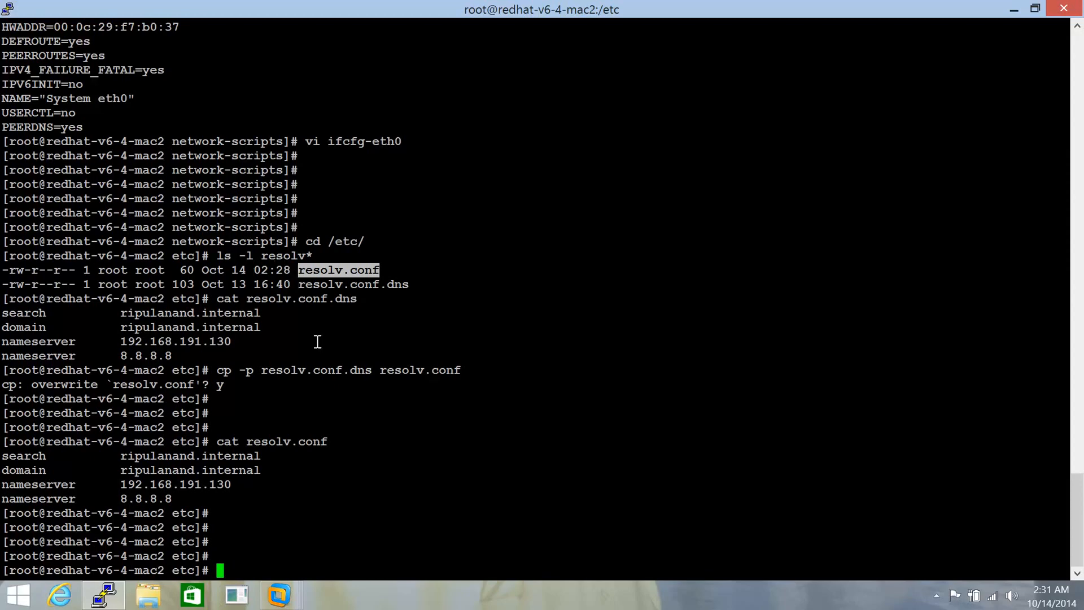
Restart the network service so eth0, eth1 and loopback come back up OK
{"action": "type", "text": "service"}
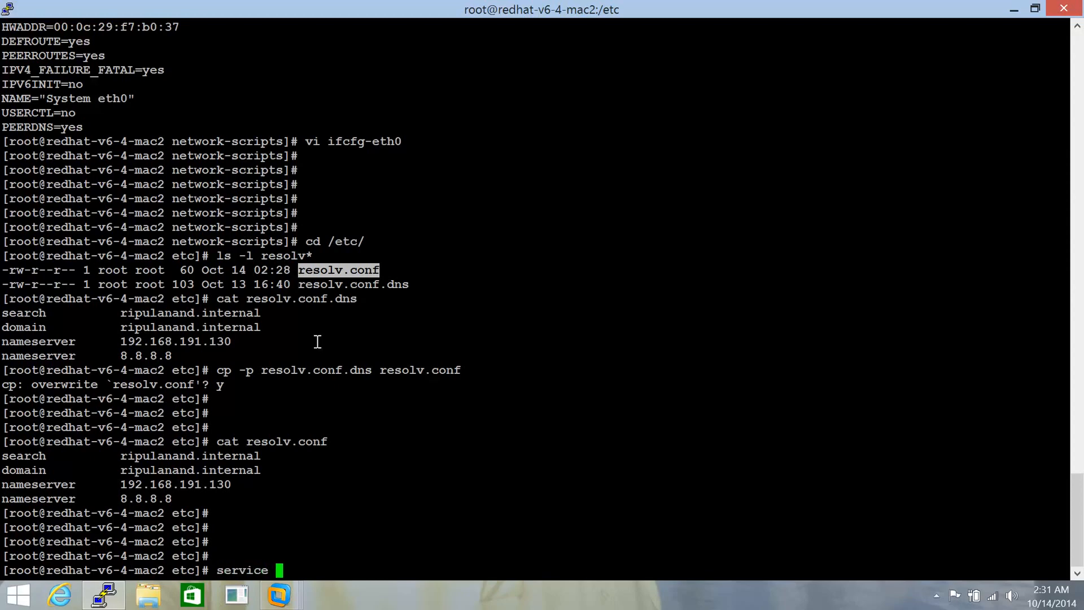
{"action": "type", "text": "network restart"}
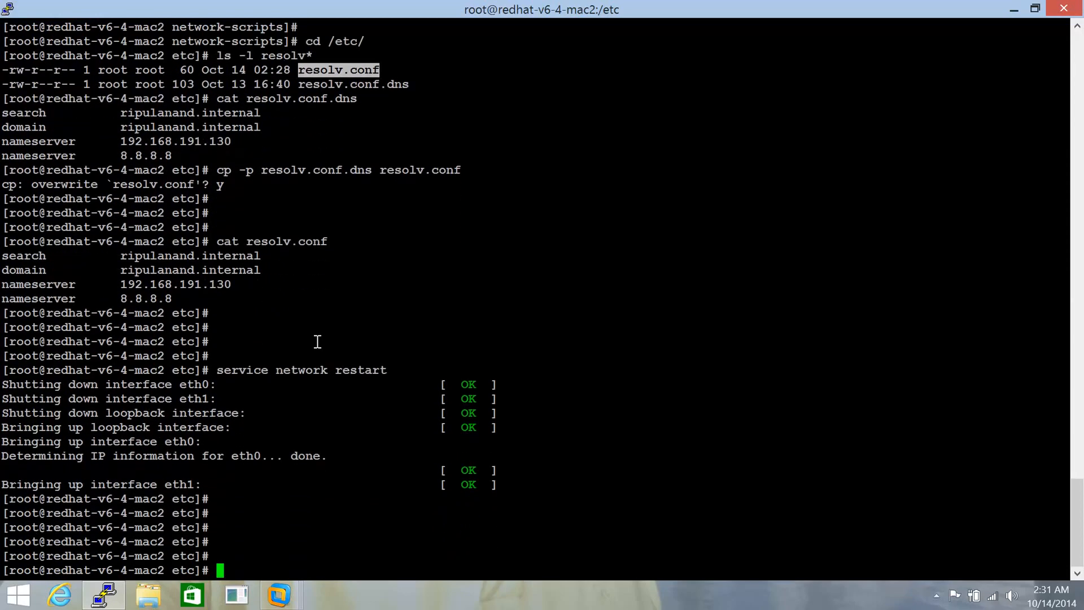
{"action": "type", "text": "cat /etc"}
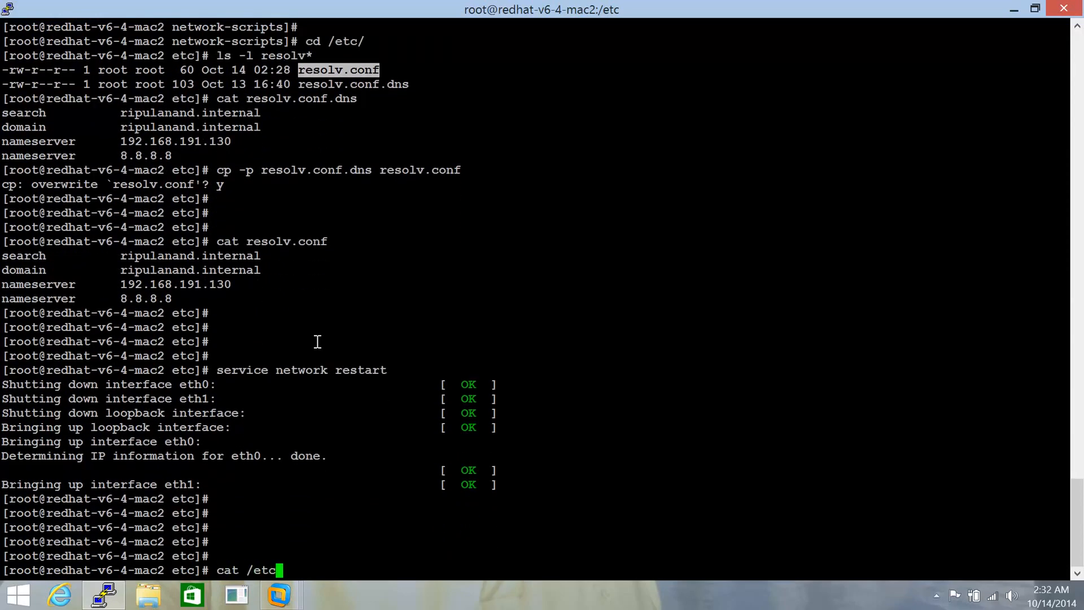
Display /etc/resolv.conf to confirm the custom search domain and nameservers survived the restart
{"action": "type", "text": "/re"}
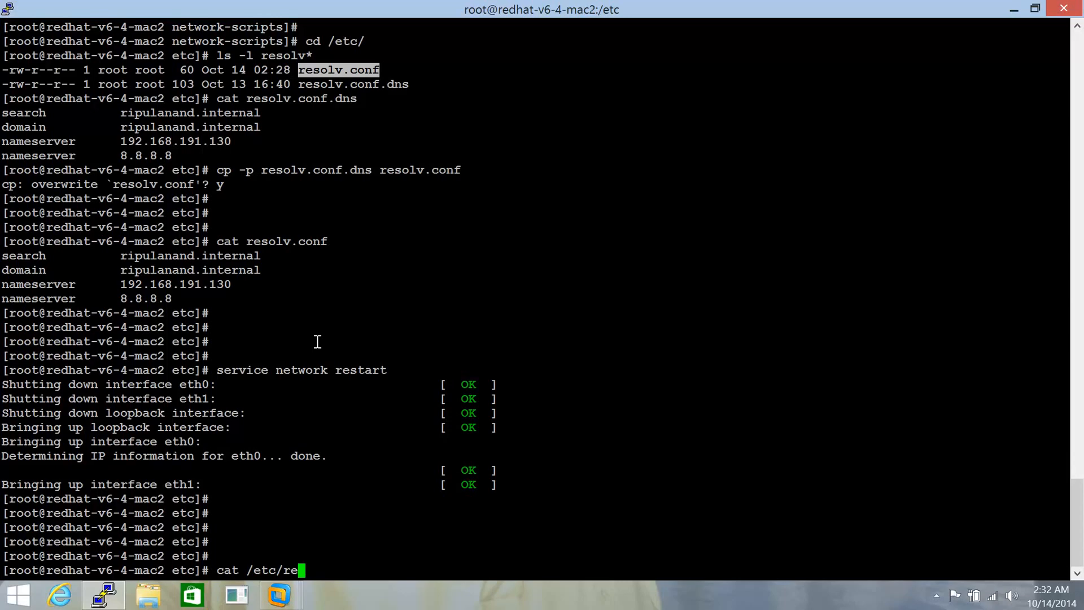
{"action": "key", "text": "Return"}
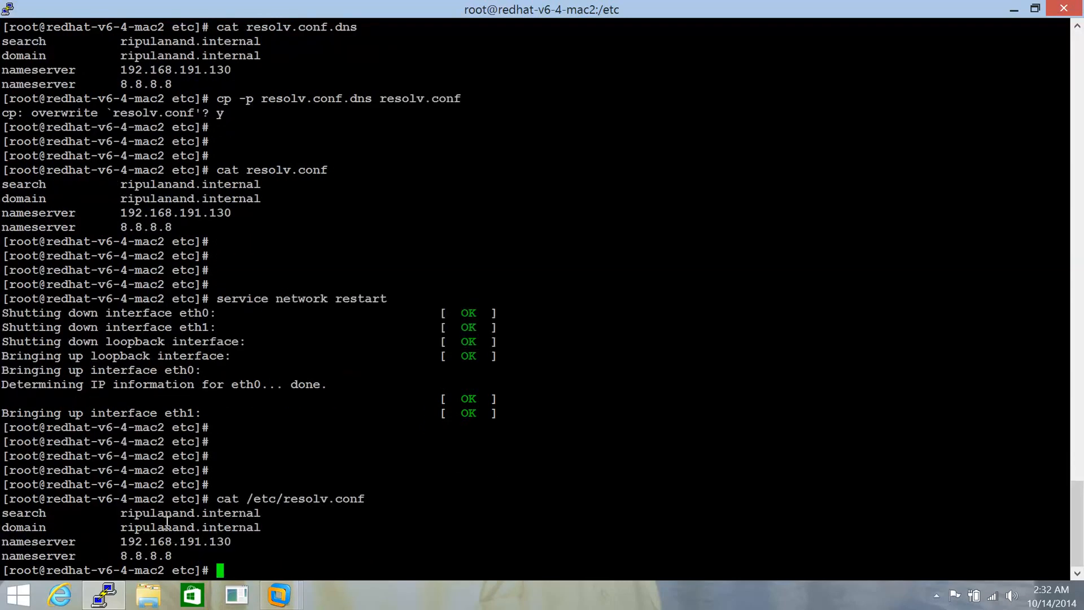
{"action": "mouse_move", "coordinate": [273, 532]}
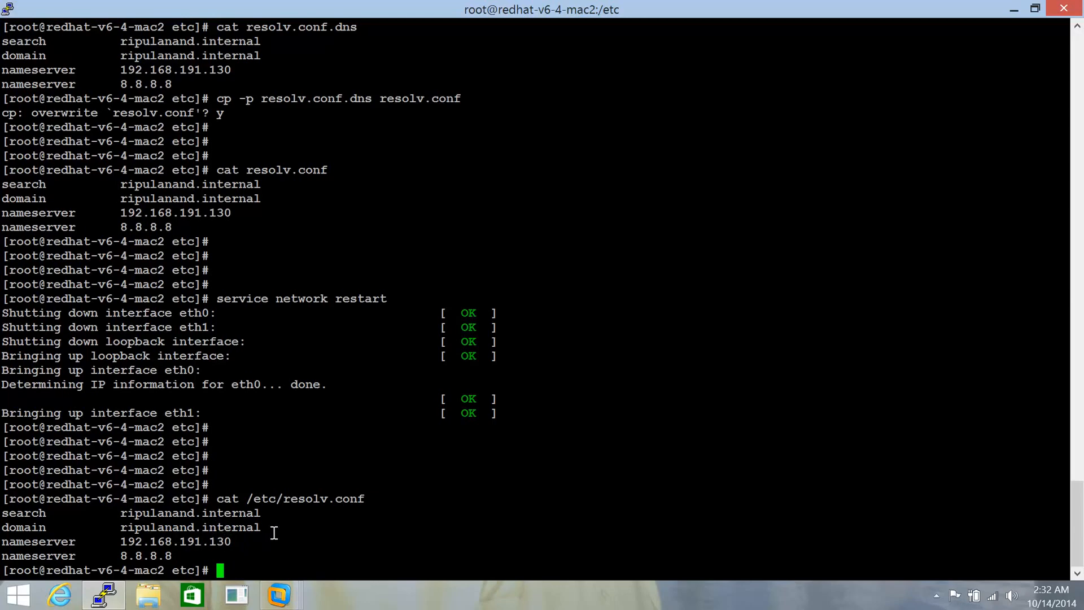
{"action": "mouse_move", "coordinate": [236, 485]}
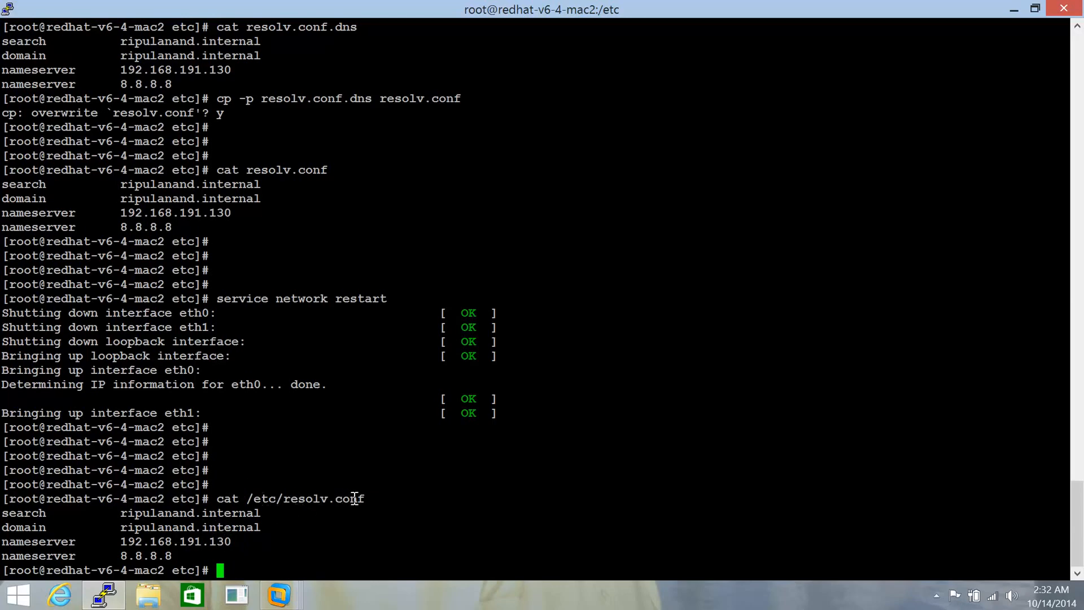
{"action": "mouse_move", "coordinate": [319, 503]}
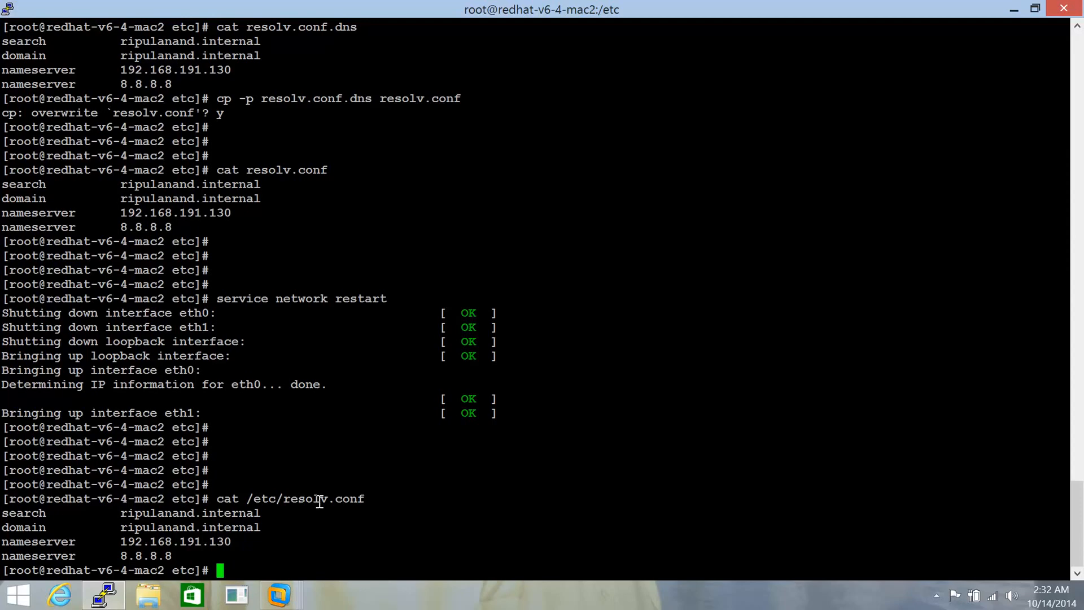
{"action": "scroll", "scroll_direction": "down", "scroll_amount": 3}
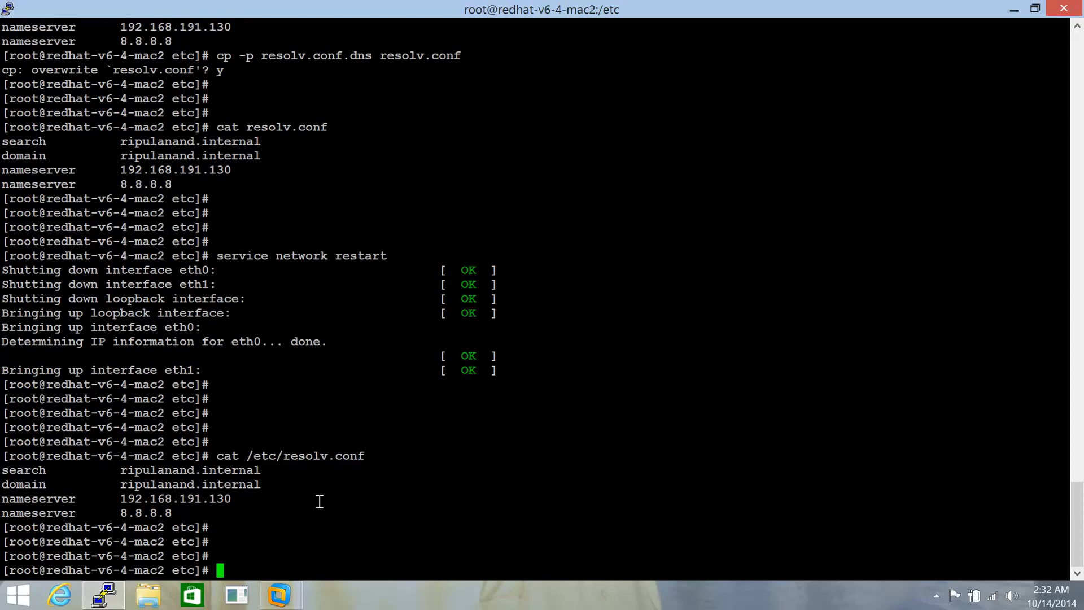